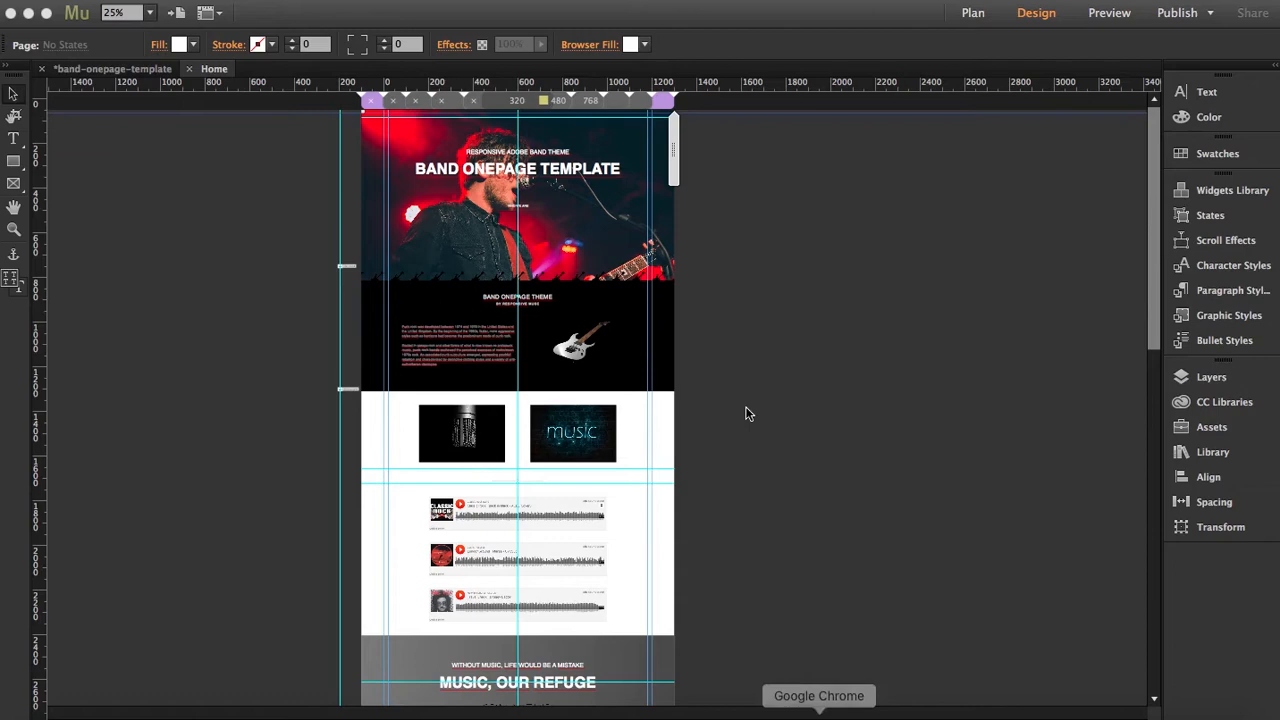
Scroll down through the band page's music sections in the mobile-width Muse layout.
scroll(down, 3)
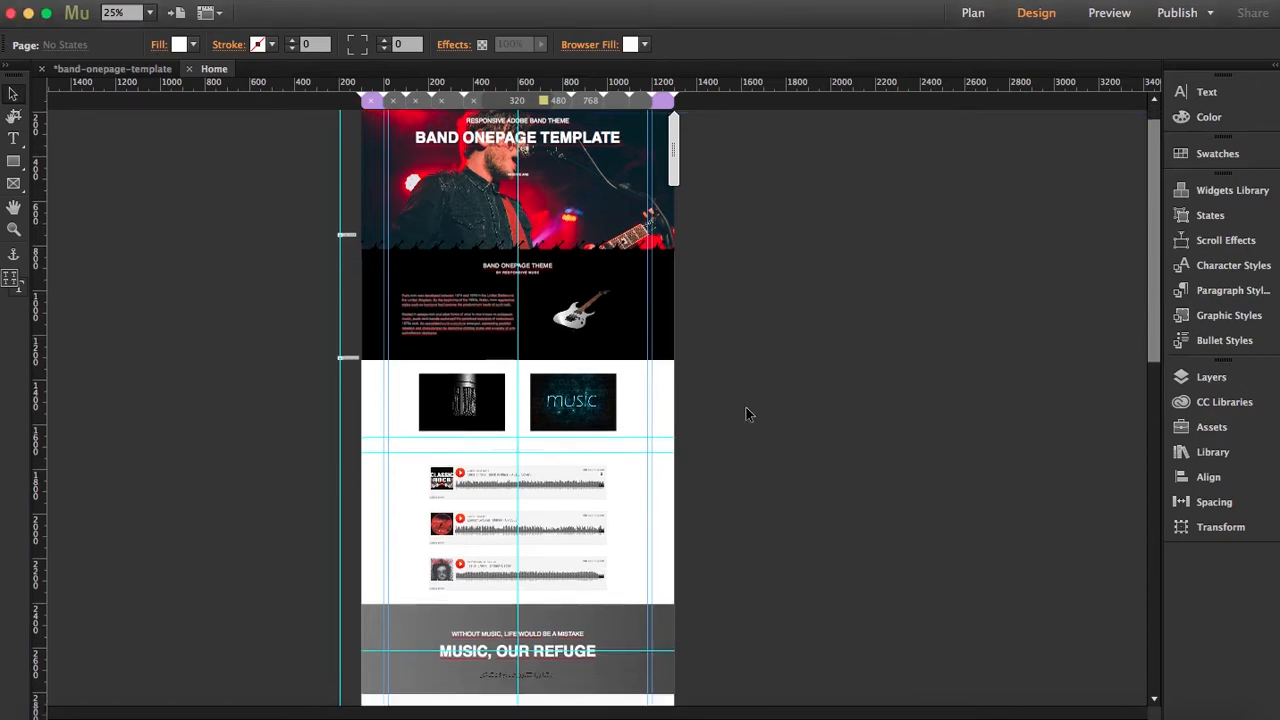
scroll(down, 3)
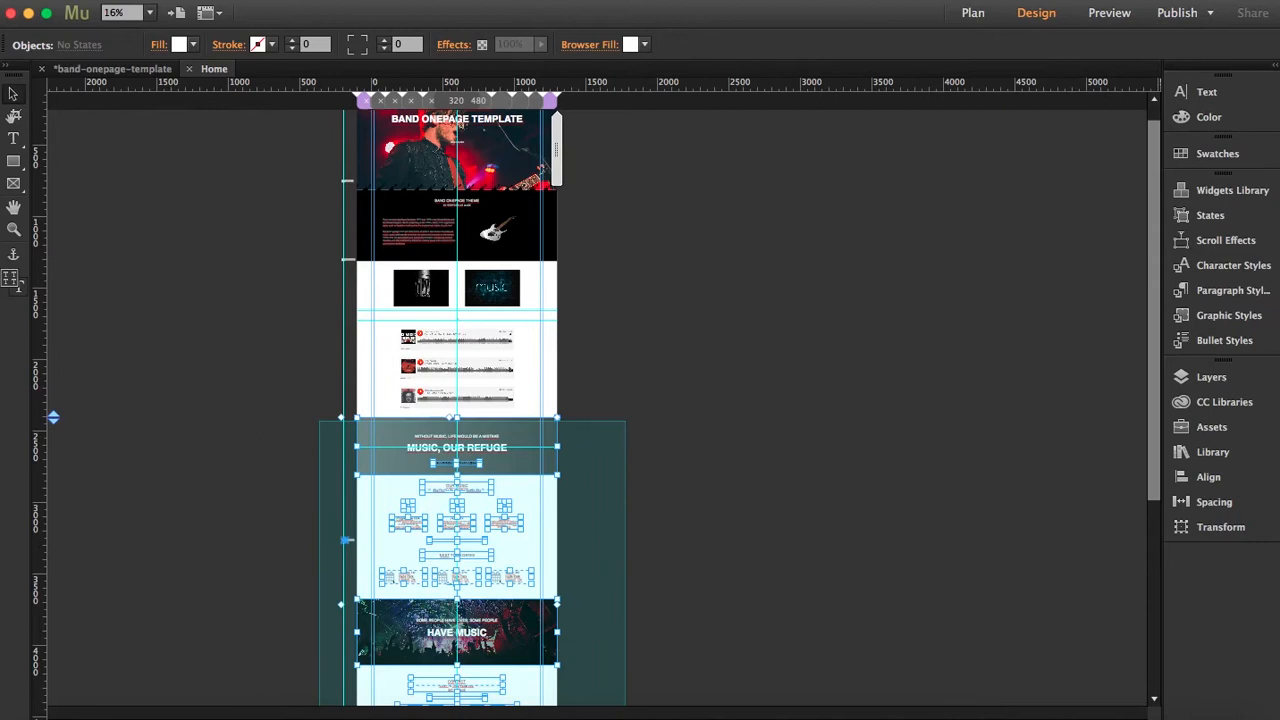
scroll(down, 3)
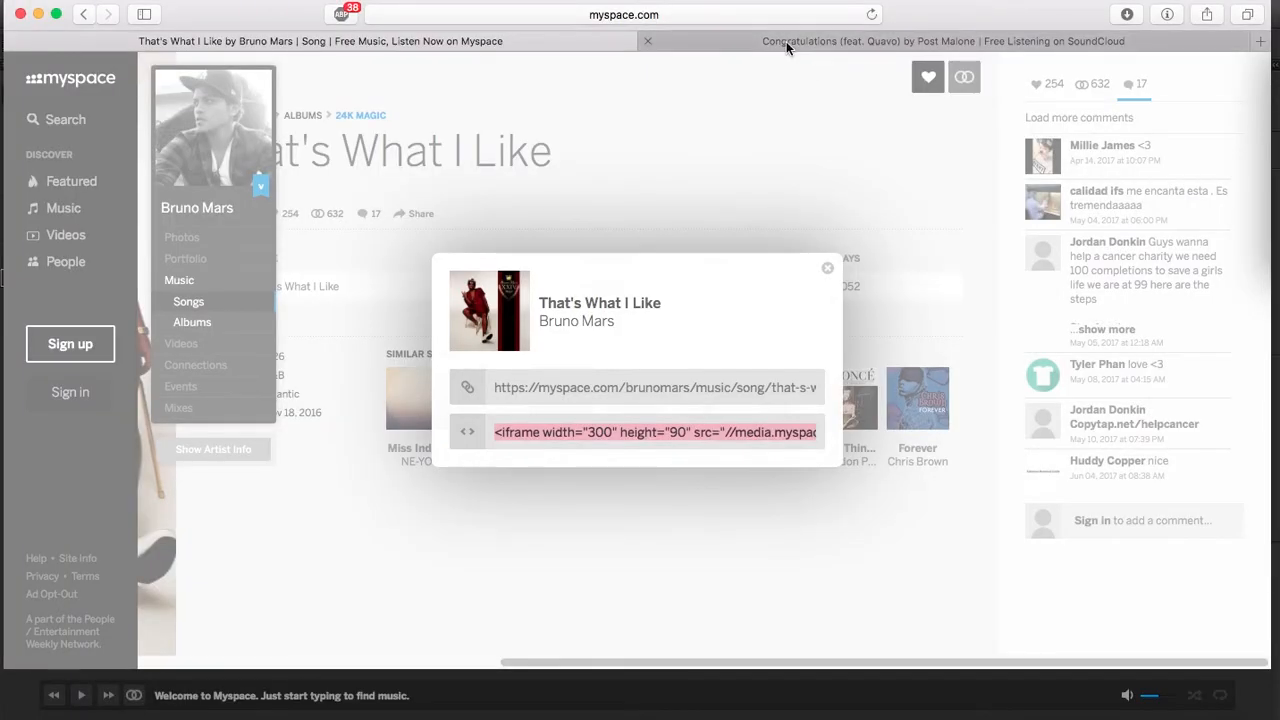
Select the SoundCloud iframe embed code for 'Congratulations (feat. Quavo)' with a 300px player height.
click(942, 41)
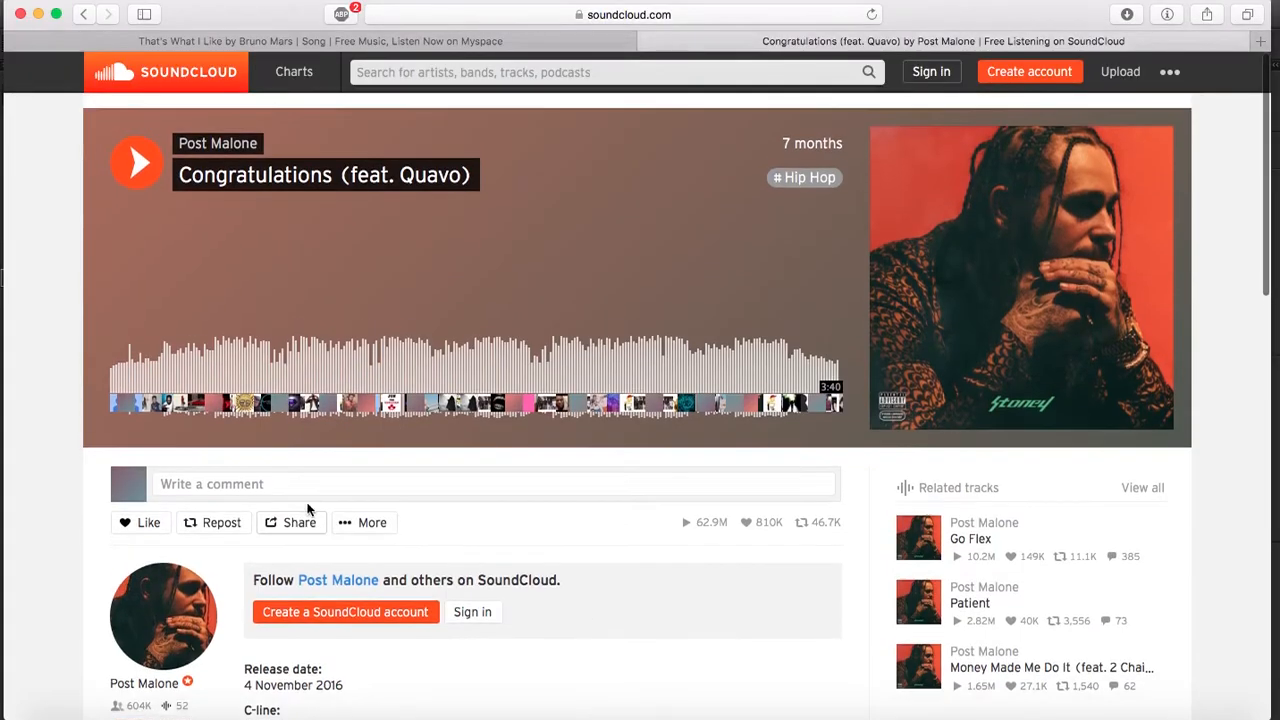
scroll(down, 3)
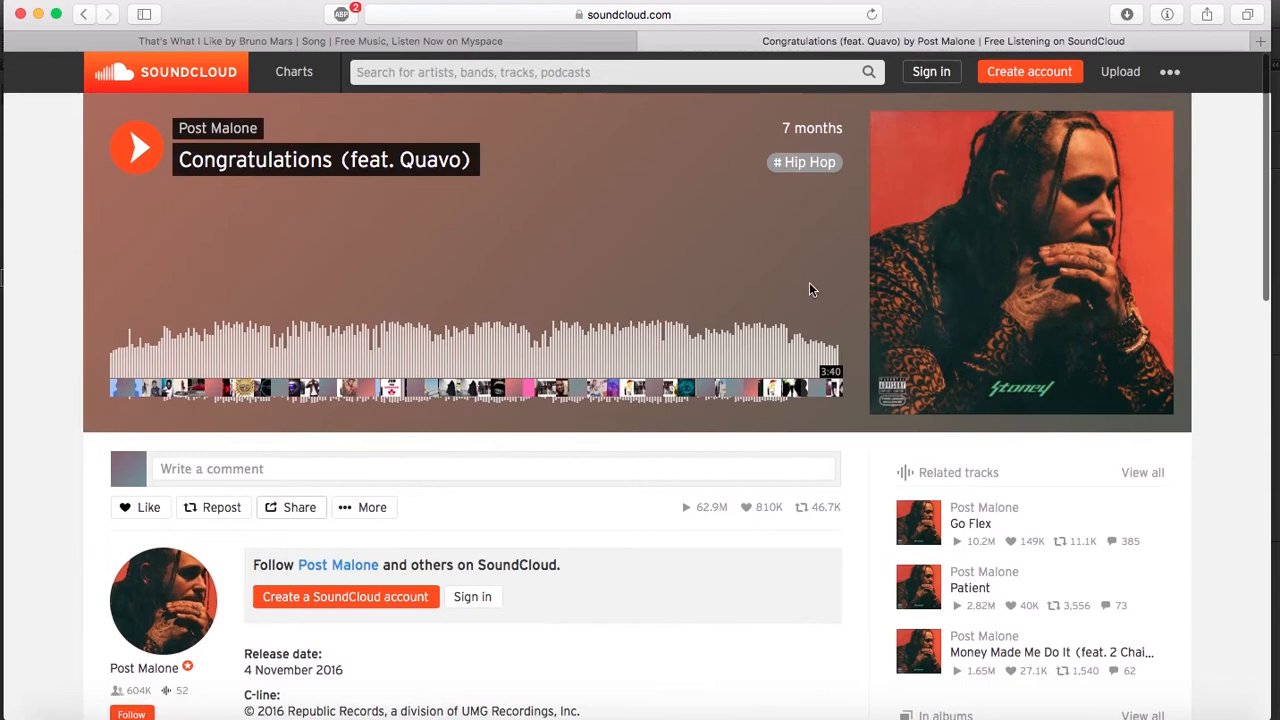
mouse_move(703, 504)
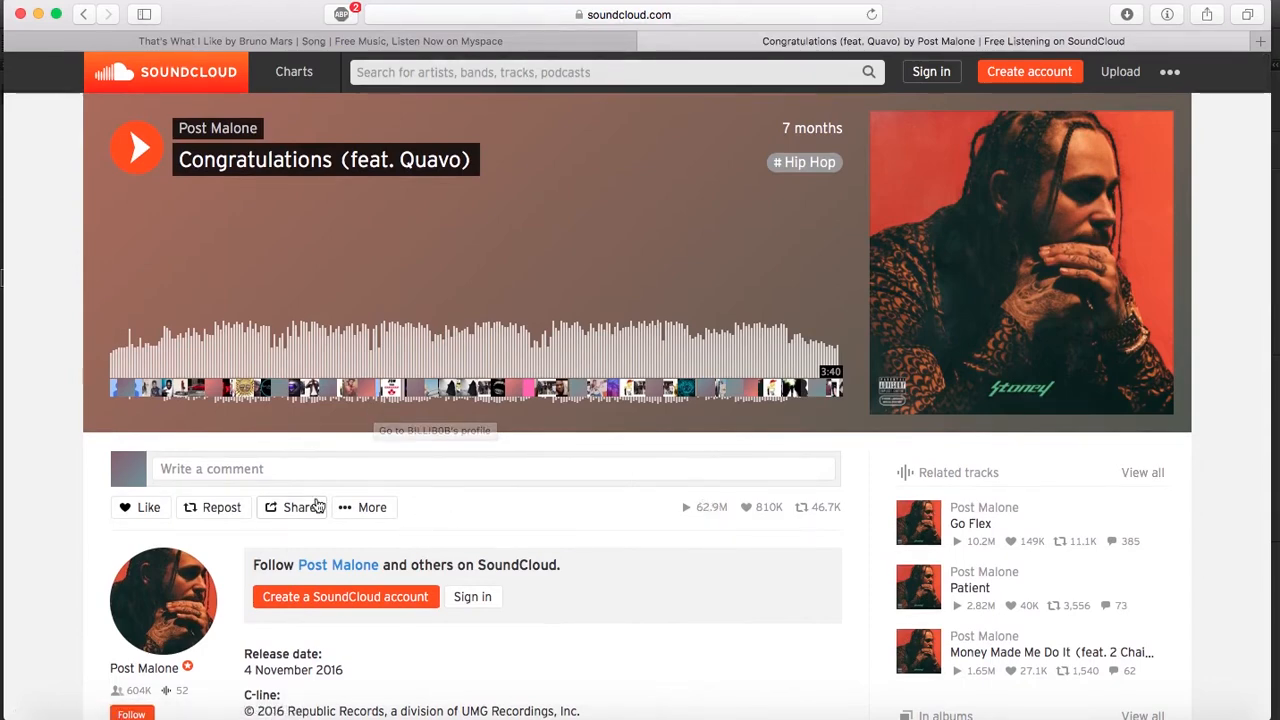
click(296, 507)
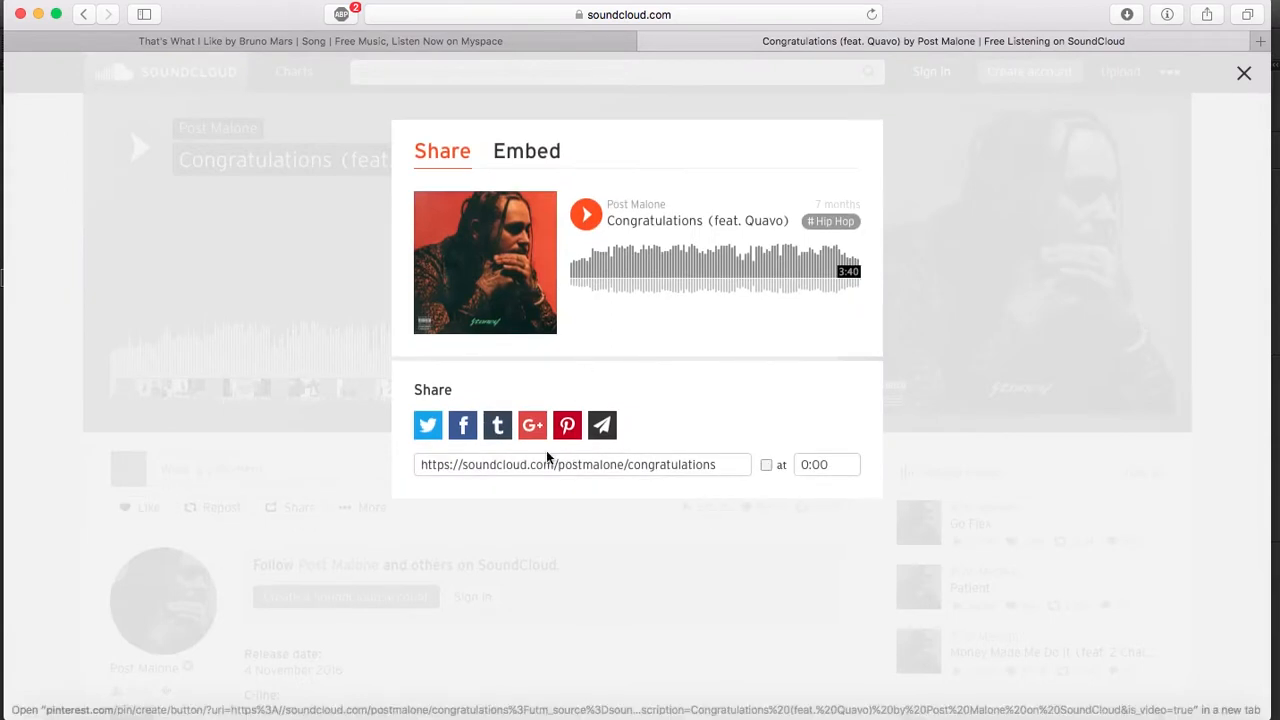
click(527, 151)
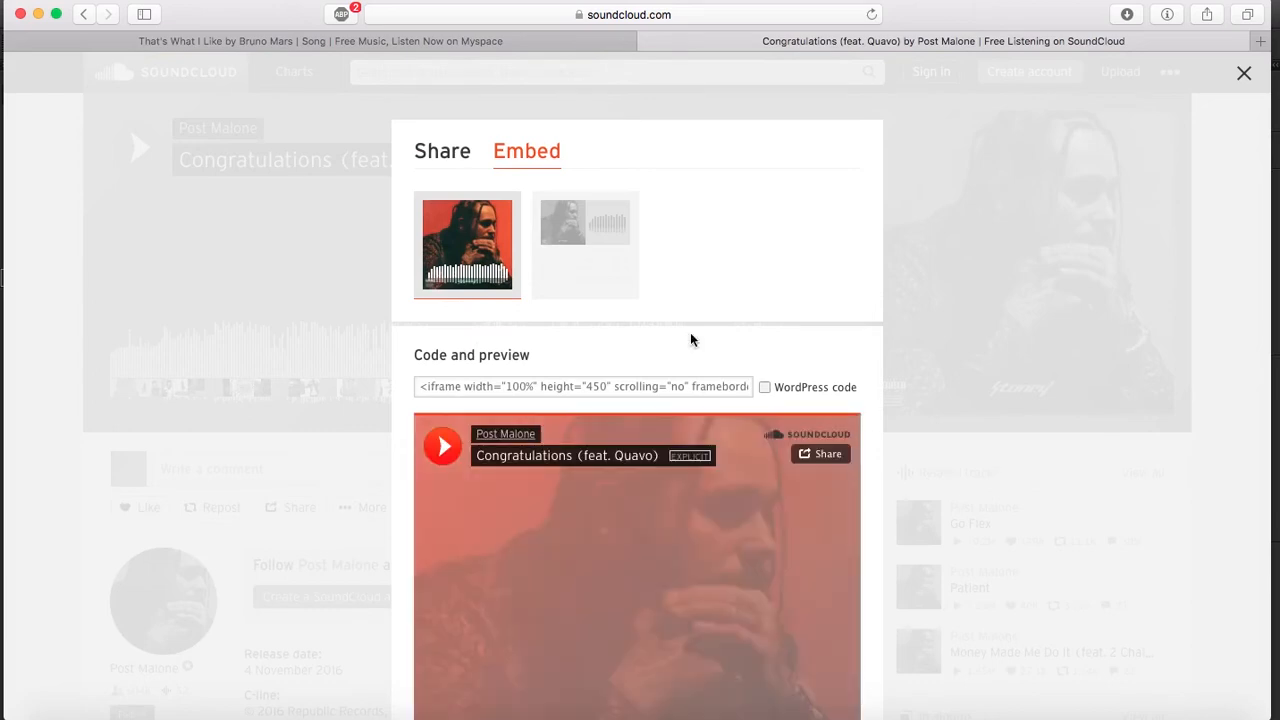
scroll(down, 3)
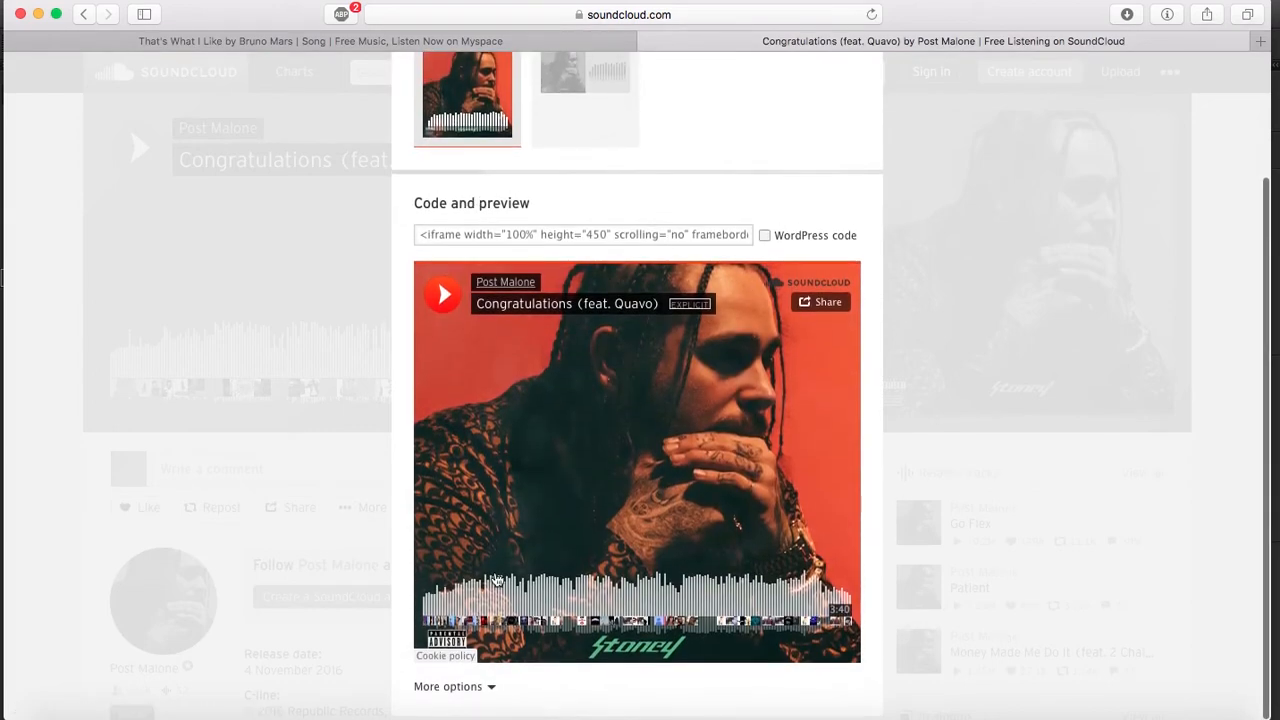
click(448, 686)
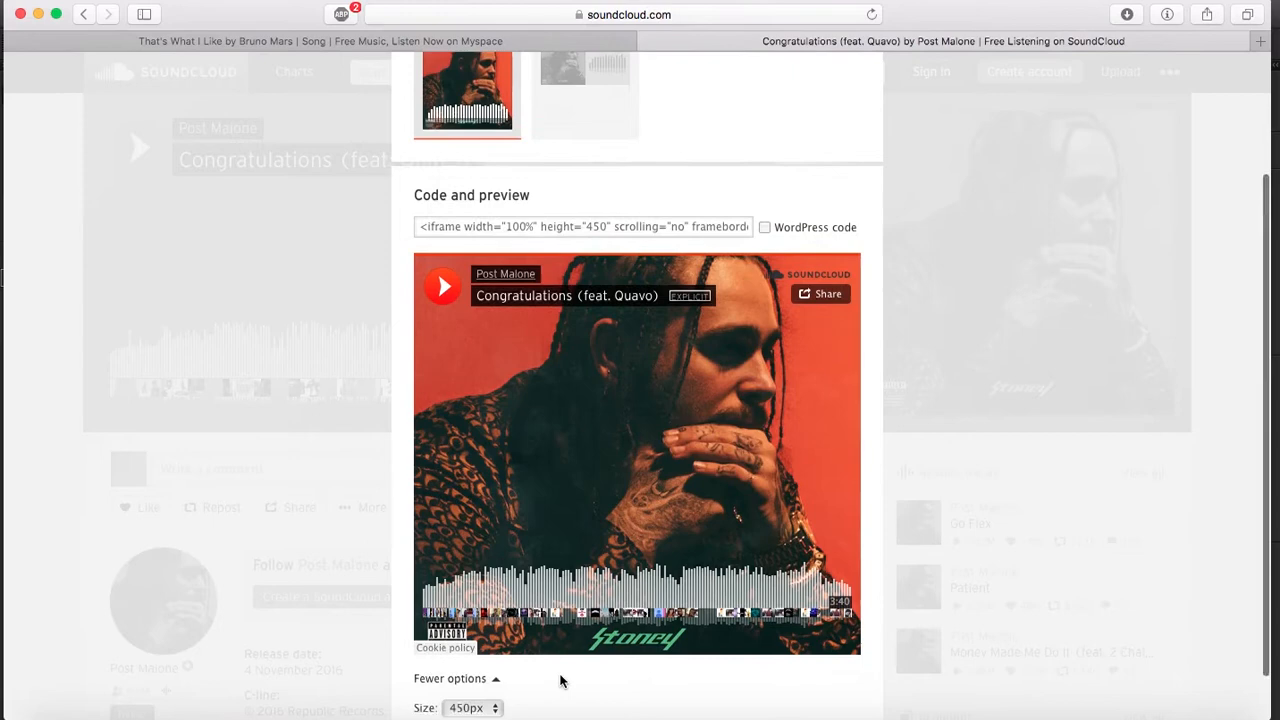
click(470, 708)
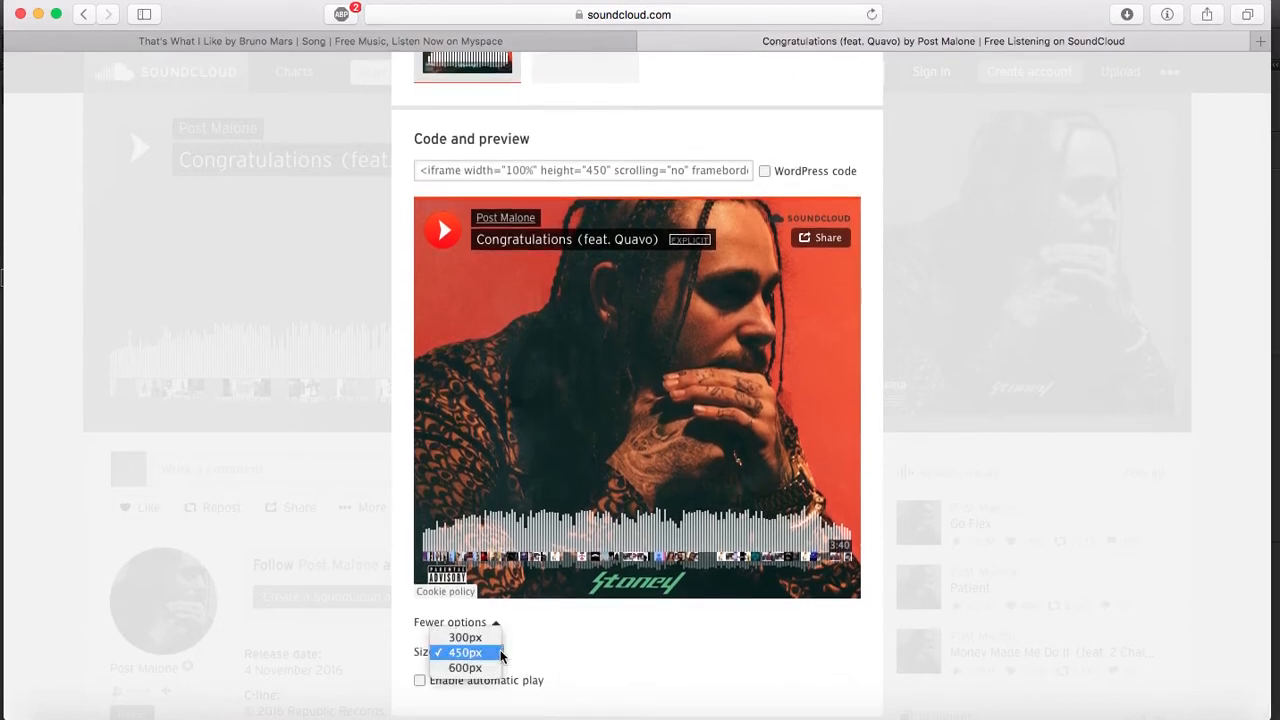
click(464, 637)
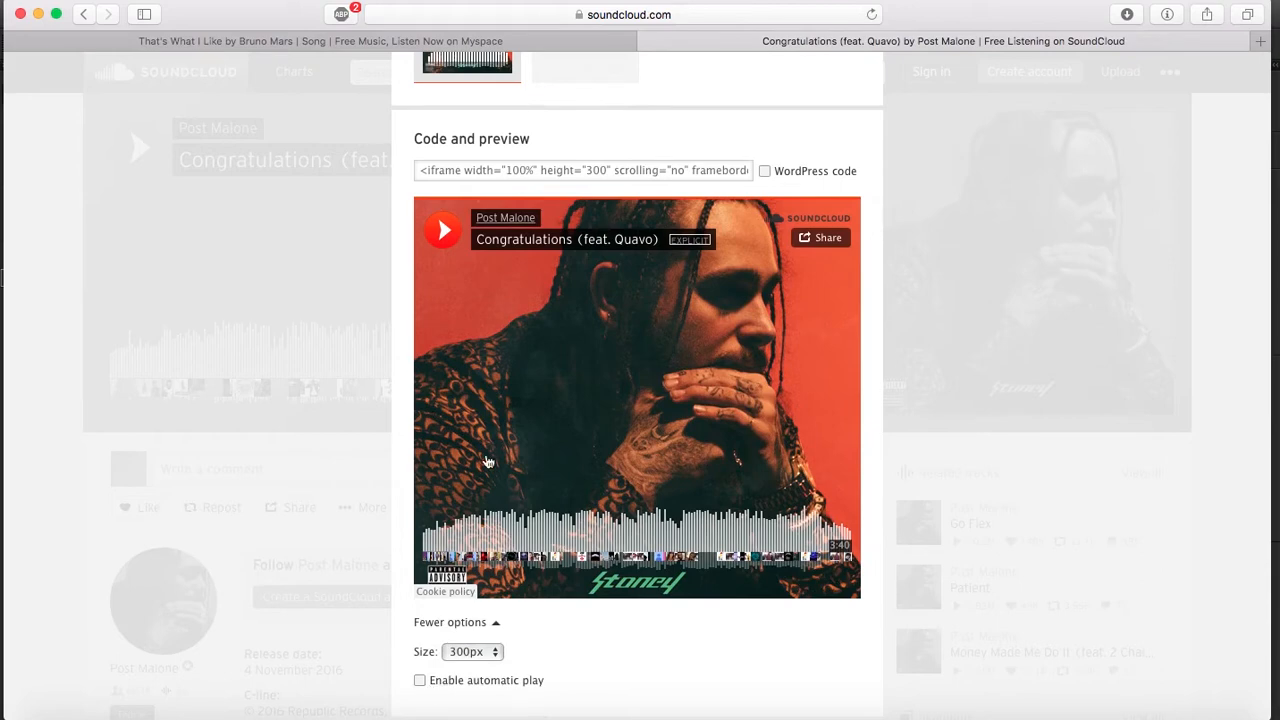
click(583, 170)
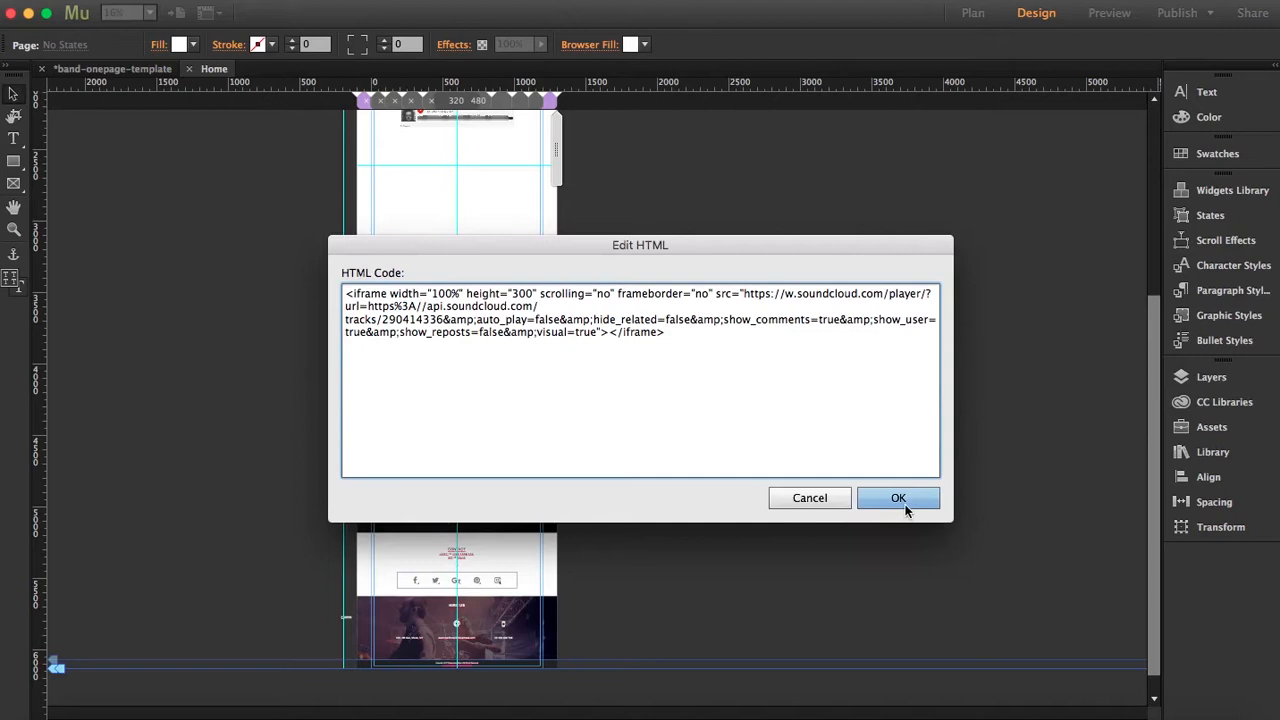
Insert the pasted SoundCloud iframe and drag the player into place on the page.
click(898, 498)
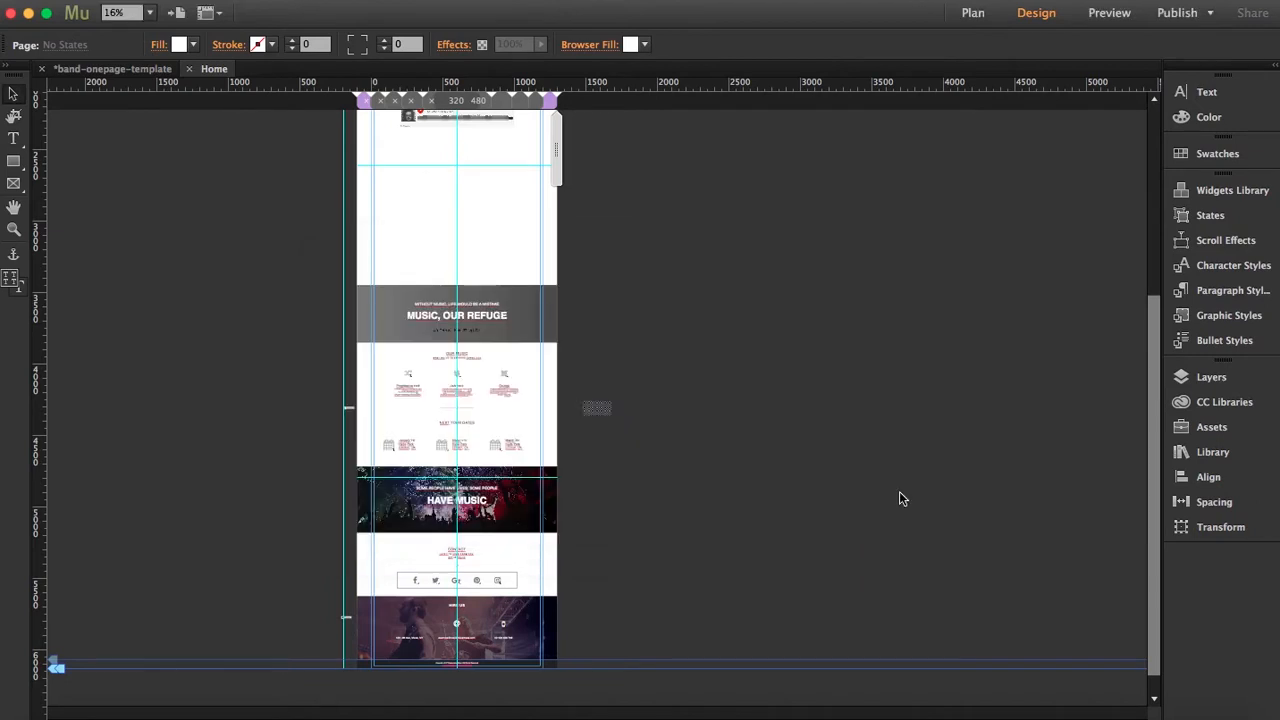
click(597, 408)
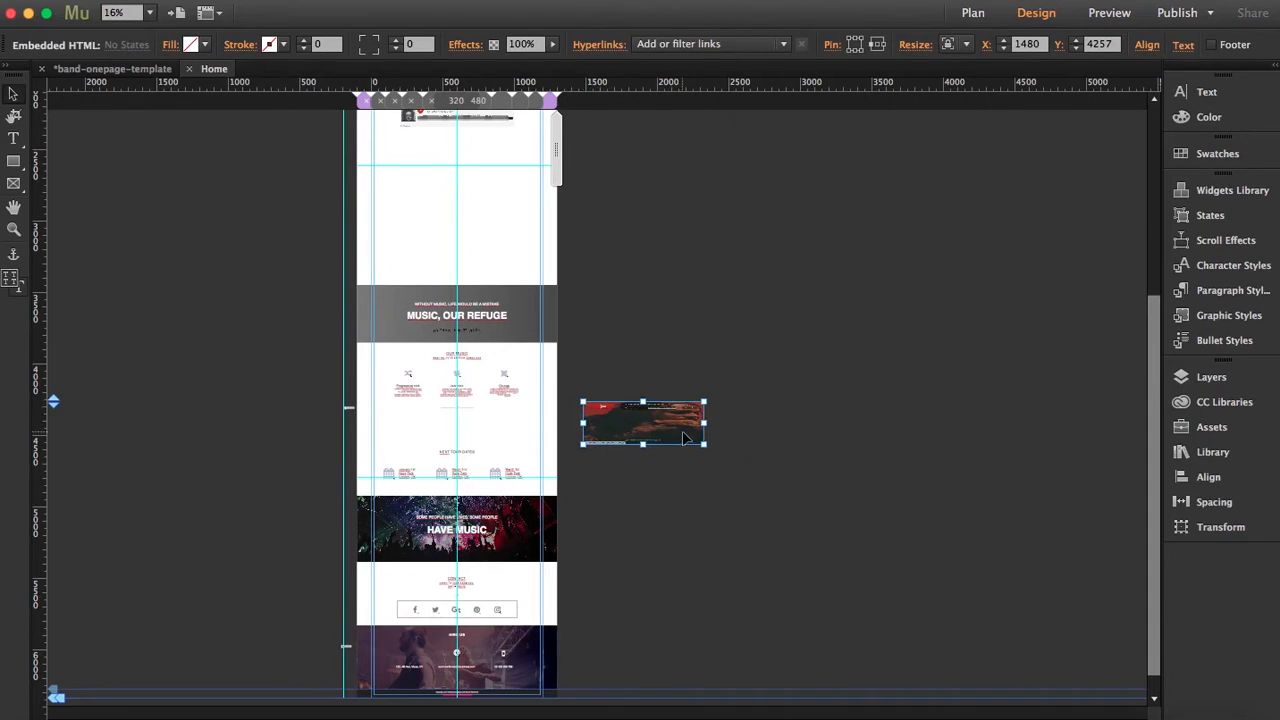
drag(643, 422, 543, 290)
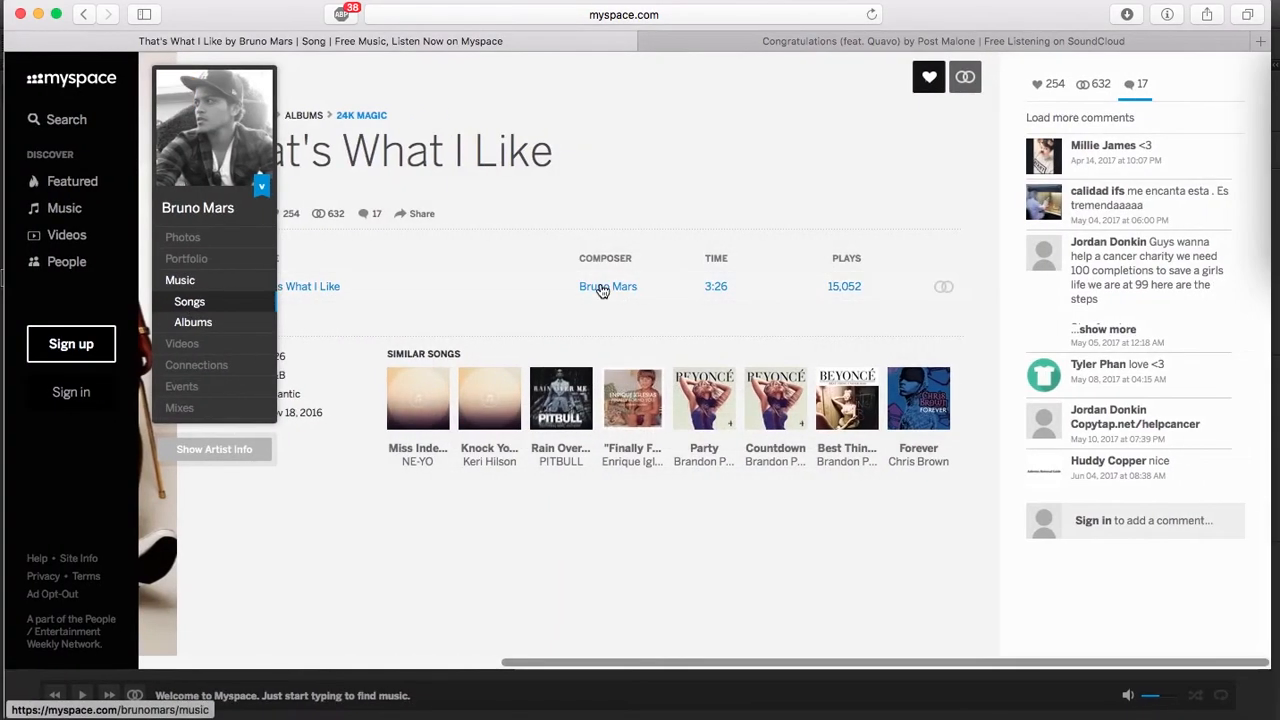
Open Myspace's Link/Embed panel for 'That's What I Like' and select its iframe code.
click(963, 77)
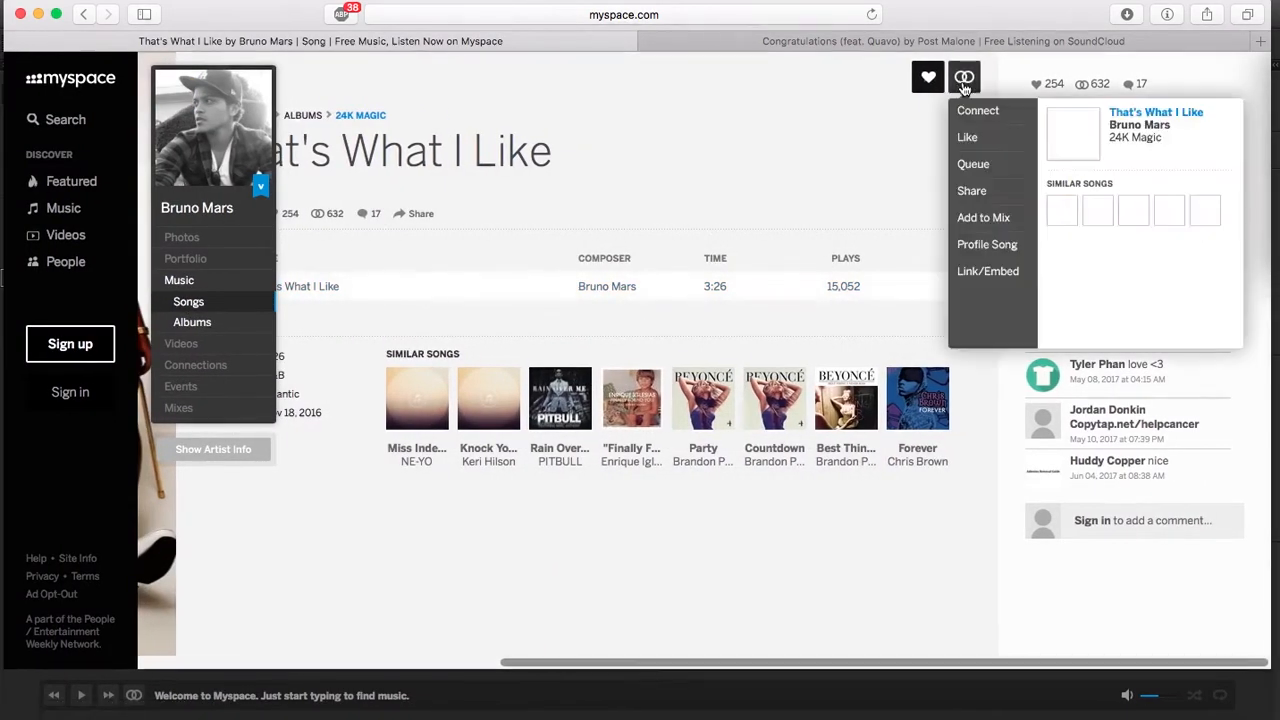
click(978, 110)
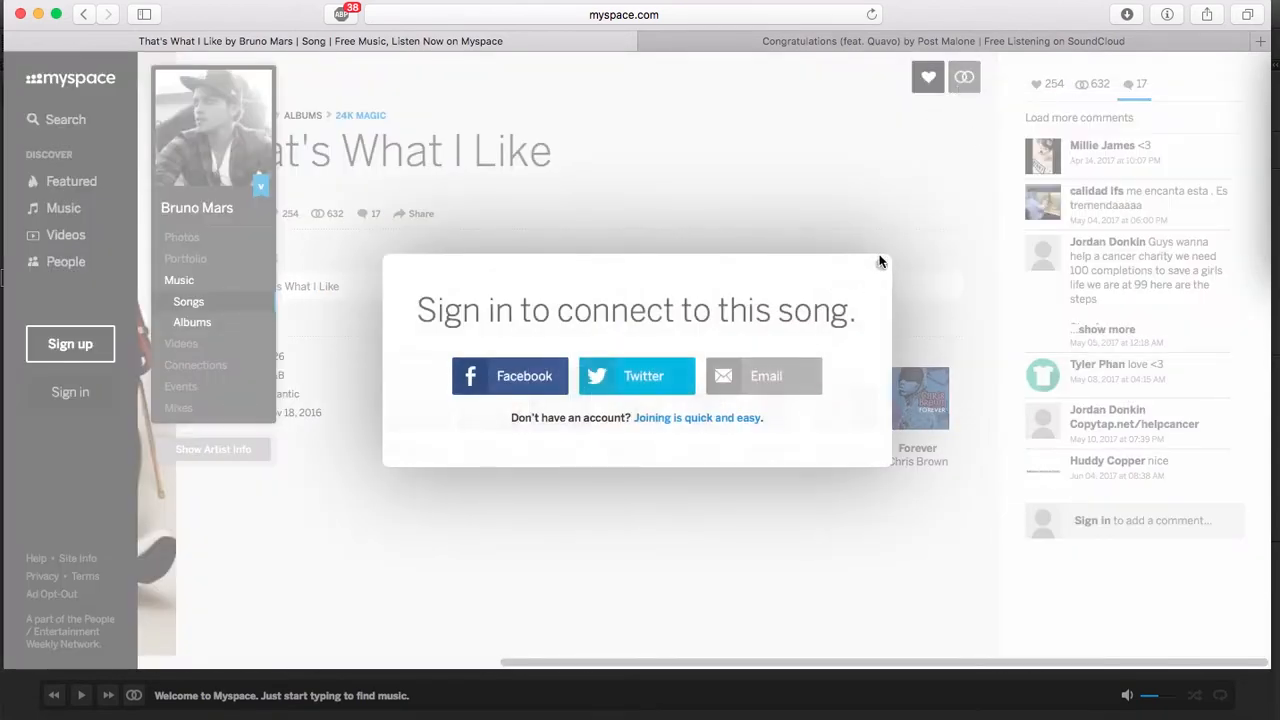
click(963, 77)
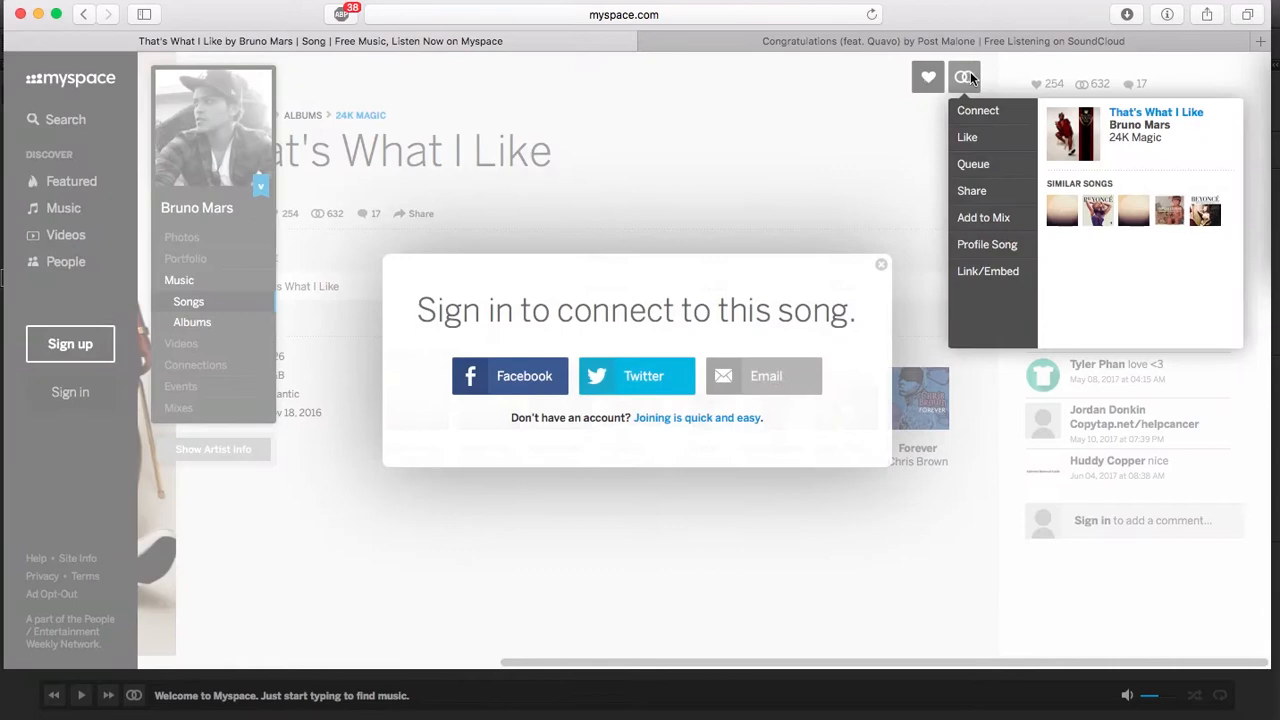
mouse_move(988, 271)
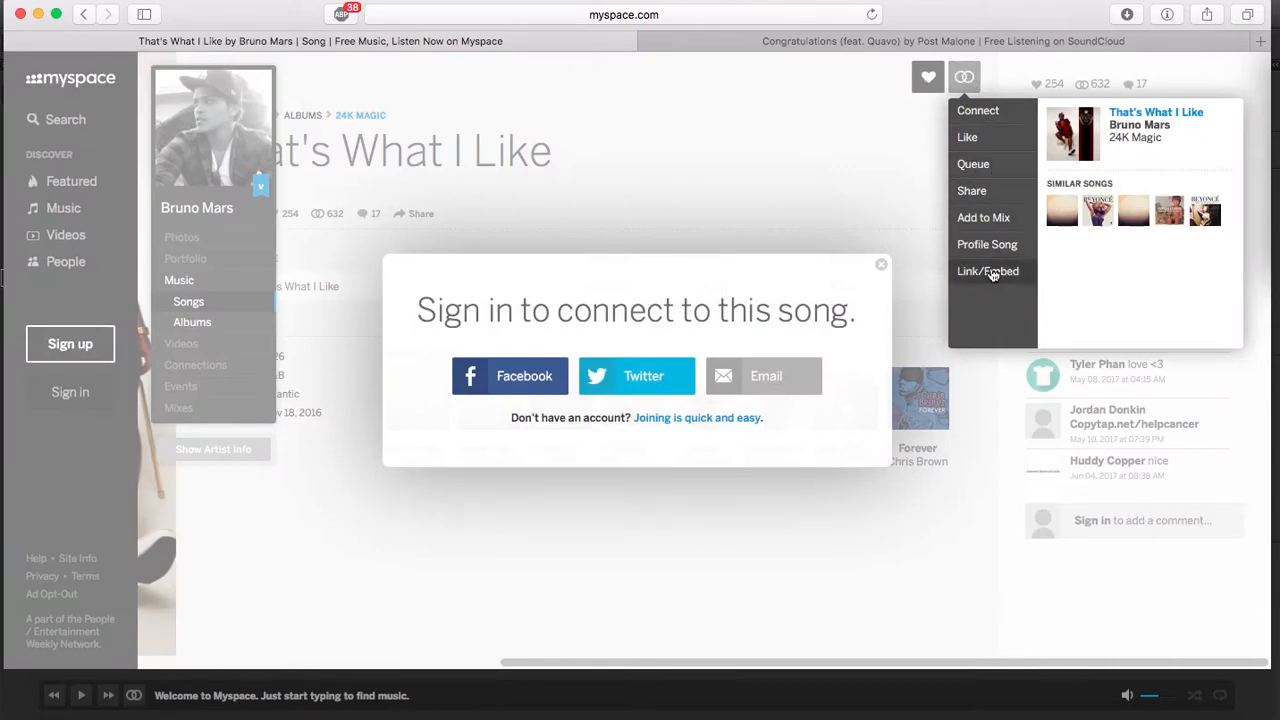
click(988, 271)
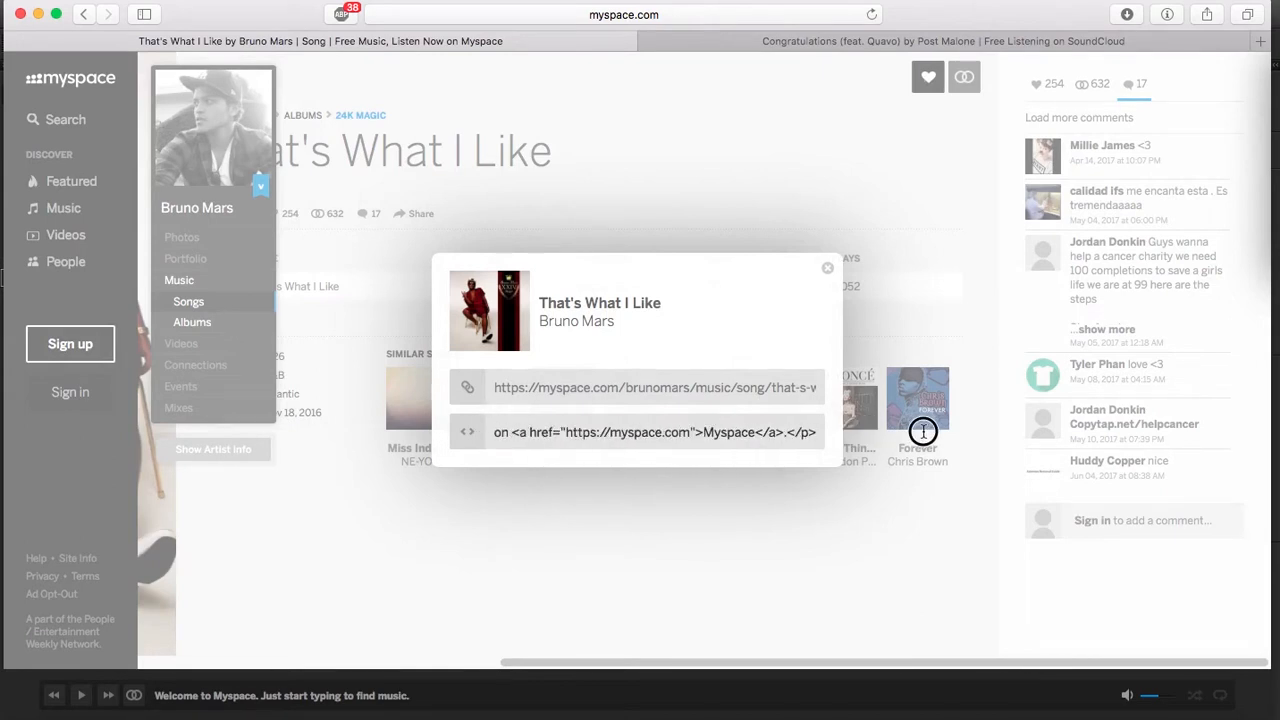
click(655, 432)
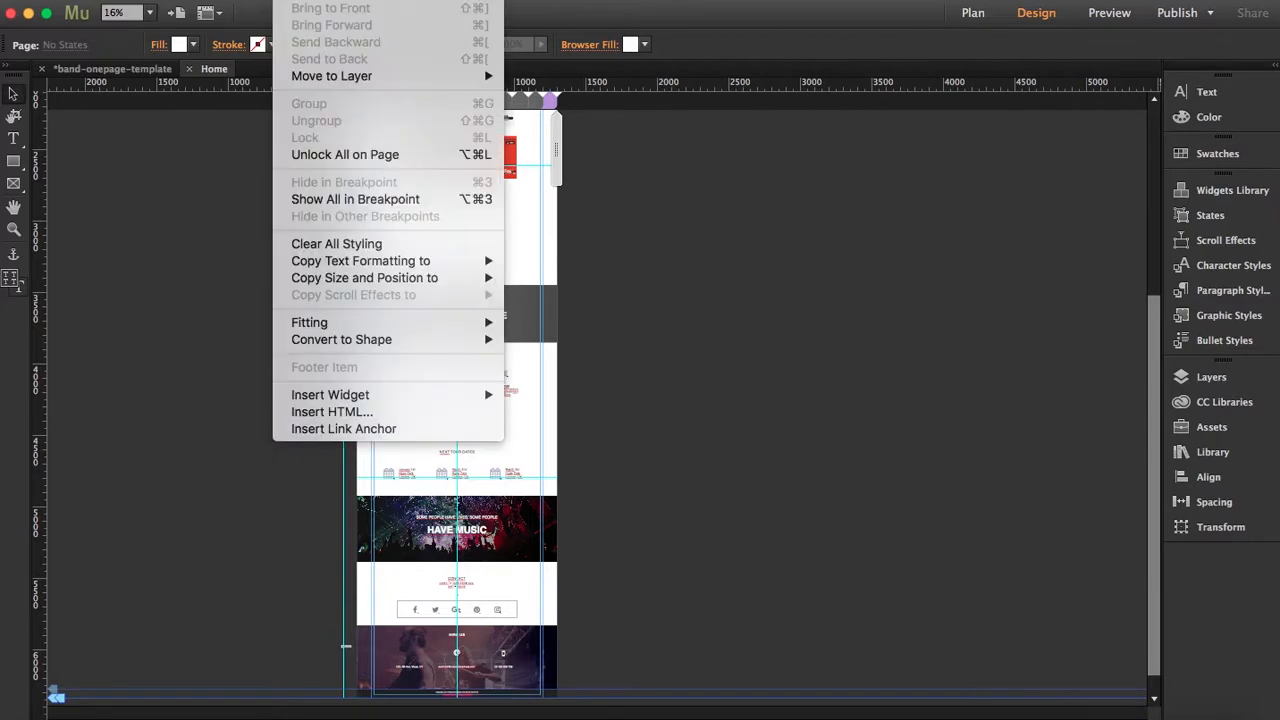
Insert the 'That's What I Like' Myspace embed code as an HTML object.
click(696, 471)
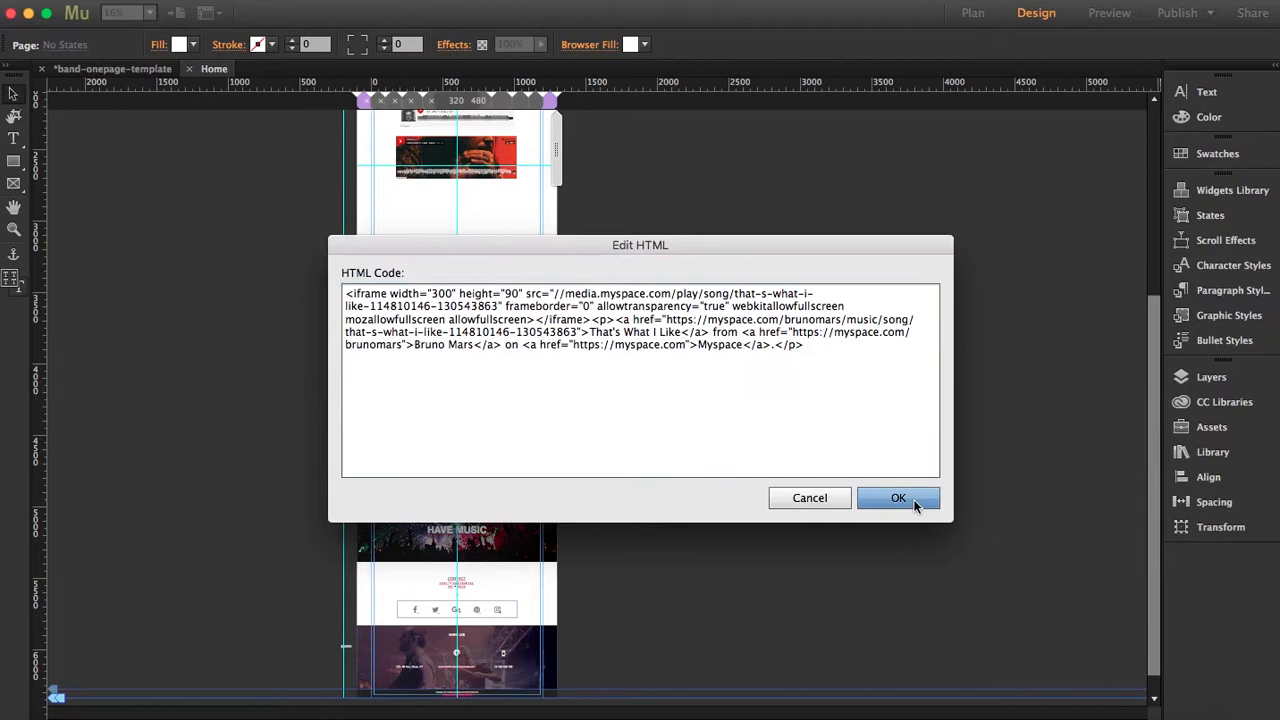
click(897, 498)
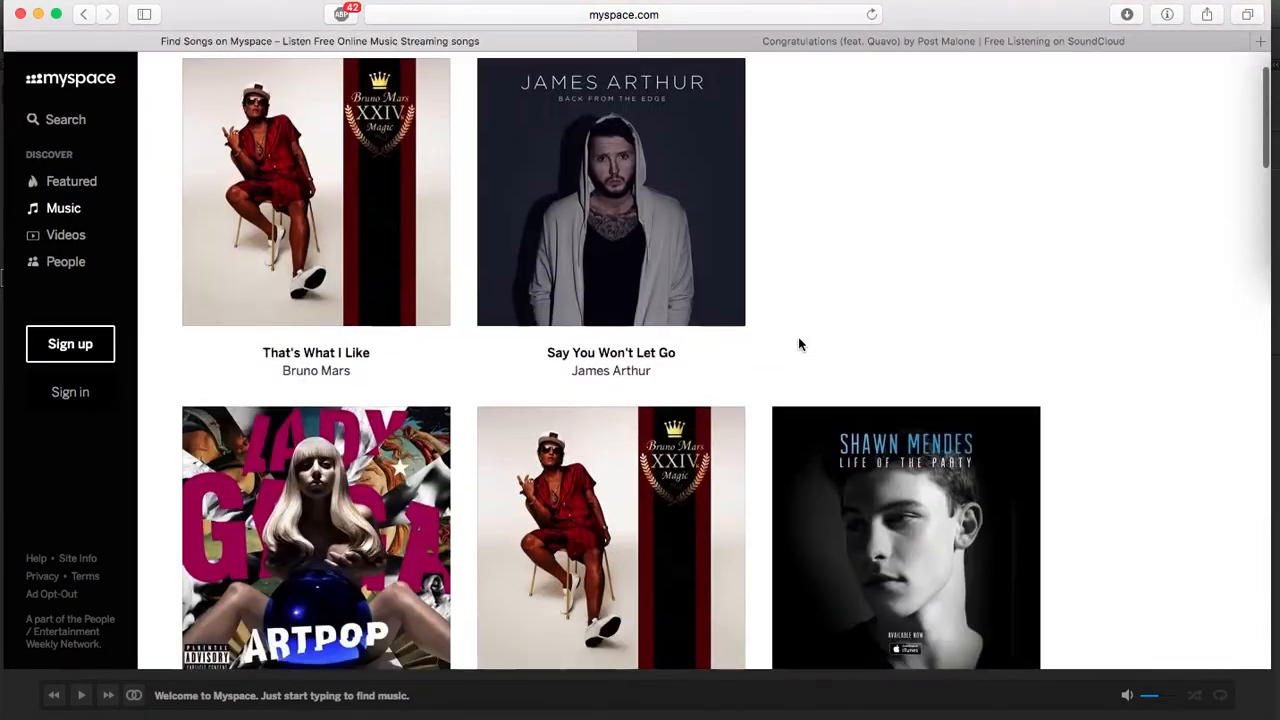
Open Lady Gaga's MANiCURE song page and select its Myspace embed code.
scroll(down, 3)
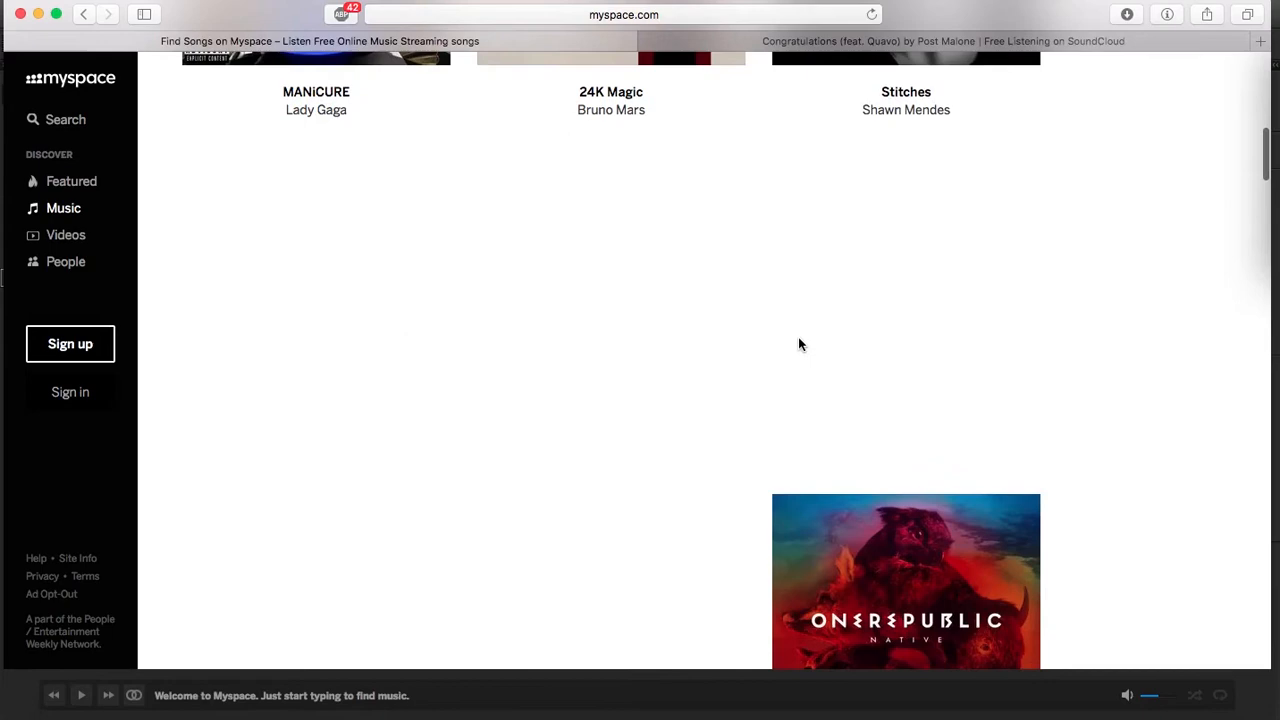
scroll(up, 3)
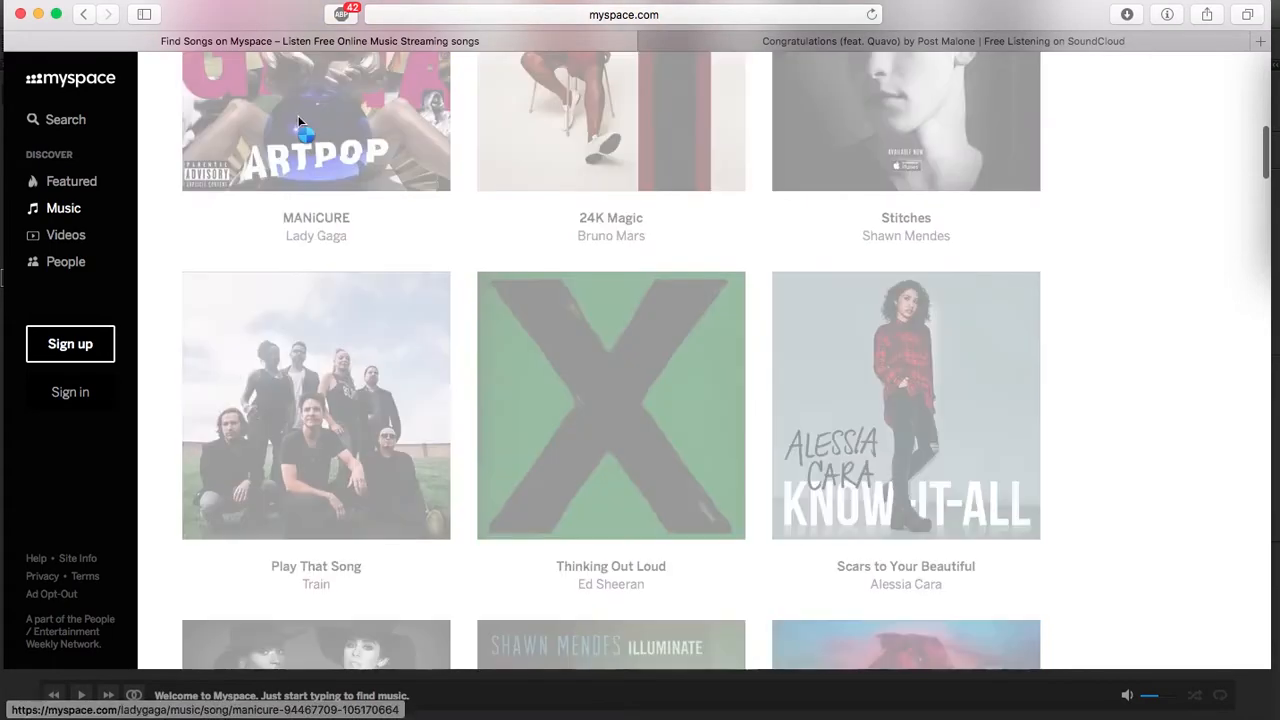
click(316, 120)
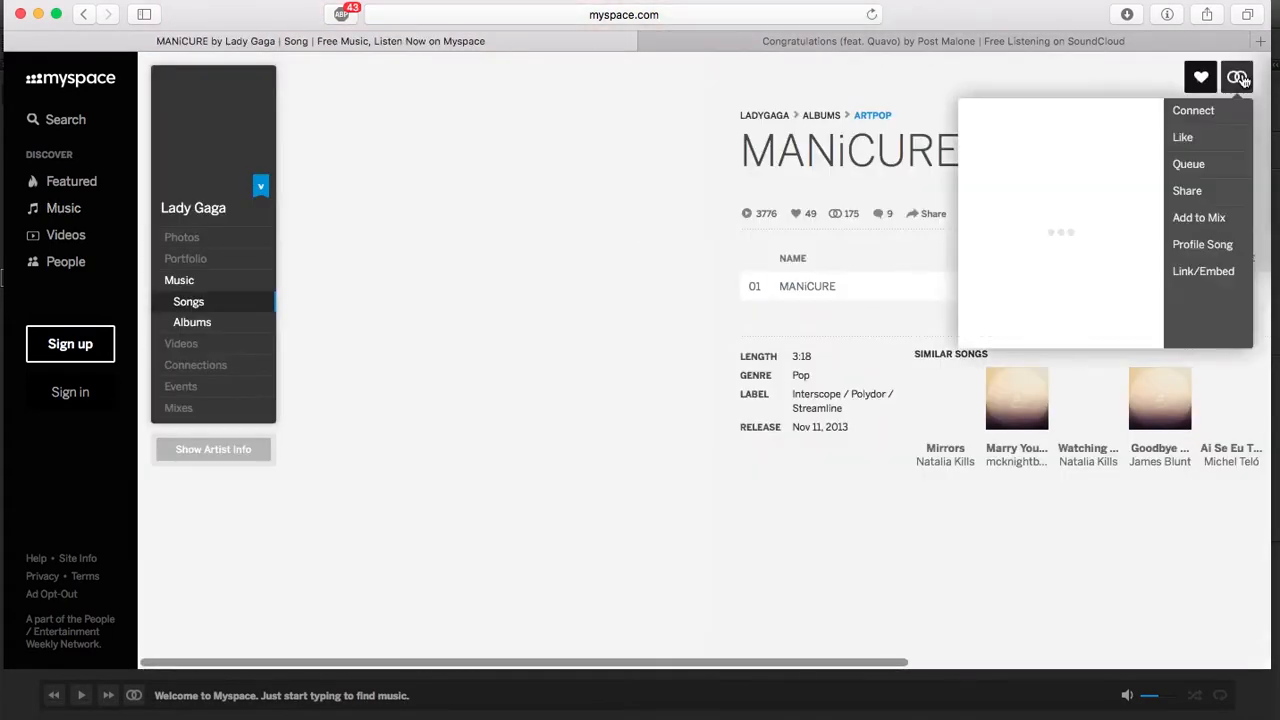
click(1203, 271)
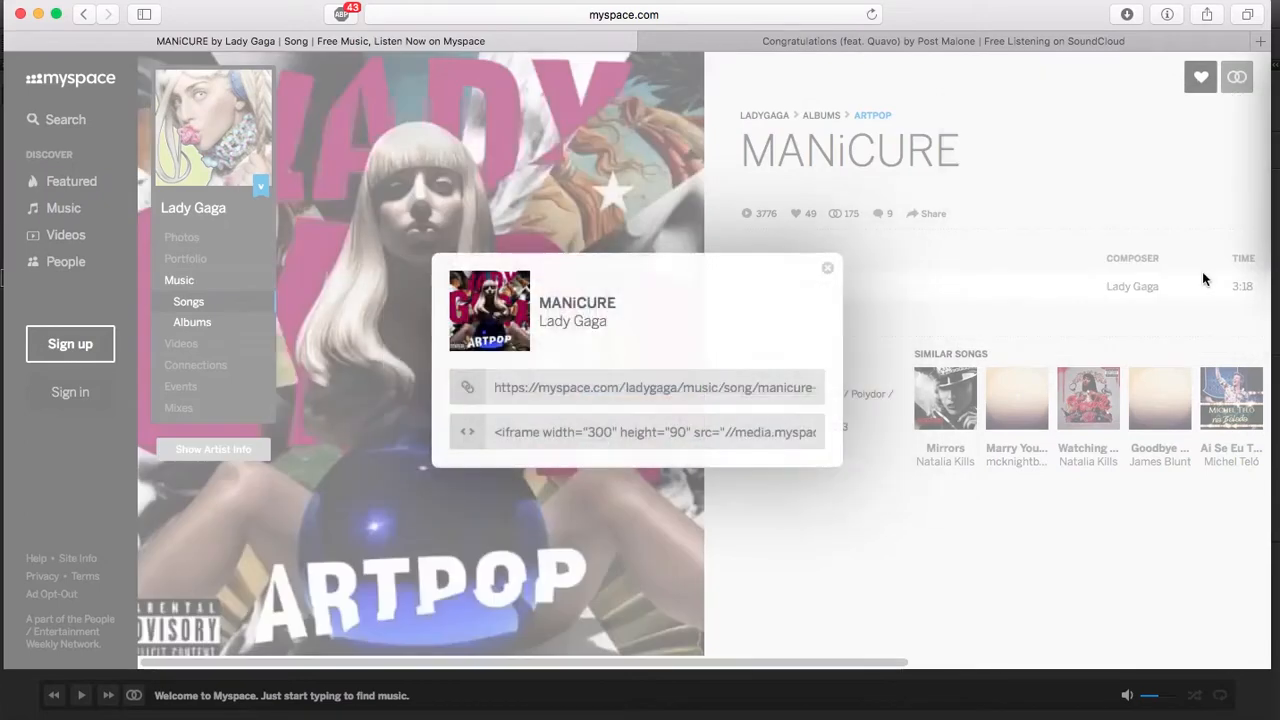
click(655, 432)
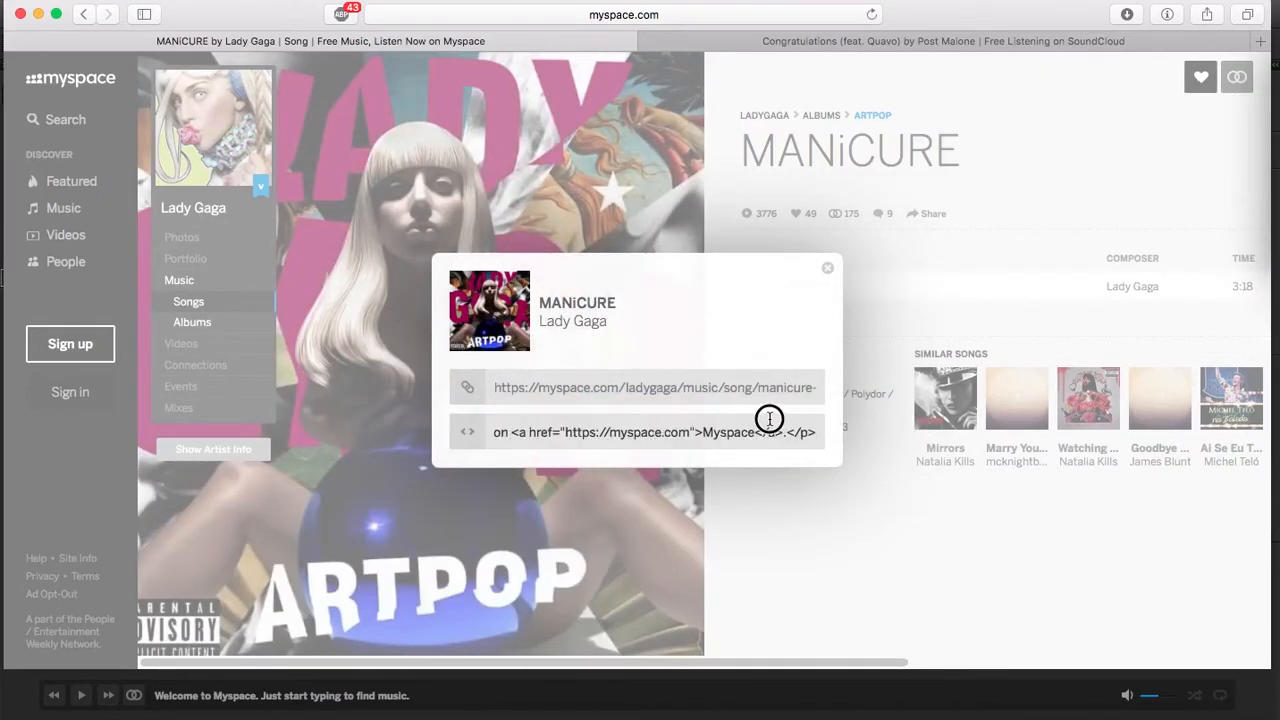
triple_click(655, 432)
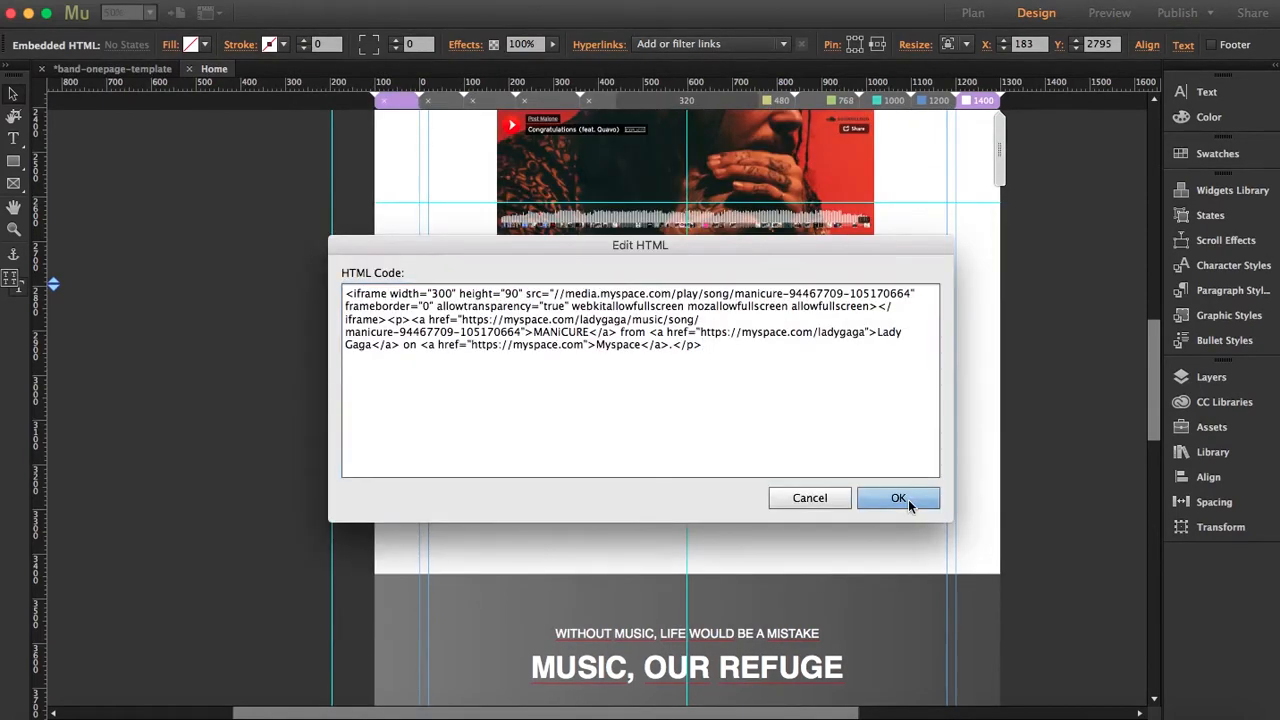
Confirm the MANiCURE Myspace iframe in the Edit HTML dialog.
click(898, 498)
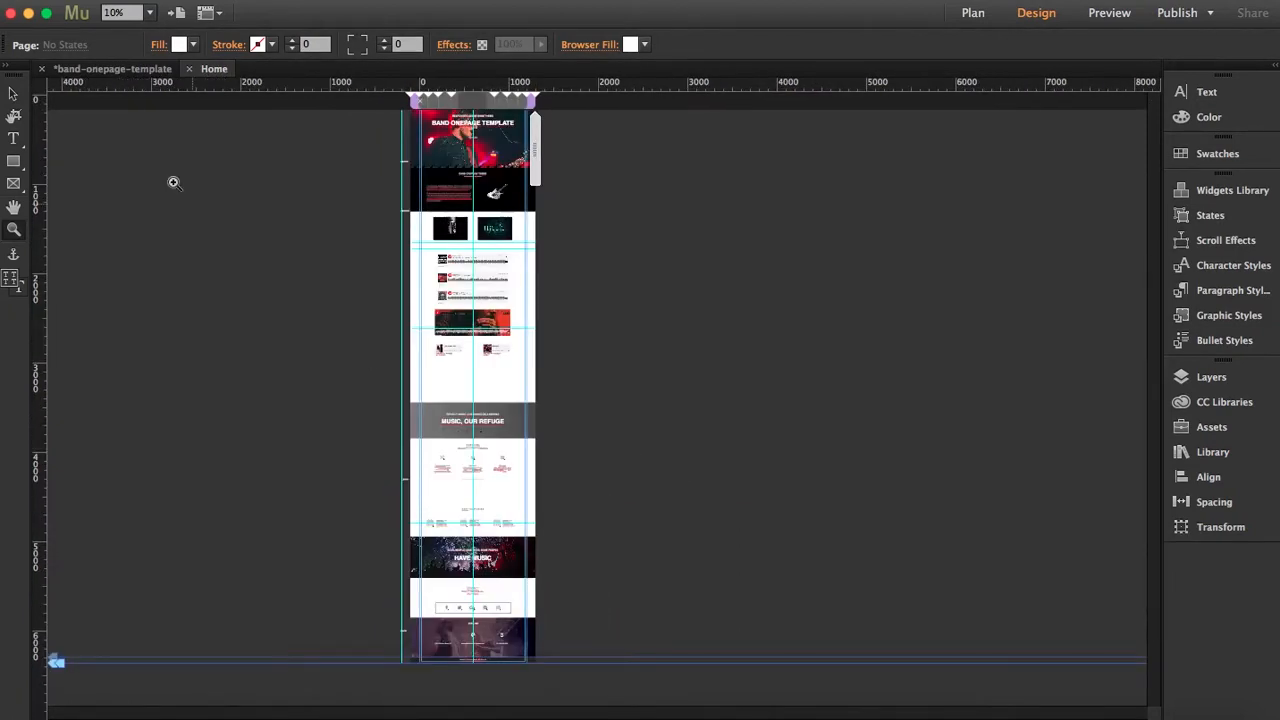
mouse_move(350, 400)
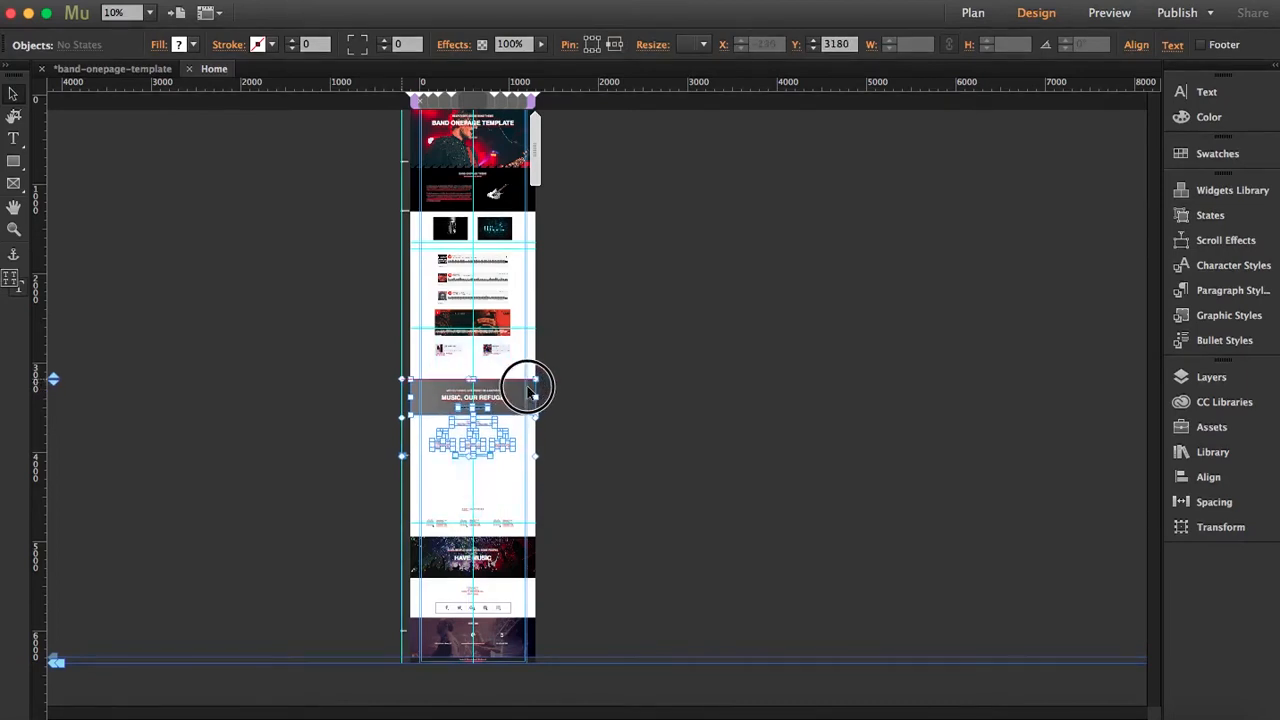
Move the NEXT TOUR DATES heading and date row higher, then duplicate the row into three rows.
drag(530, 390, 530, 375)
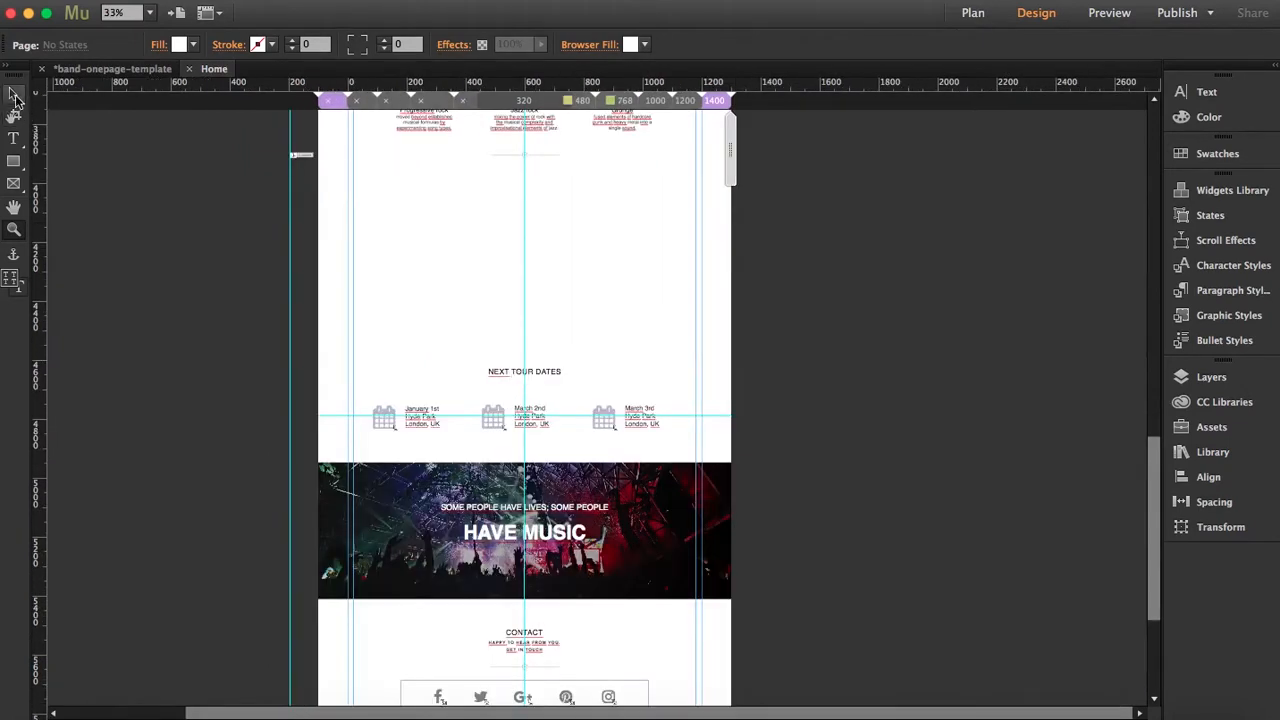
click(524, 371)
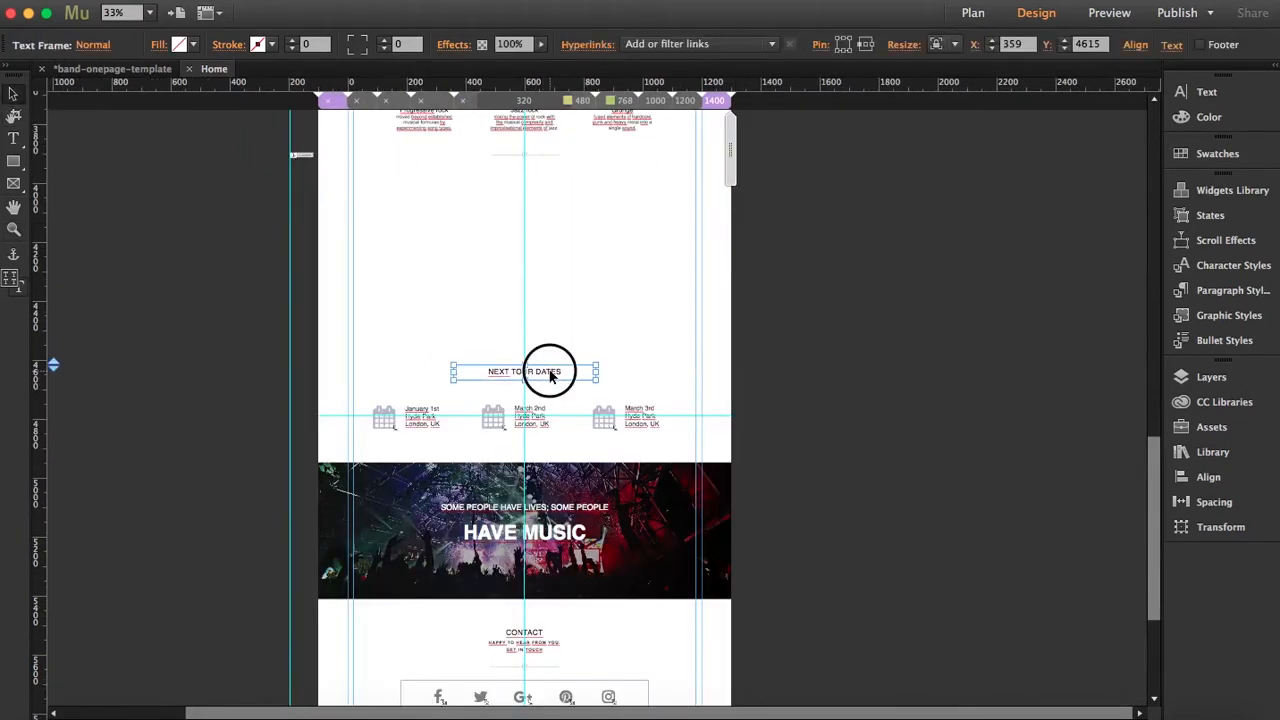
drag(523, 371, 545, 199)
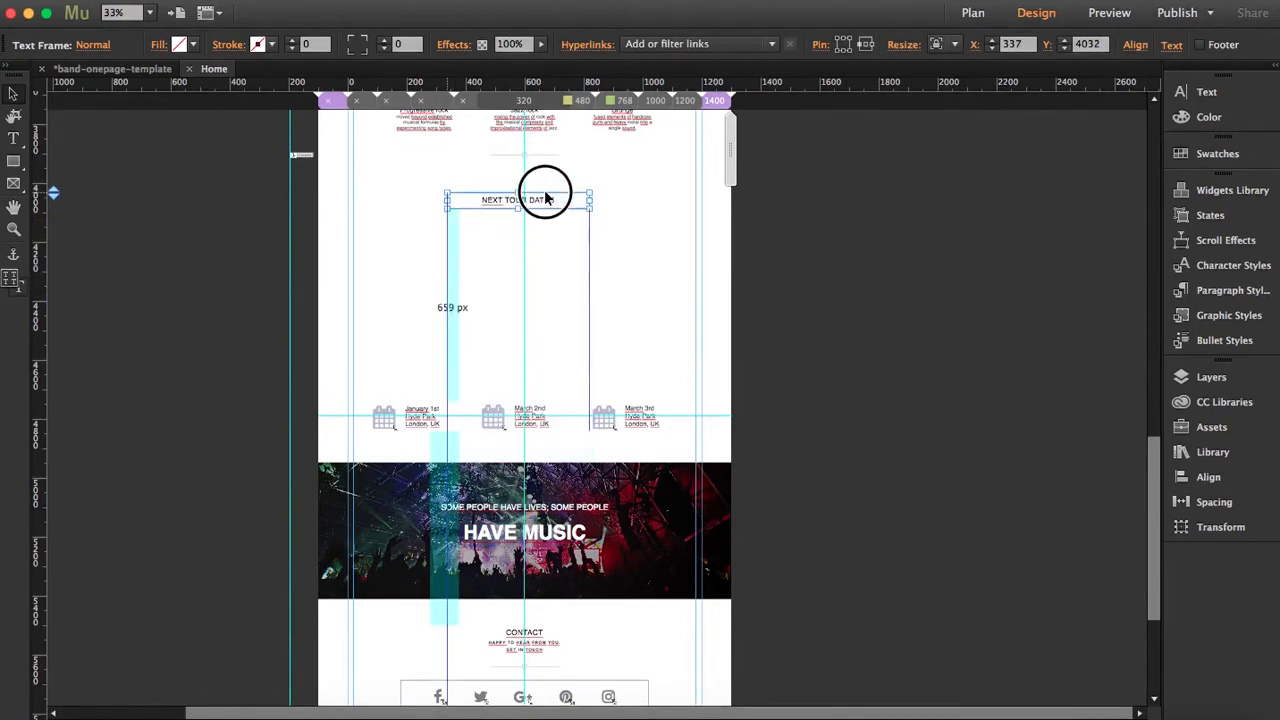
drag(545, 199, 524, 185)
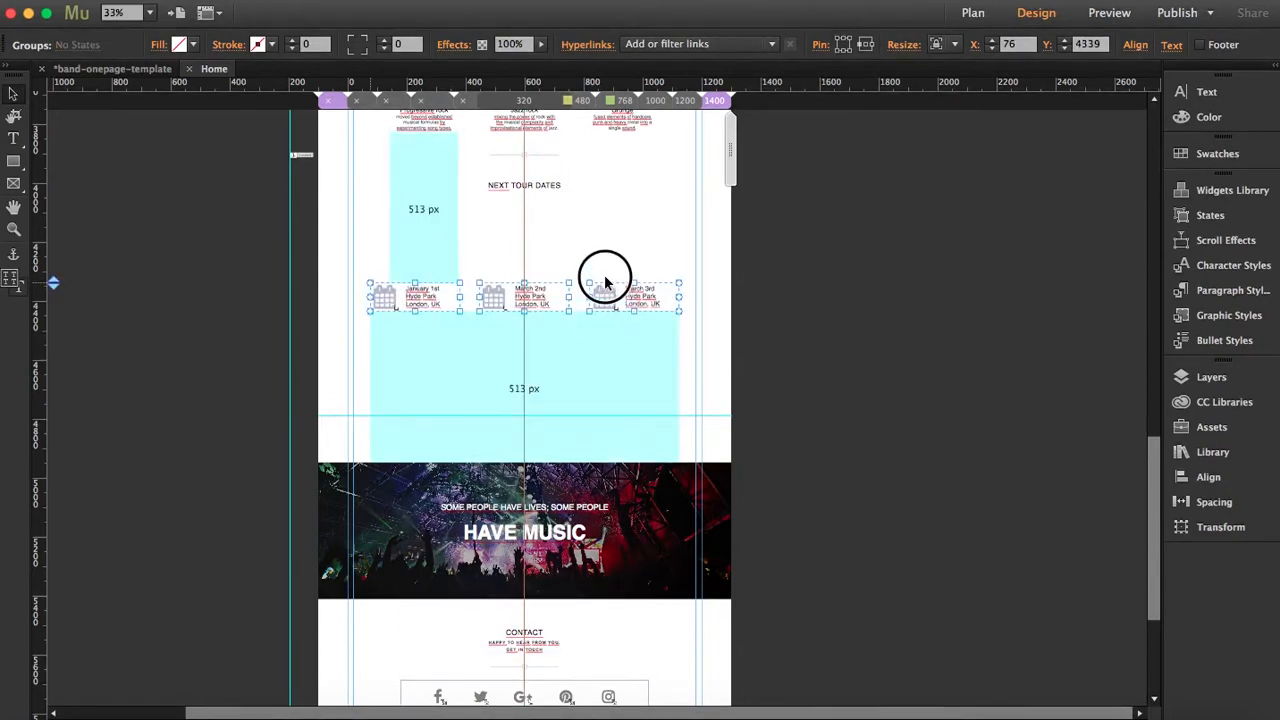
drag(605, 280, 605, 240)
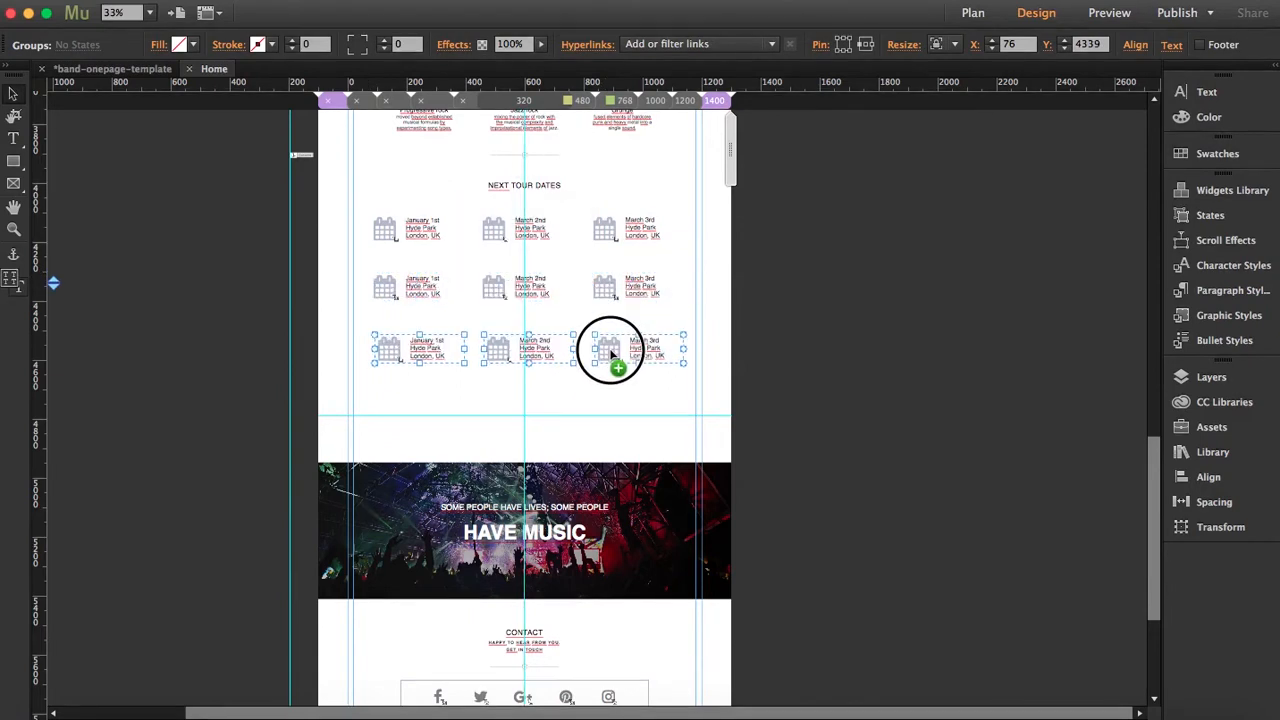
drag(610, 355, 610, 348)
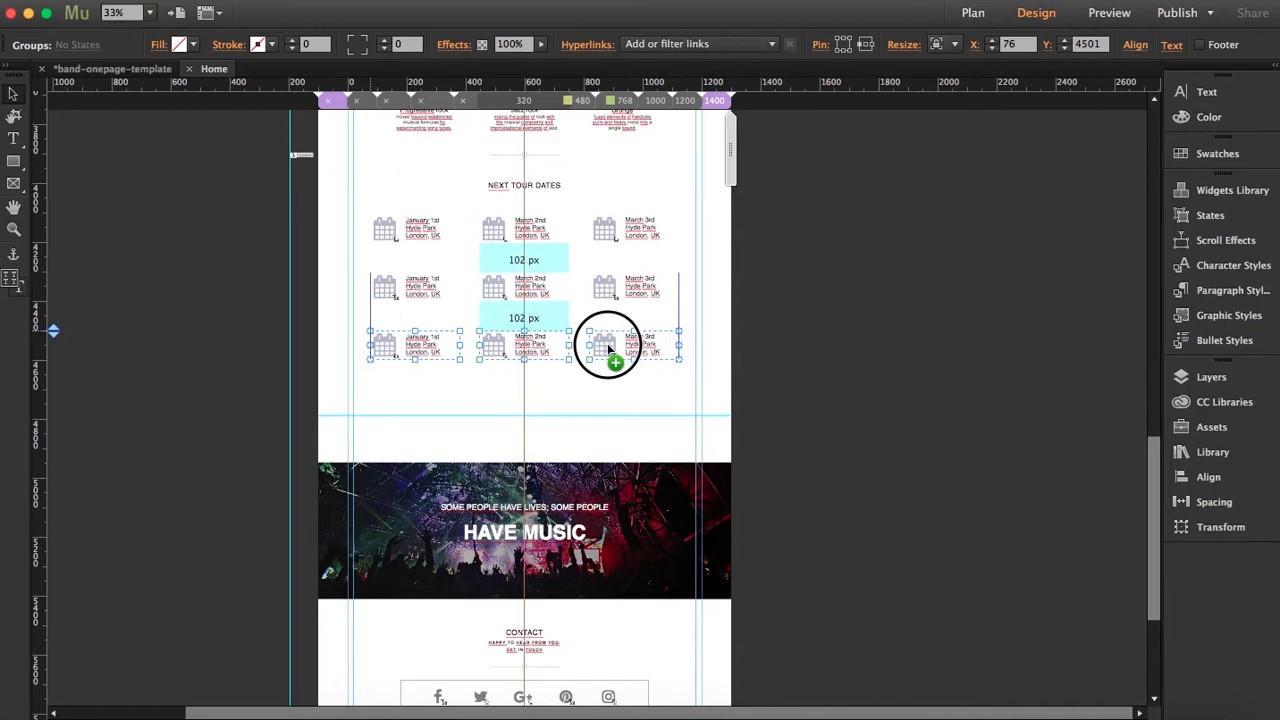
mouse_move(735, 355)
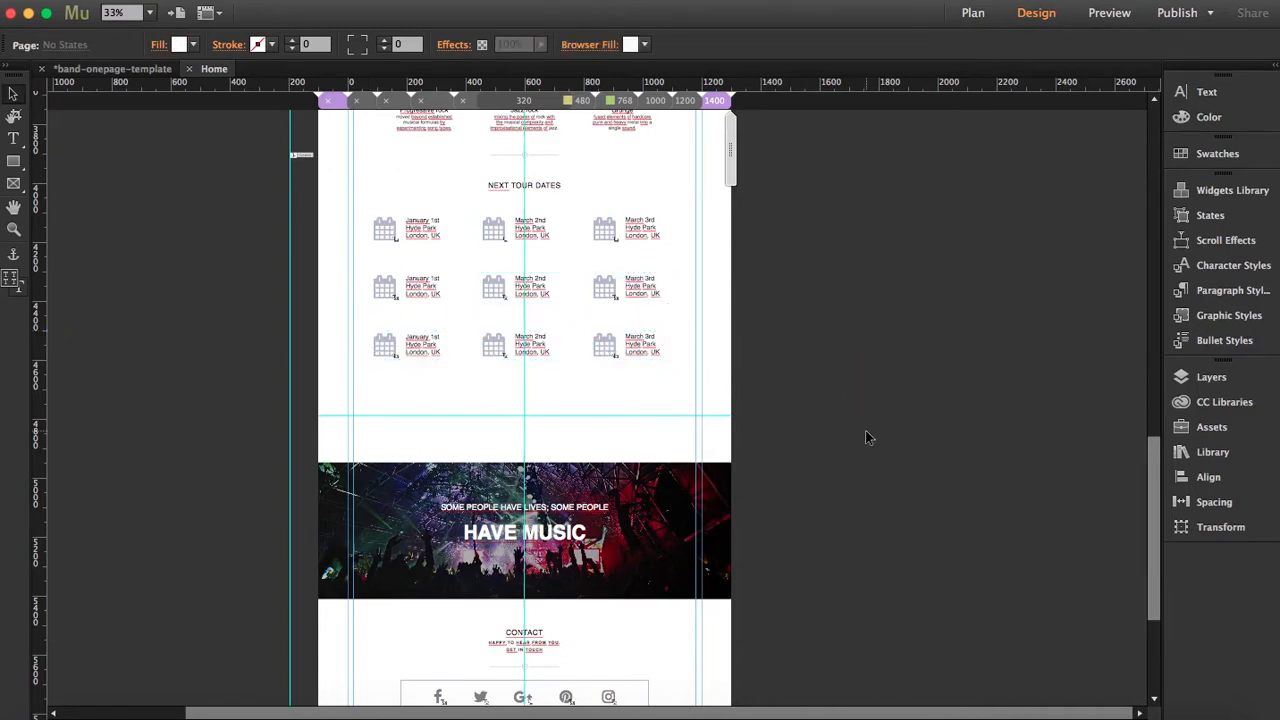
Change the duplicated tour dates to January 12th, June 2nd and May 3rd.
click(415, 228)
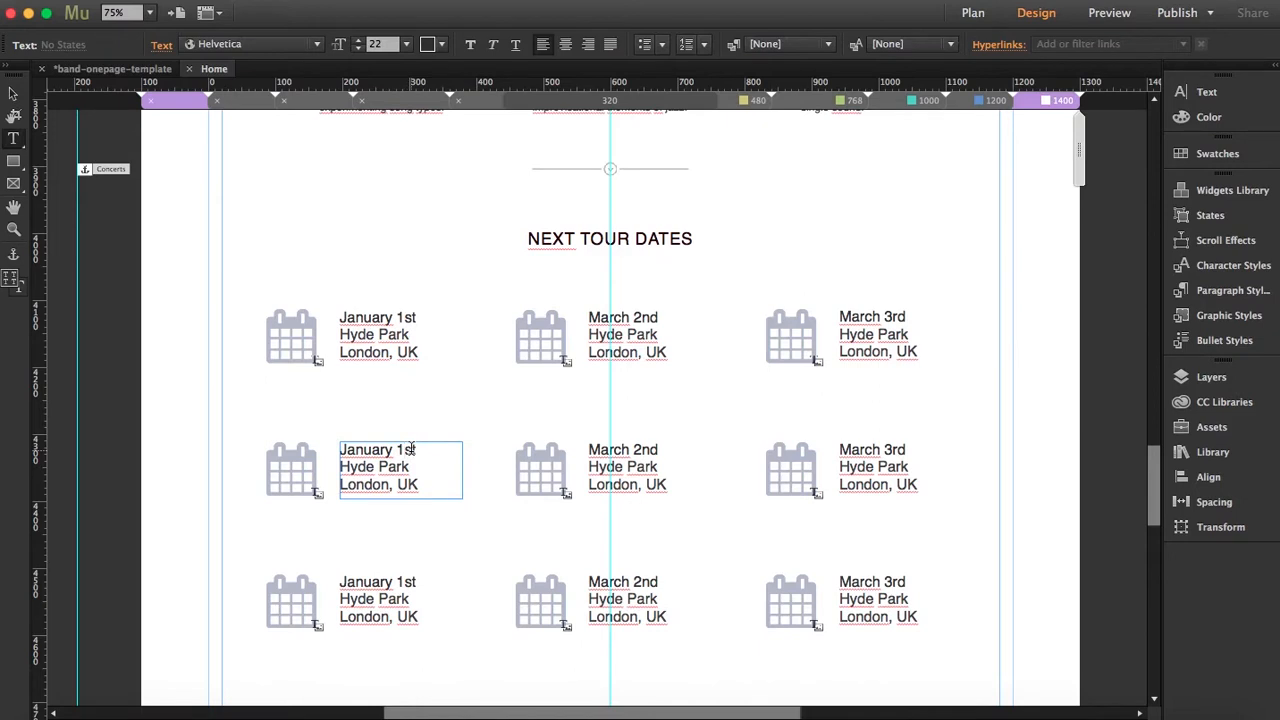
text(2)
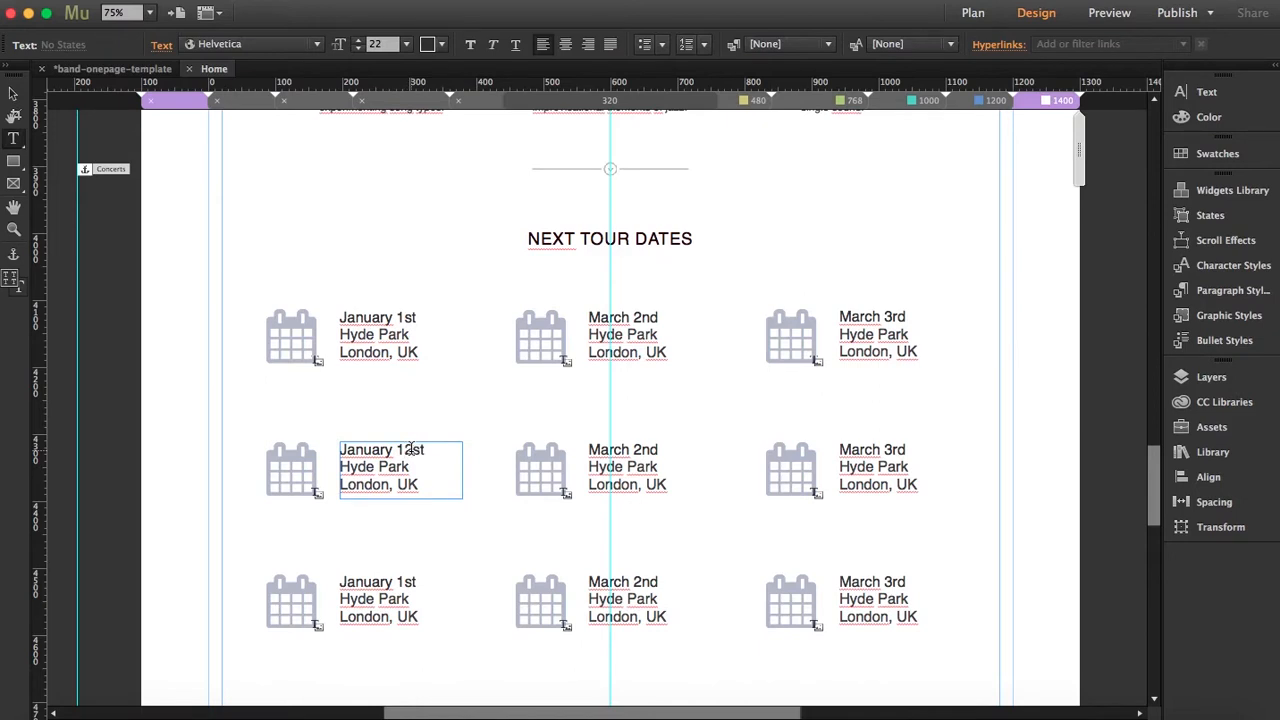
text(12th)
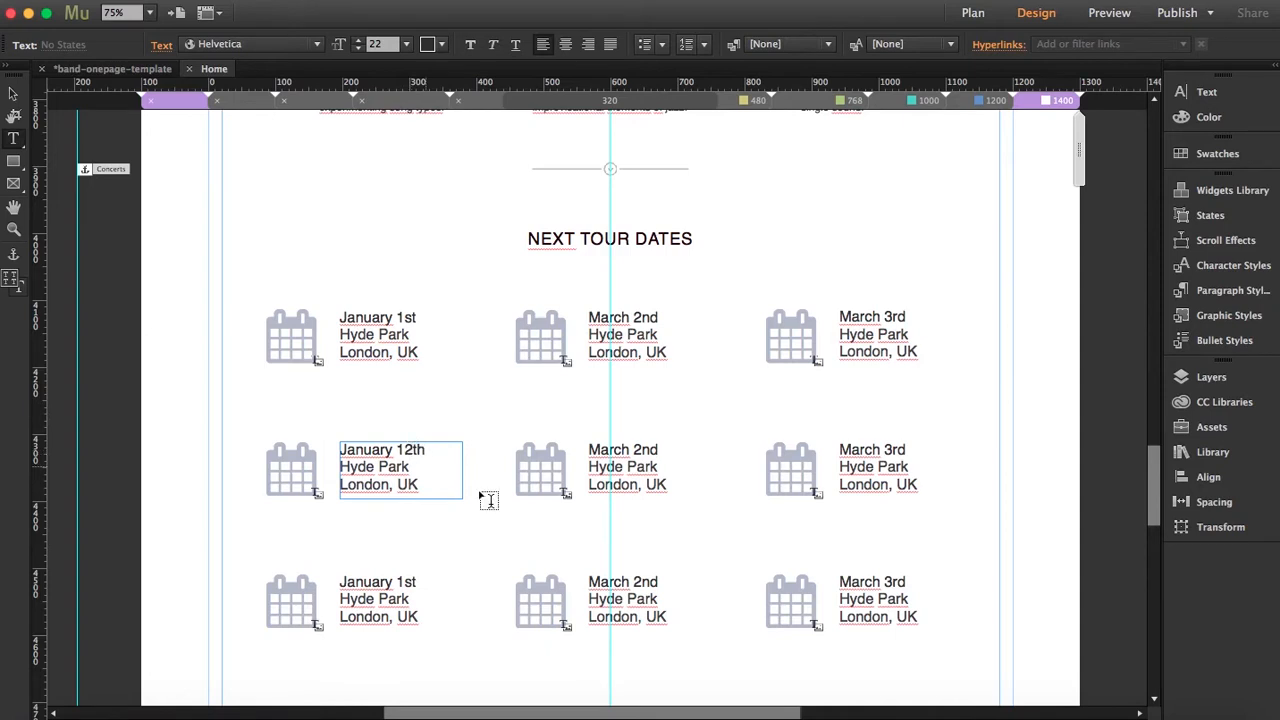
click(623, 581)
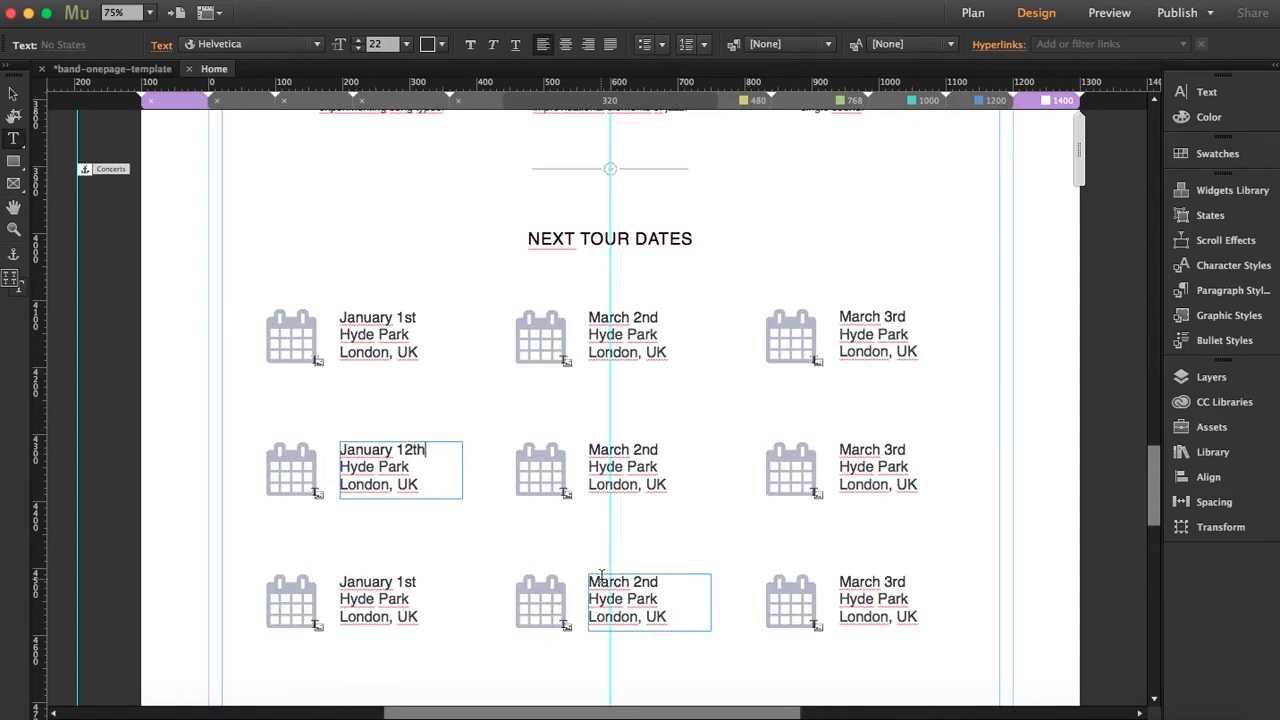
text(June 2nd)
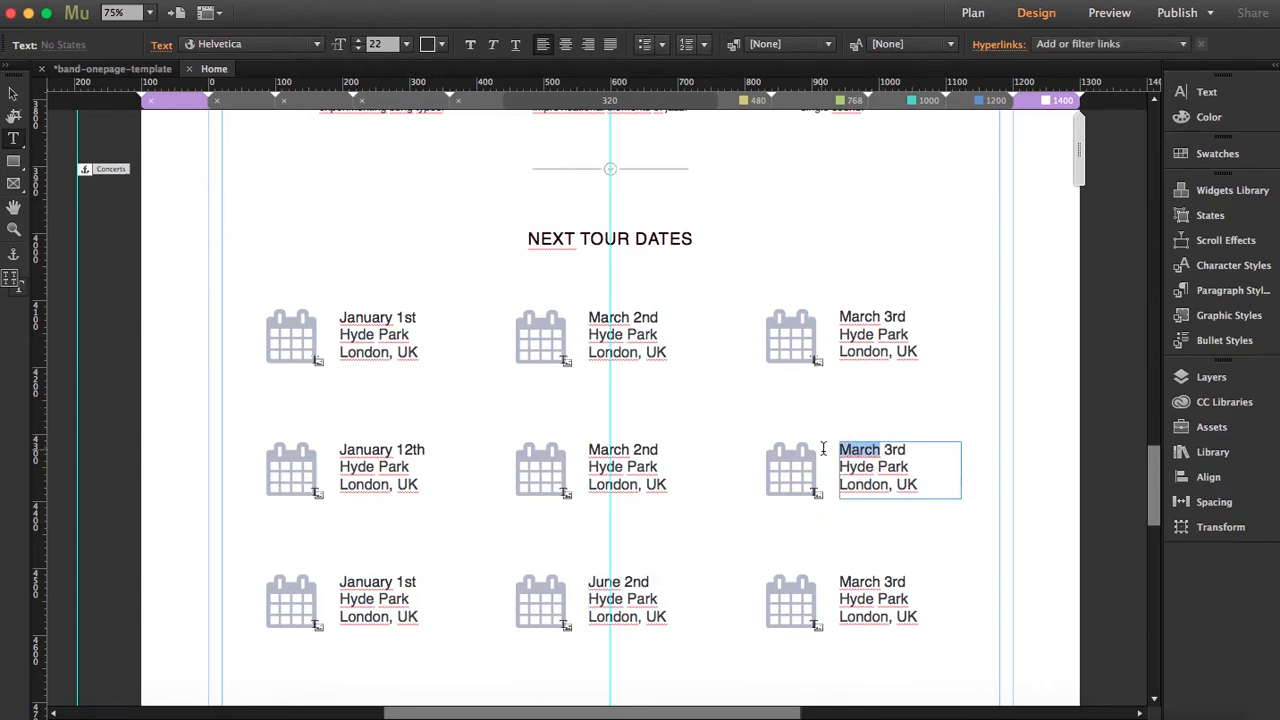
text(May)
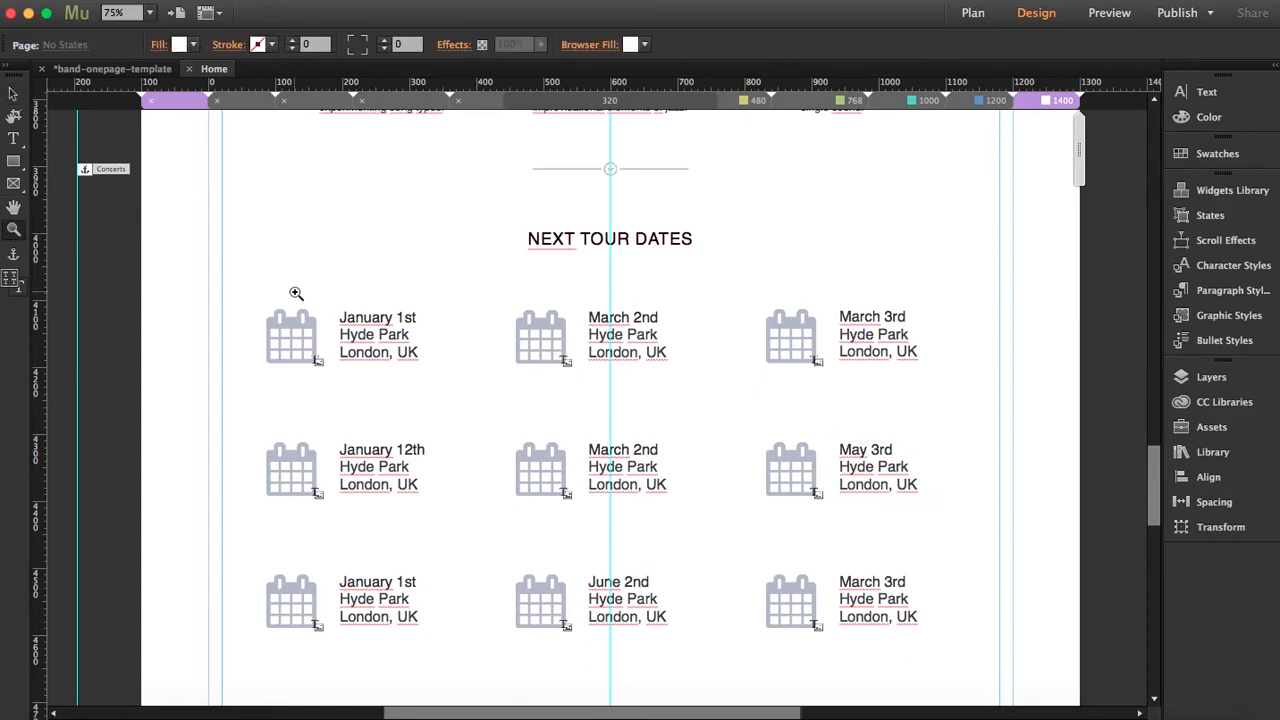
click(148, 12)
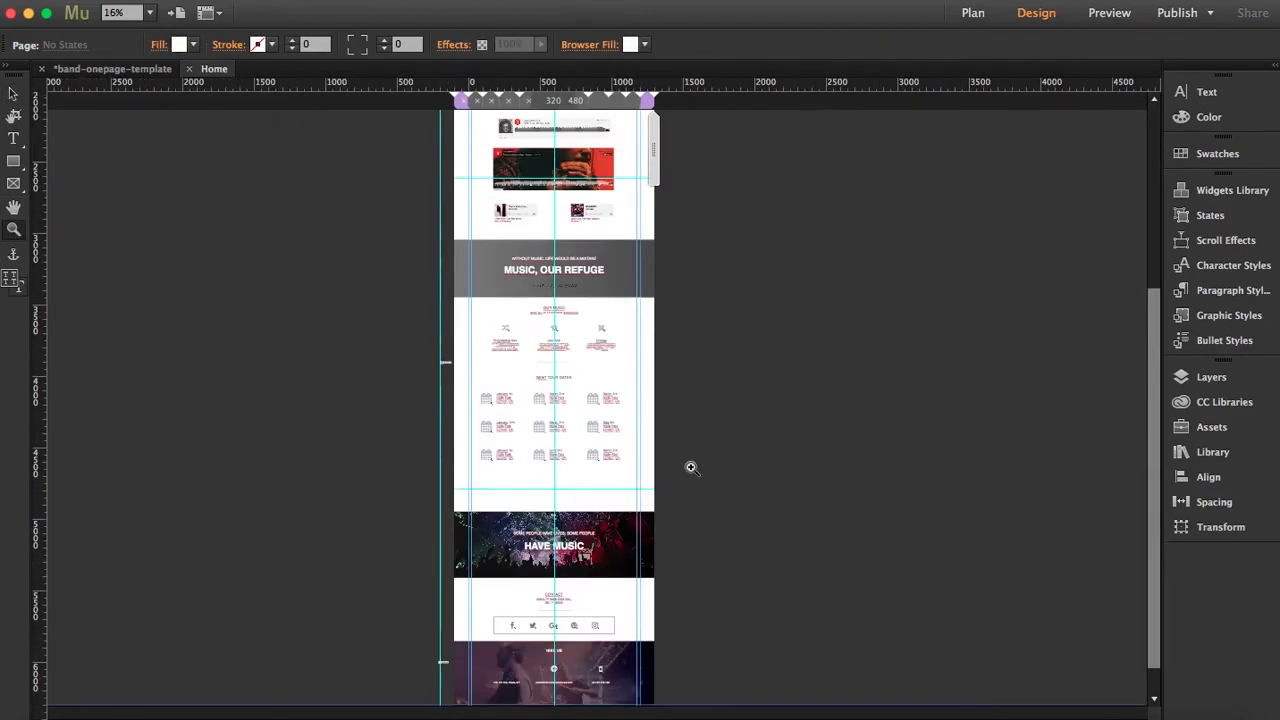
scroll(down, 3)
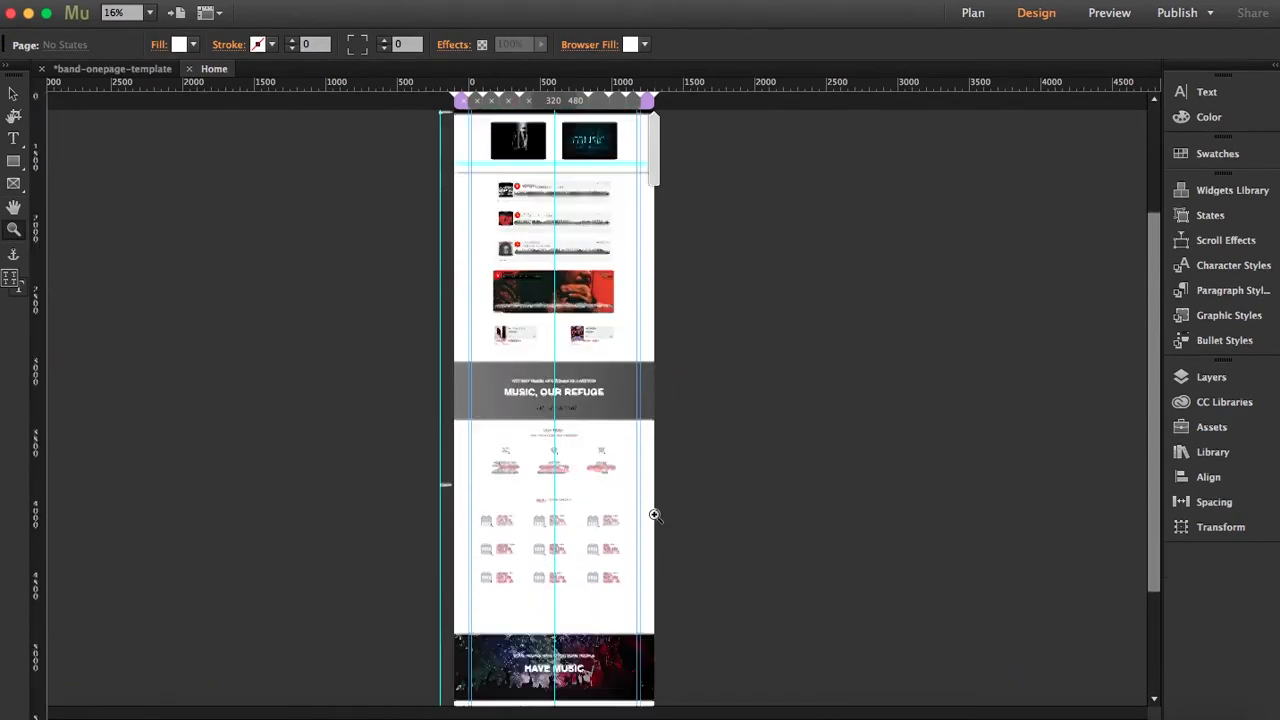
scroll(down, 3)
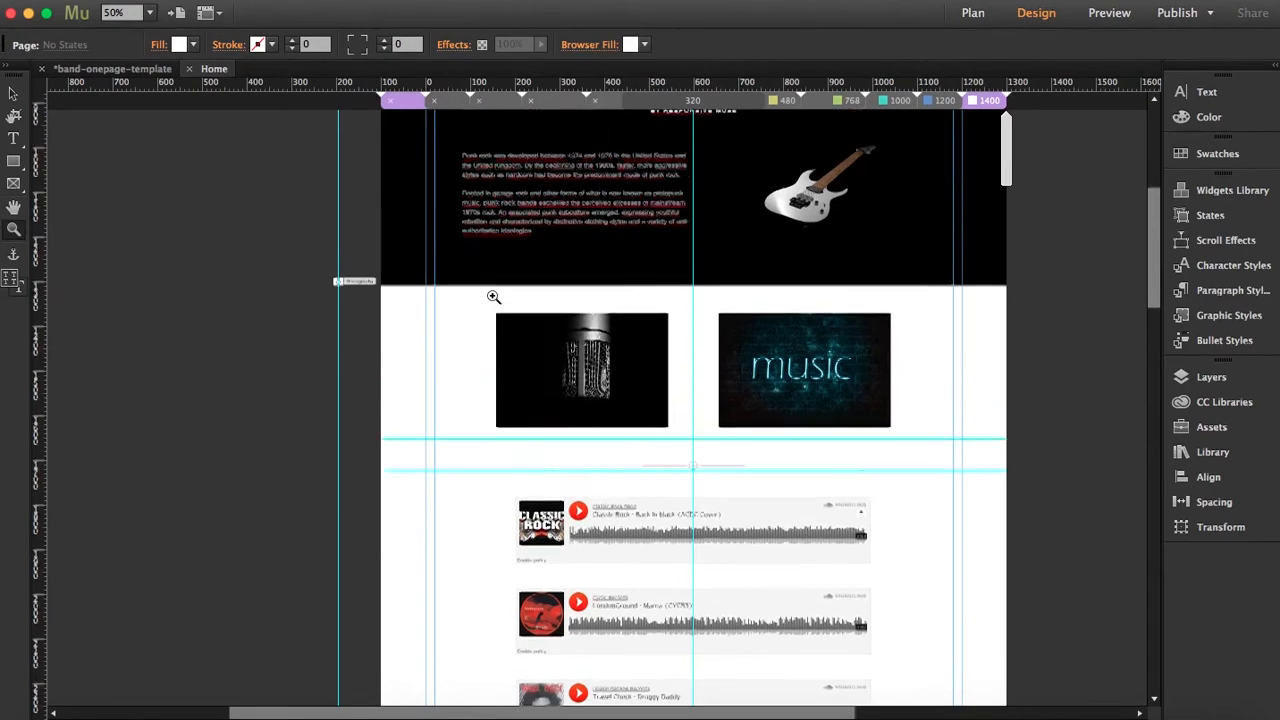
scroll(down, 3)
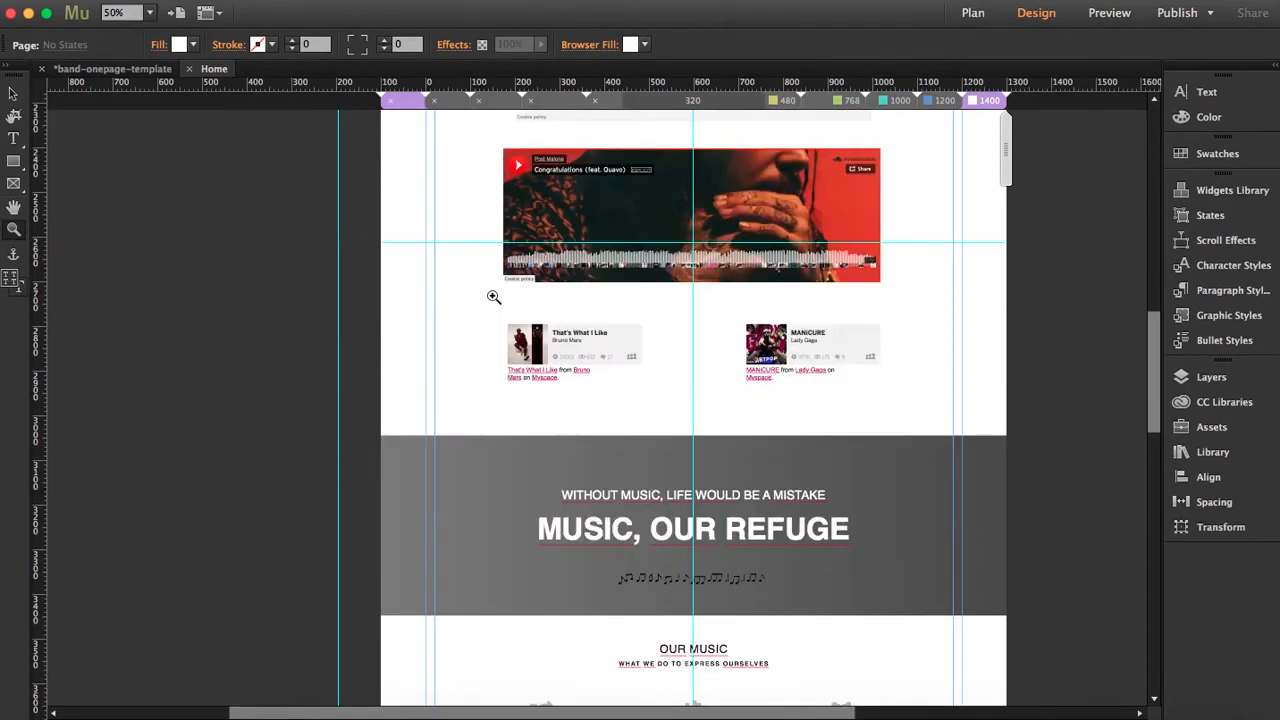
scroll(down, 3)
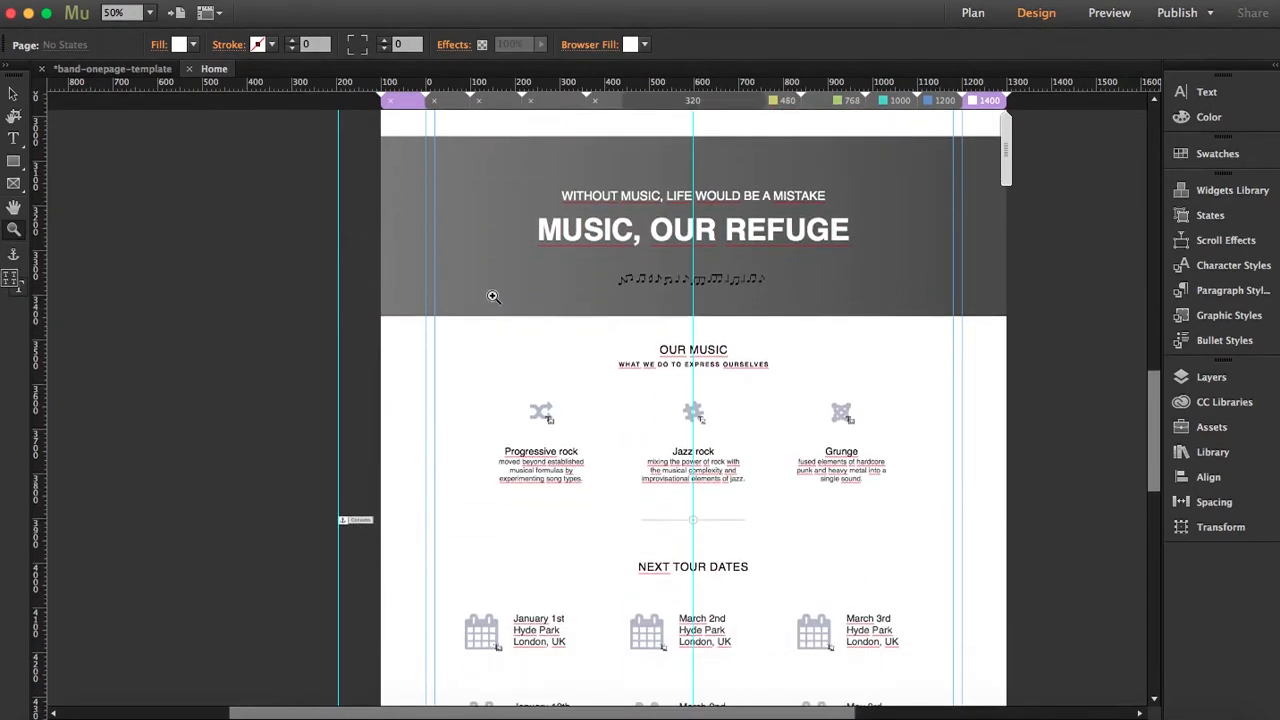
scroll(down, 3)
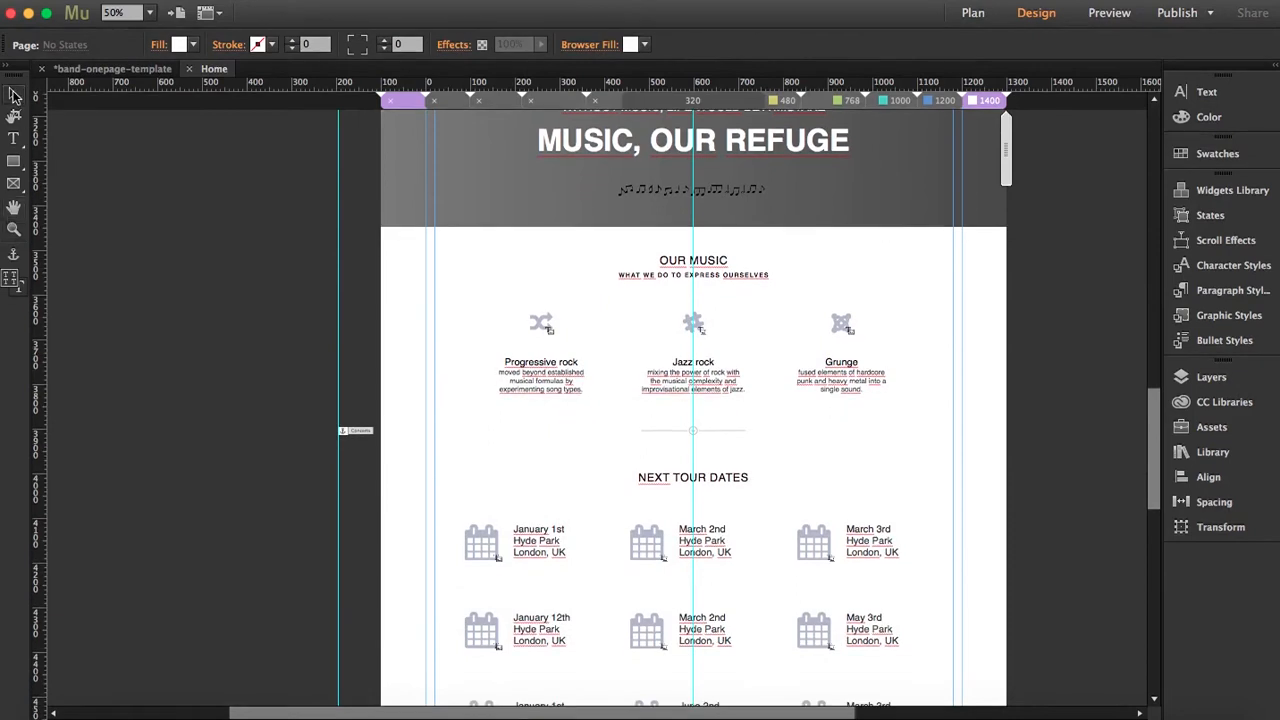
click(351, 340)
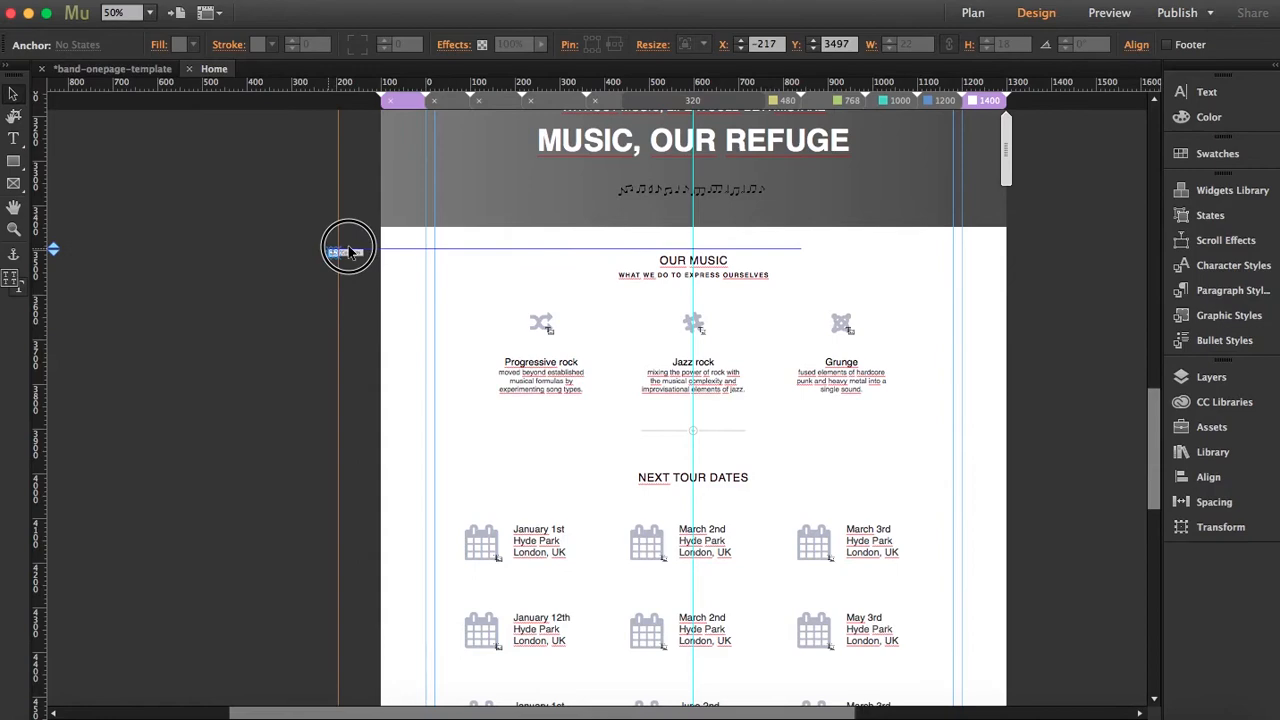
Align the Concerts anchor with the music section's top and the next anchor with HIRE US.
drag(348, 250, 352, 222)
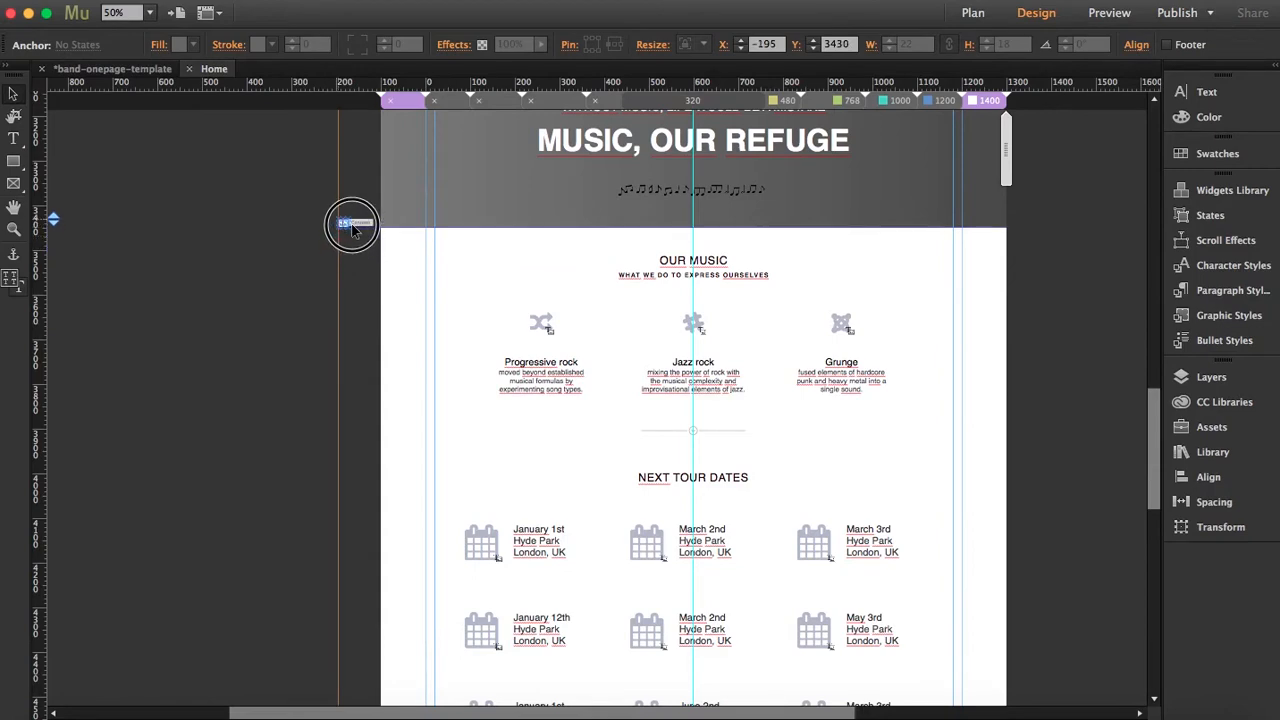
scroll(down, 3)
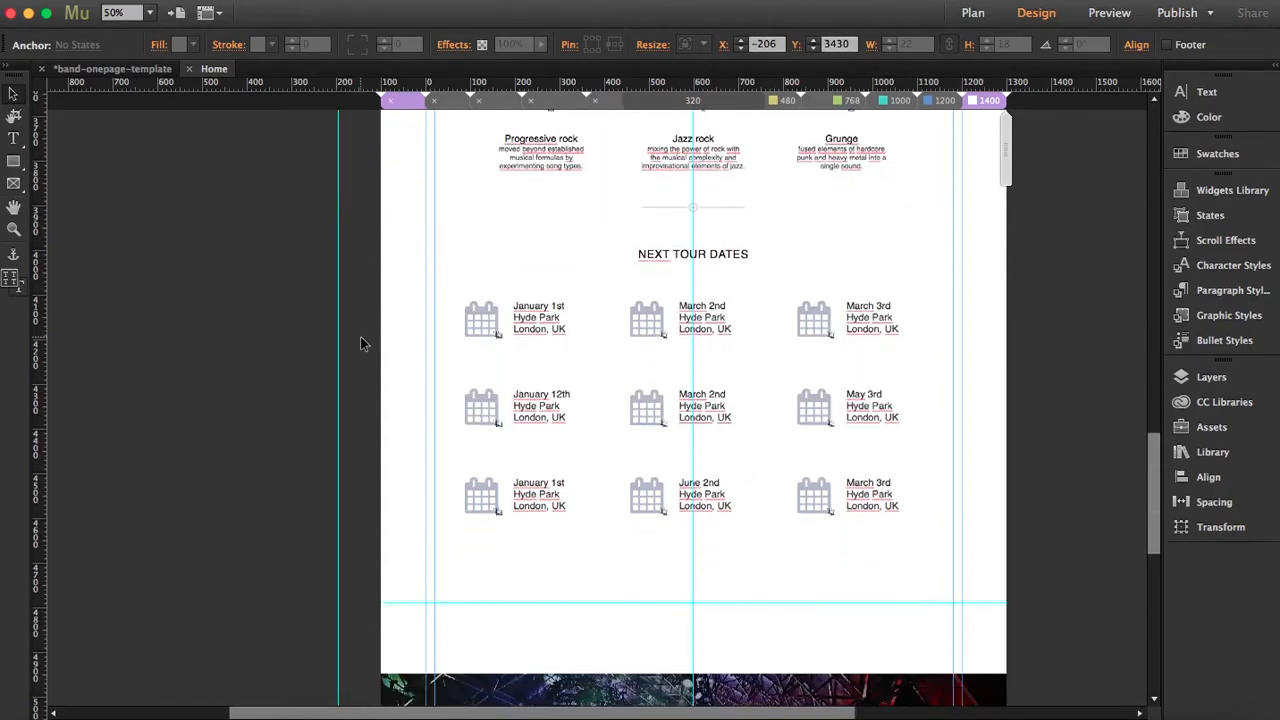
scroll(down, 3)
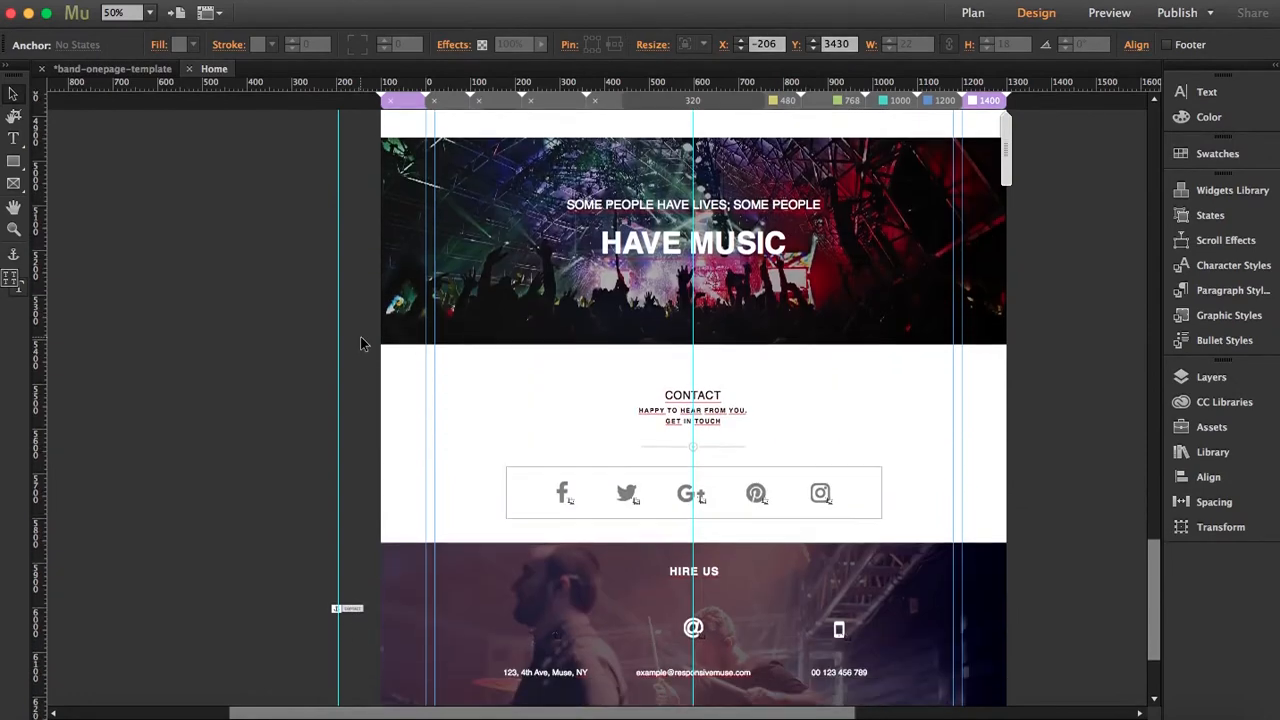
scroll(down, 3)
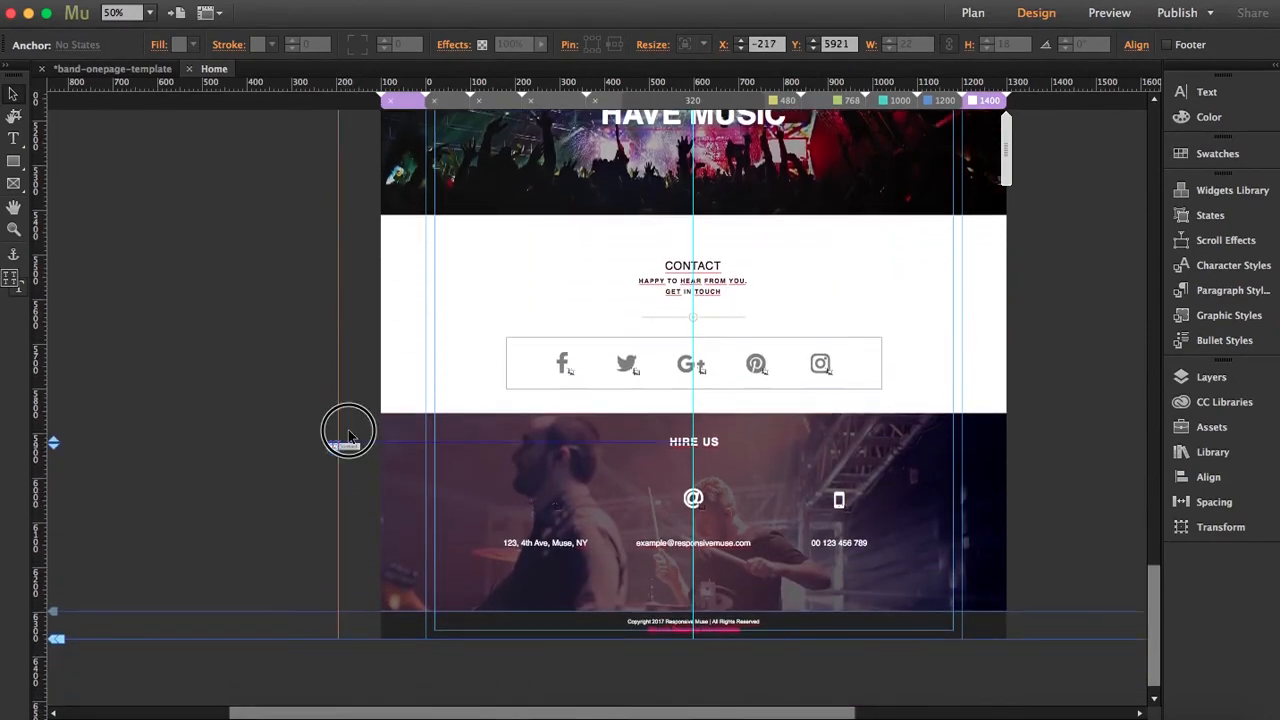
drag(348, 432, 348, 252)
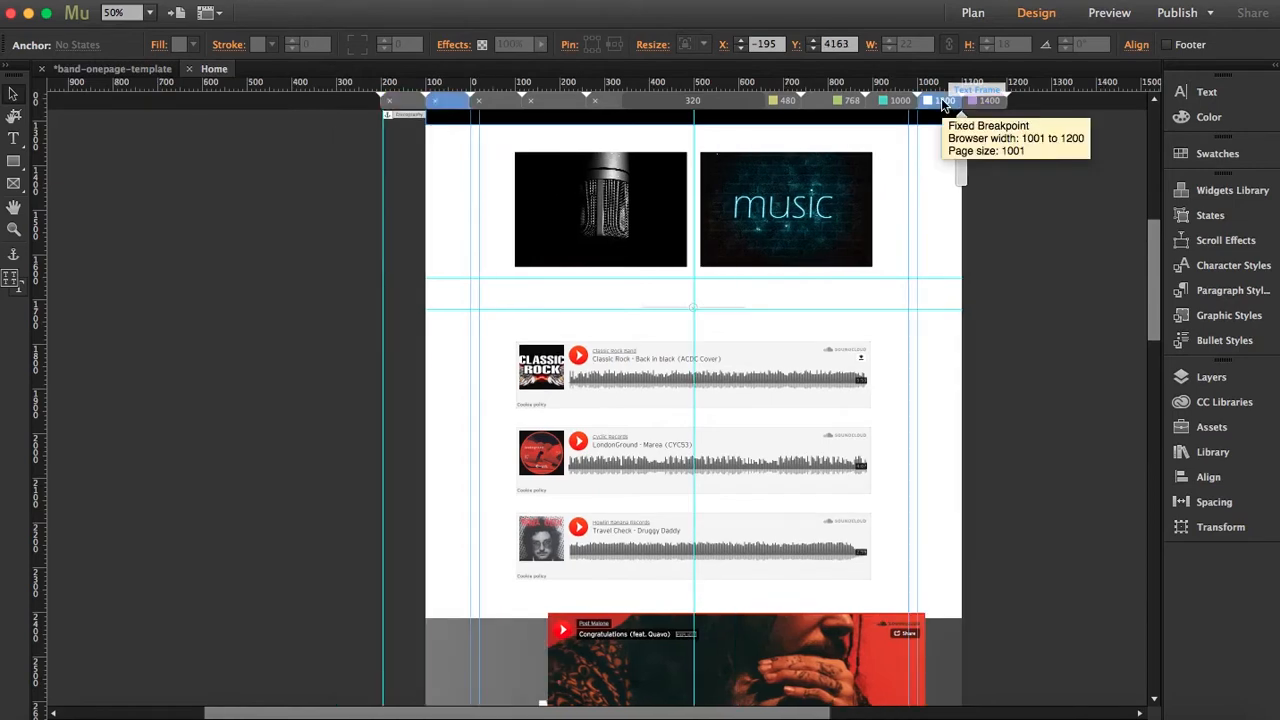
Scroll down the 1400 px layout to view the players, music and tour-date sections.
scroll(down, 3)
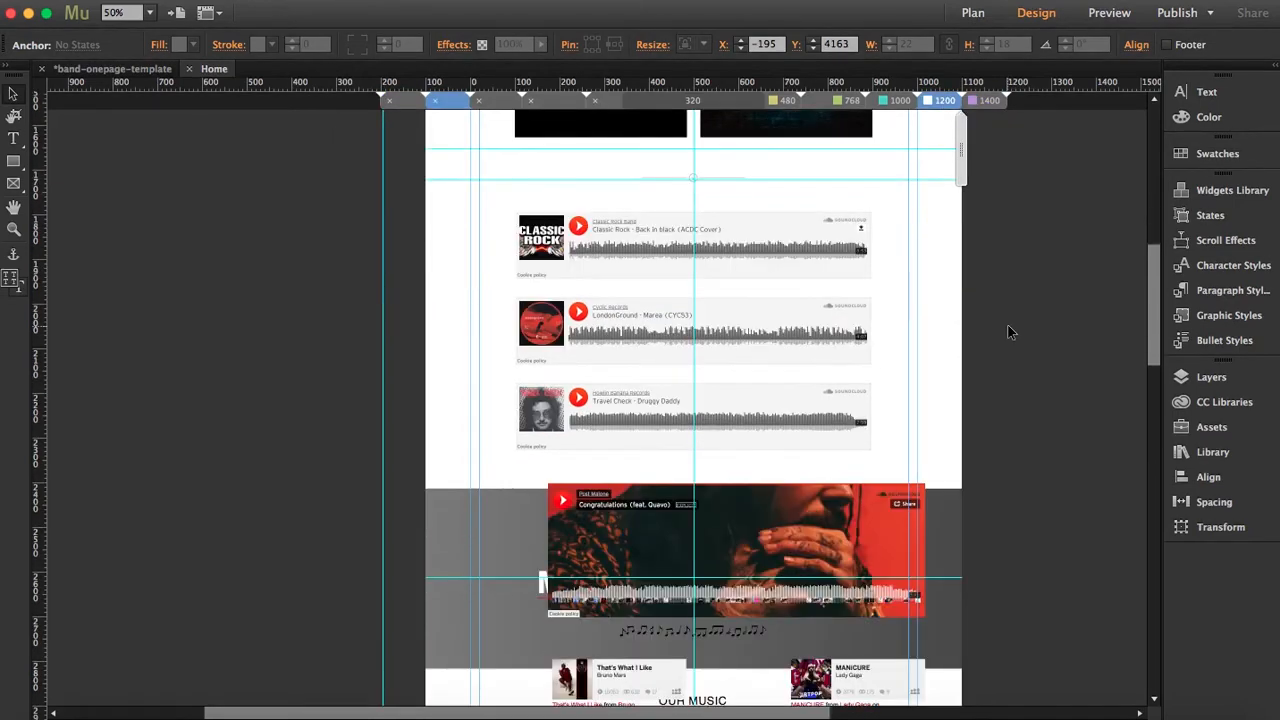
scroll(down, 3)
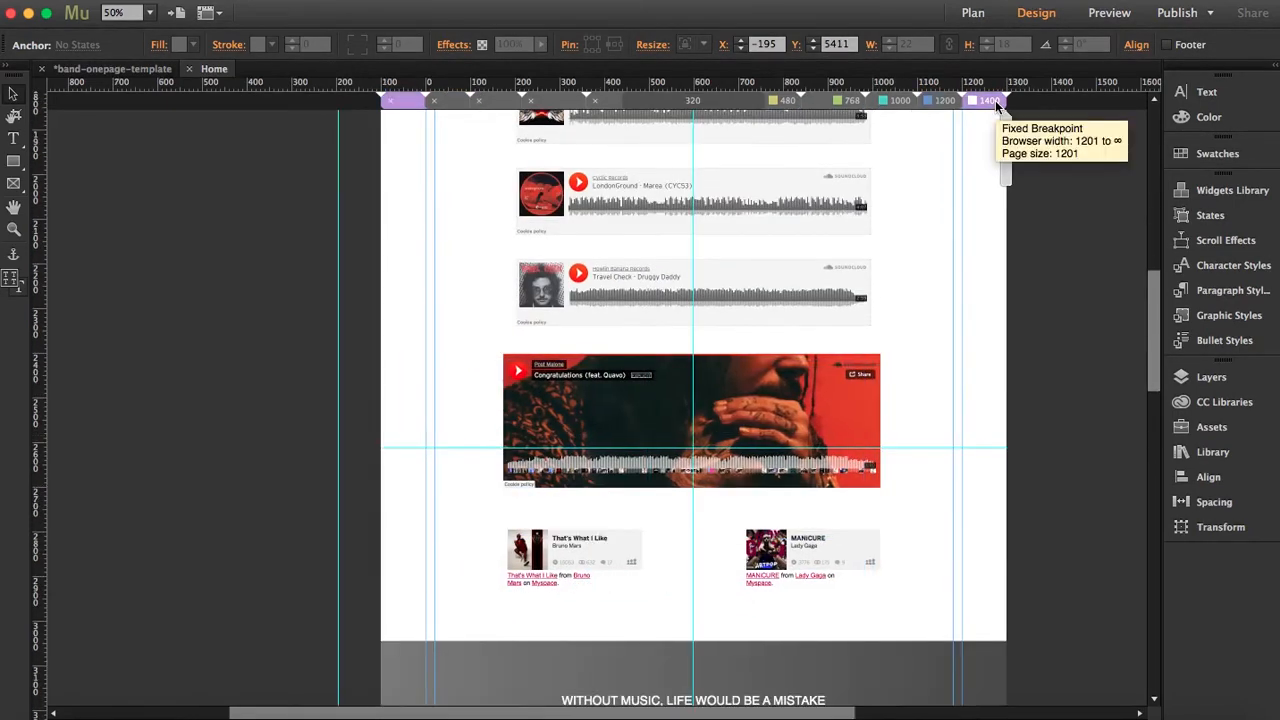
mouse_move(938, 115)
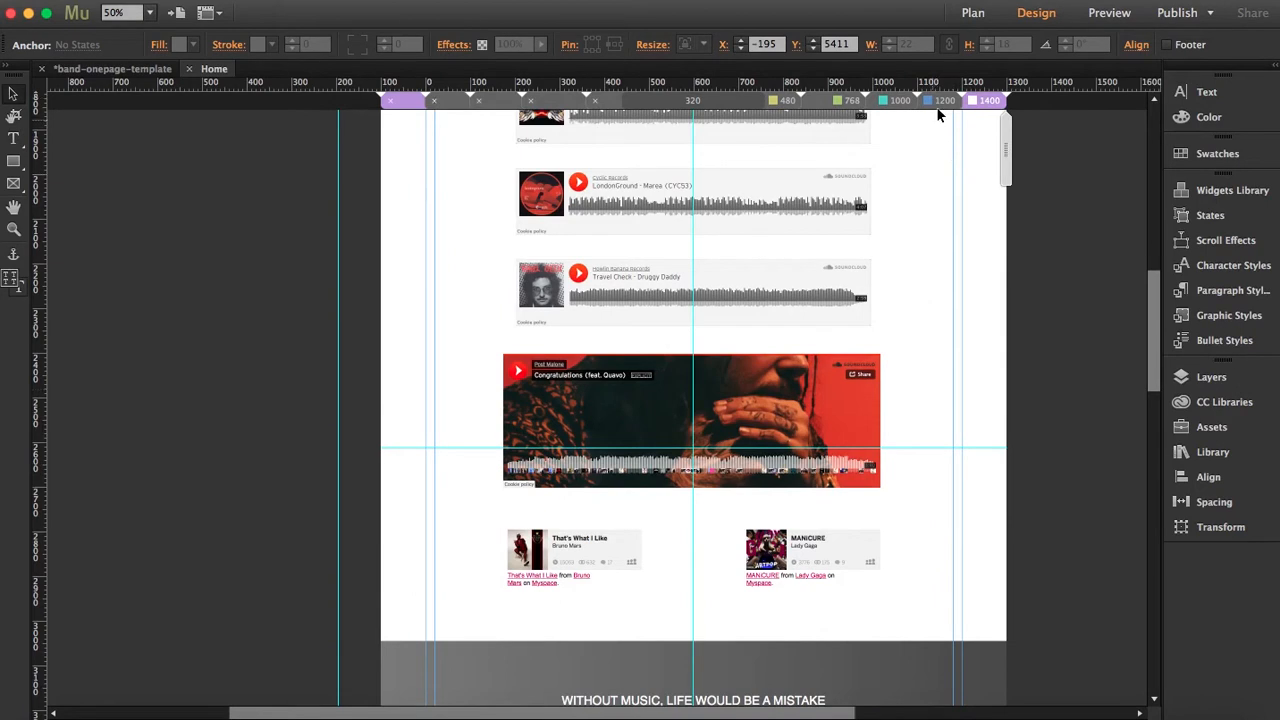
mouse_move(18, 250)
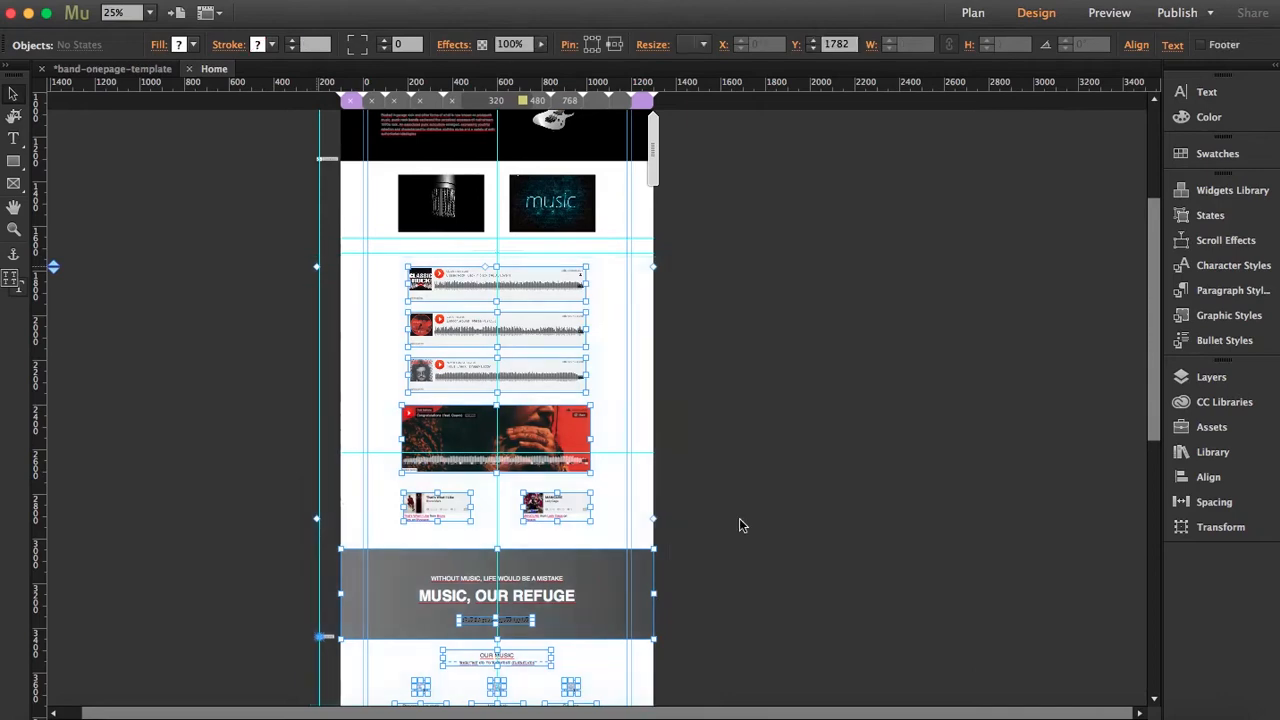
scroll(down, 3)
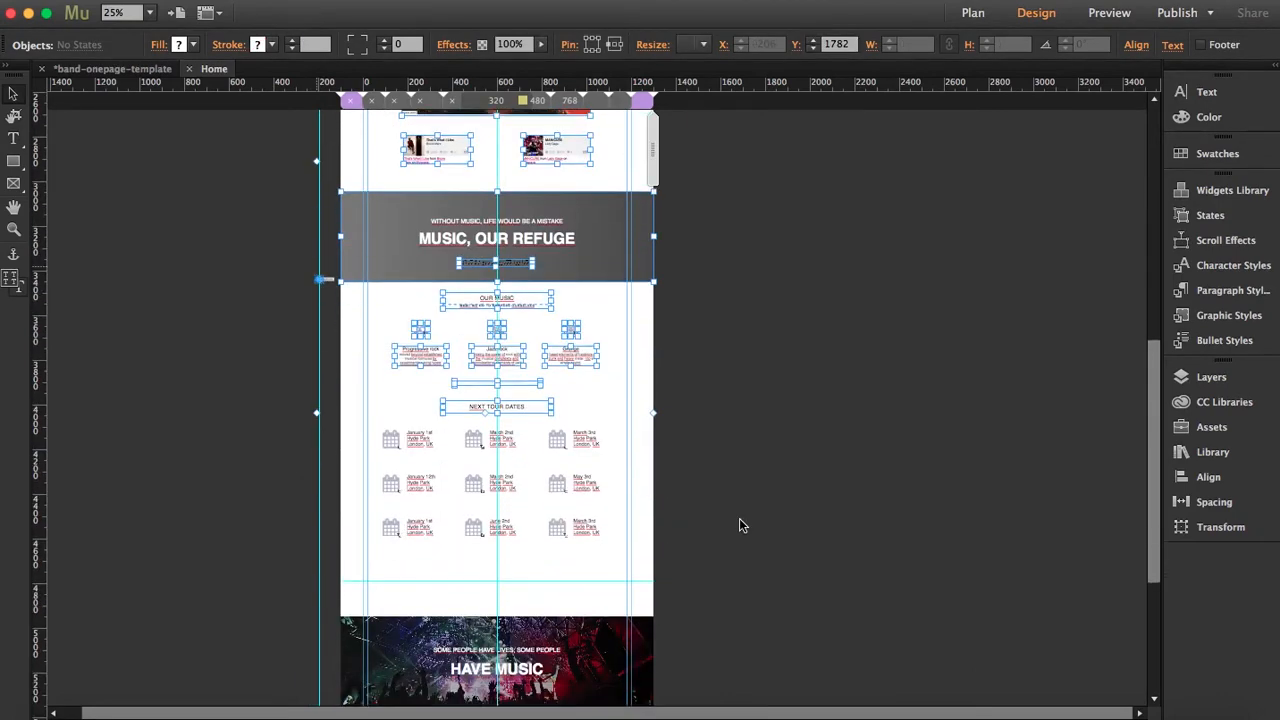
scroll(down, 3)
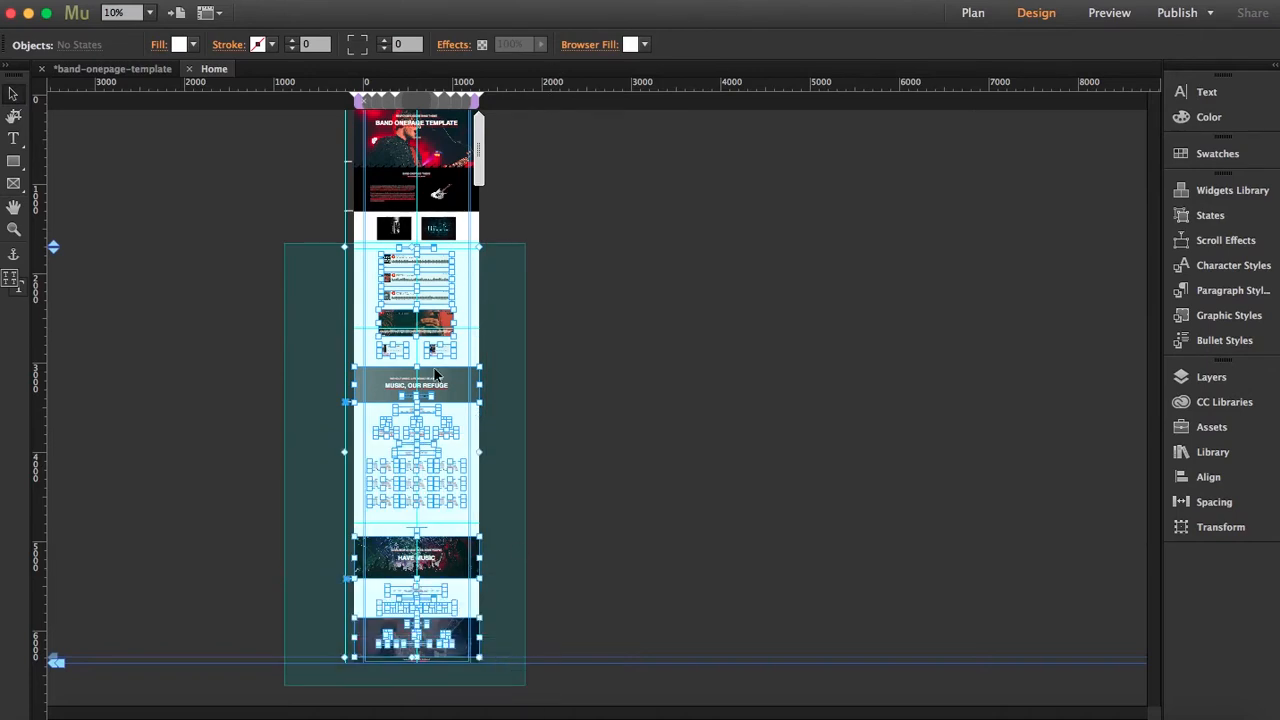
Copy the selected sections' size and position to the 1200 px breakpoint.
right_click(435, 375)
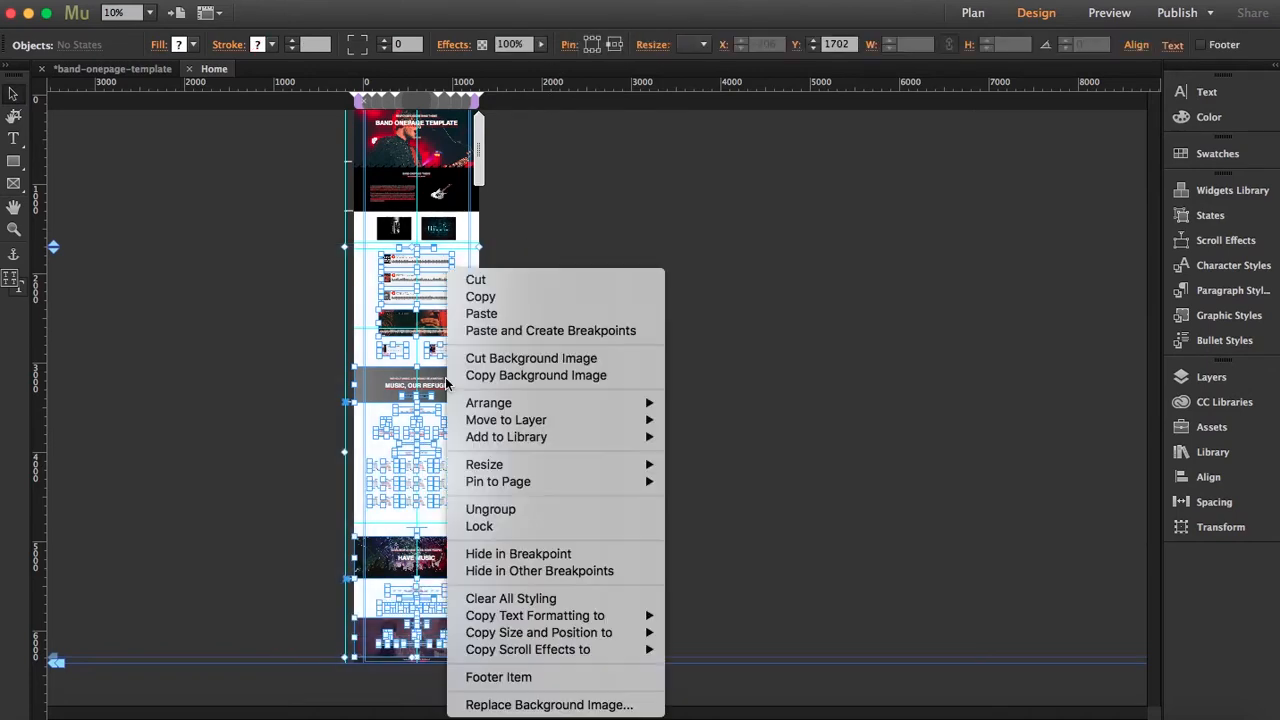
mouse_move(589, 543)
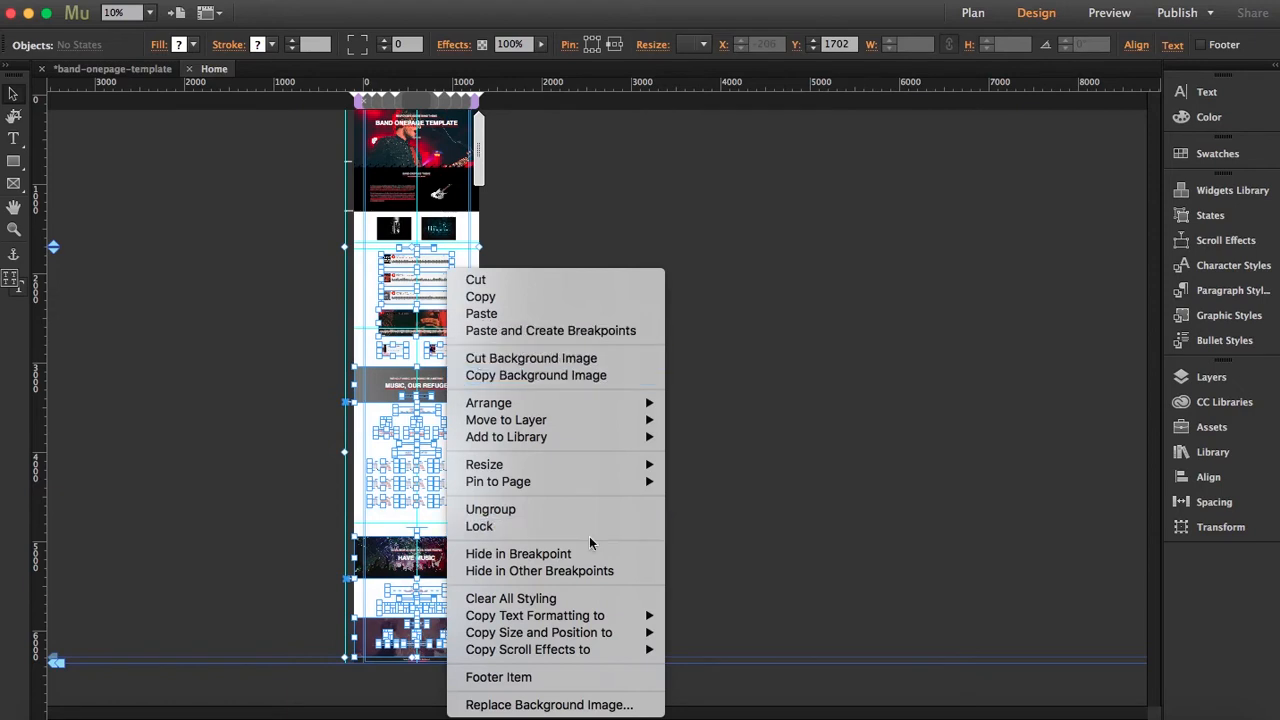
mouse_move(538, 632)
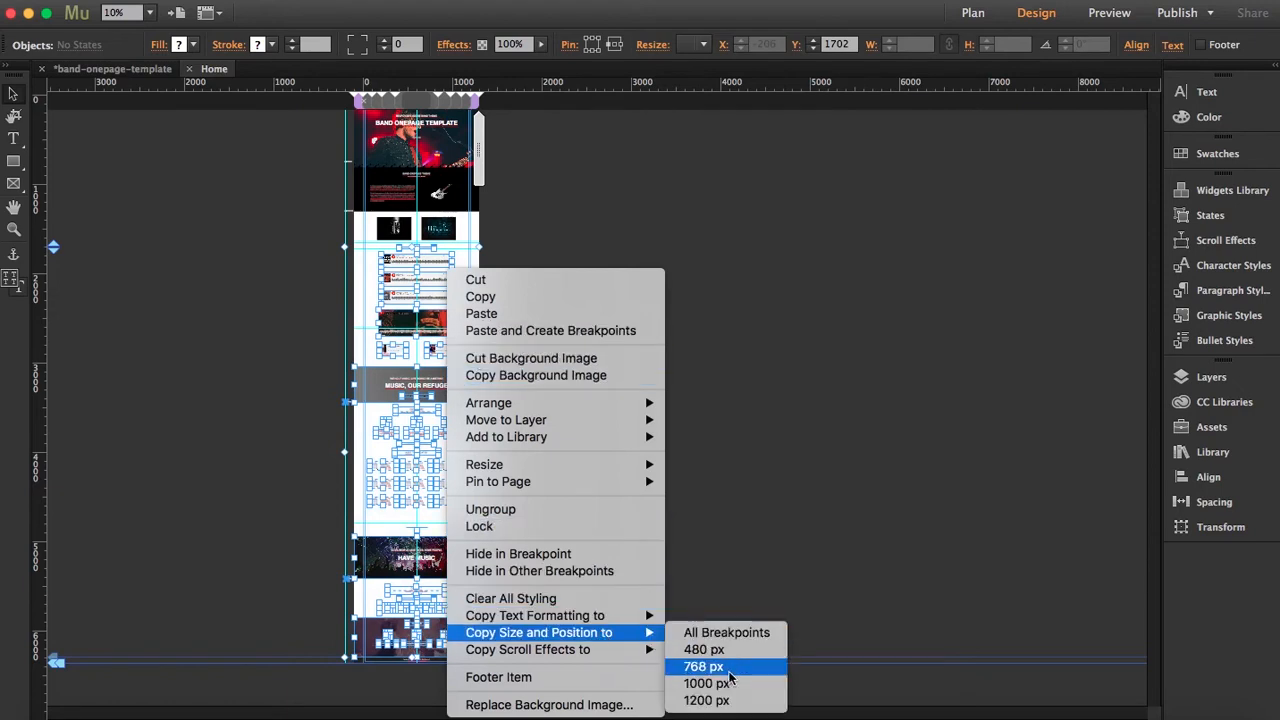
mouse_move(734, 700)
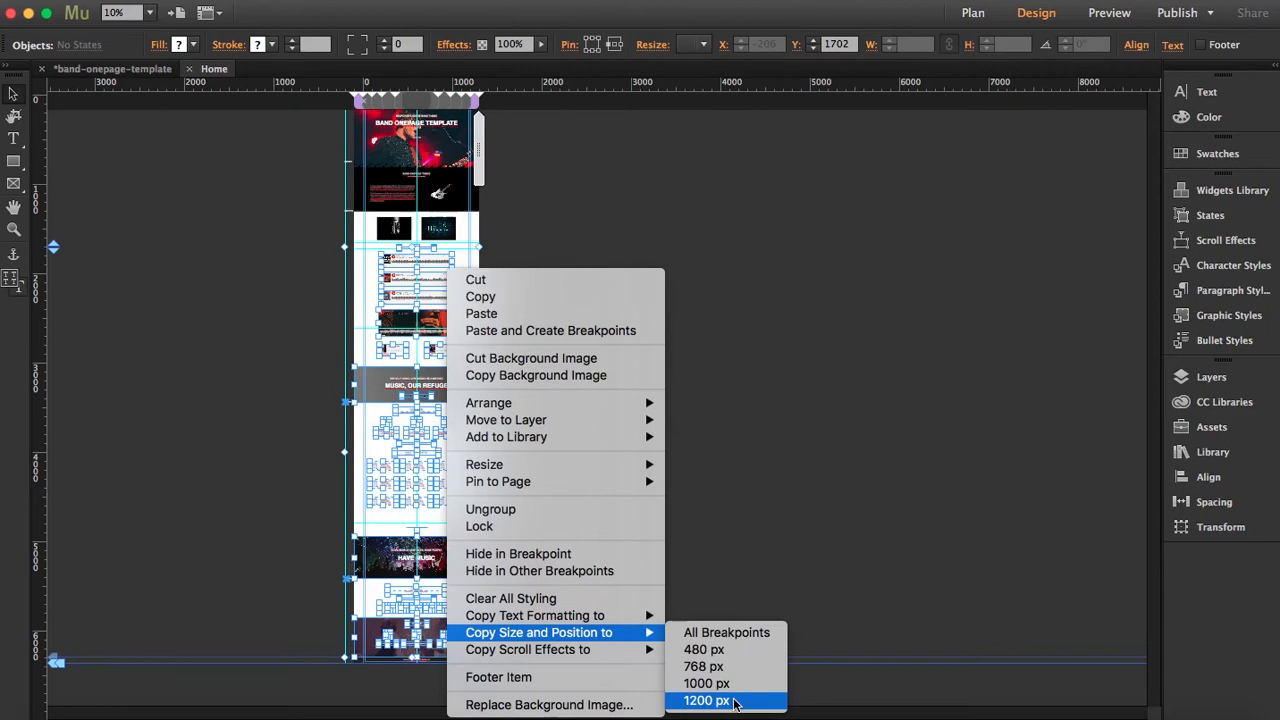
click(708, 700)
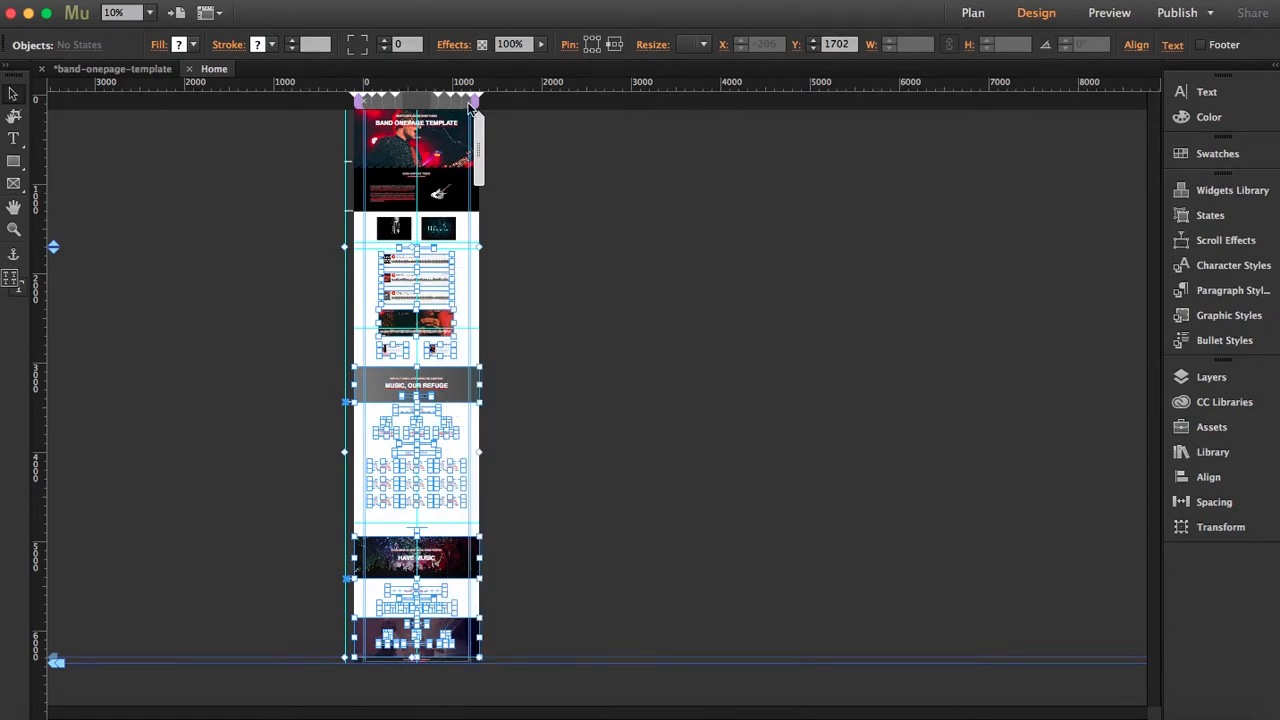
mouse_move(470, 100)
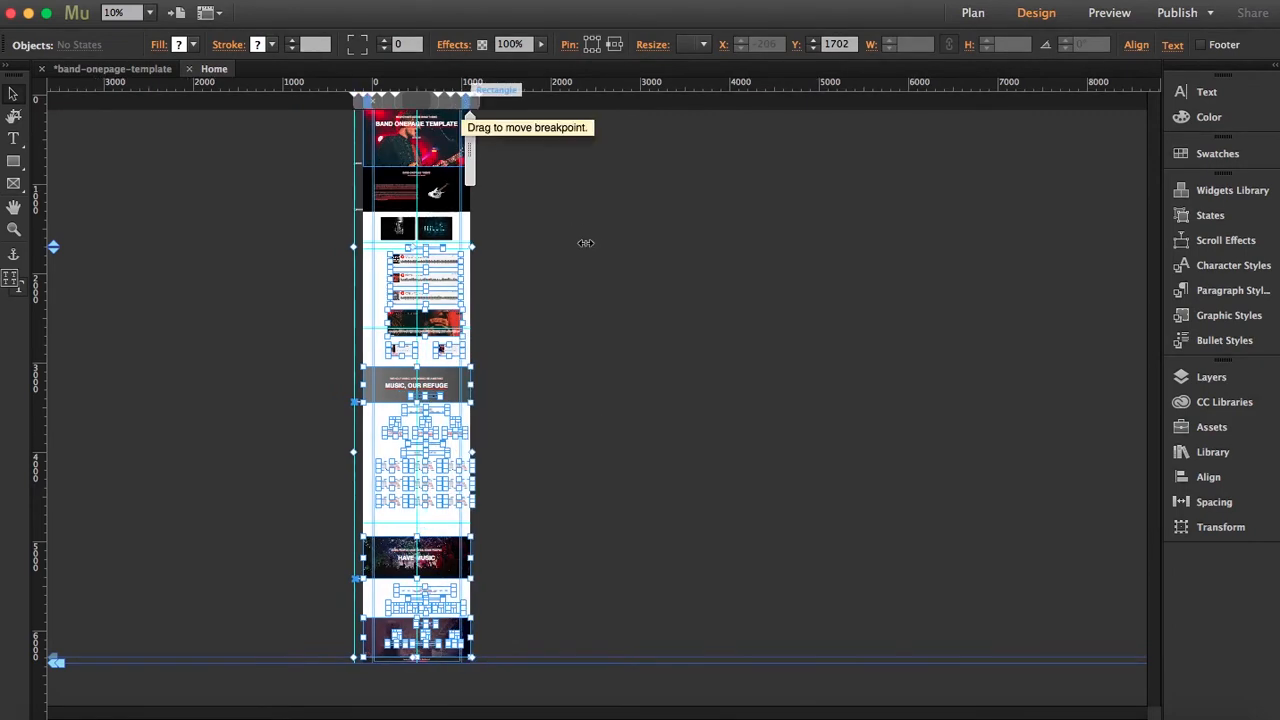
mouse_move(633, 261)
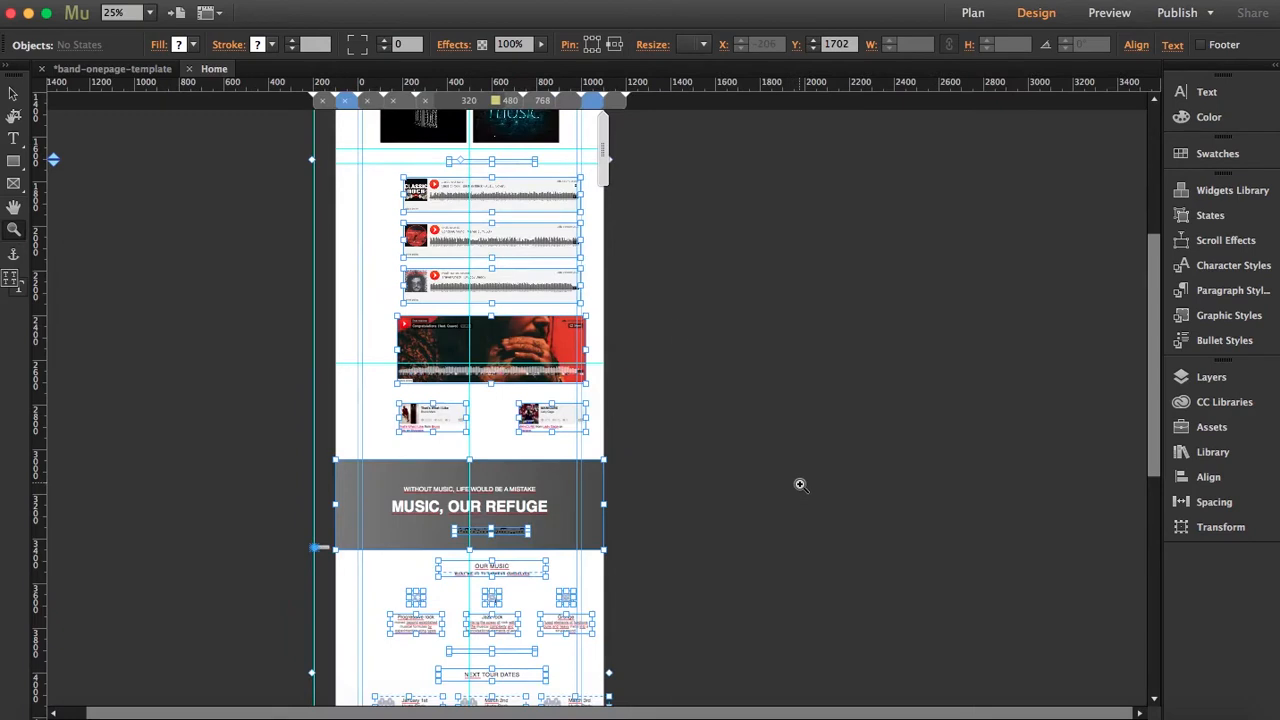
mouse_move(510, 182)
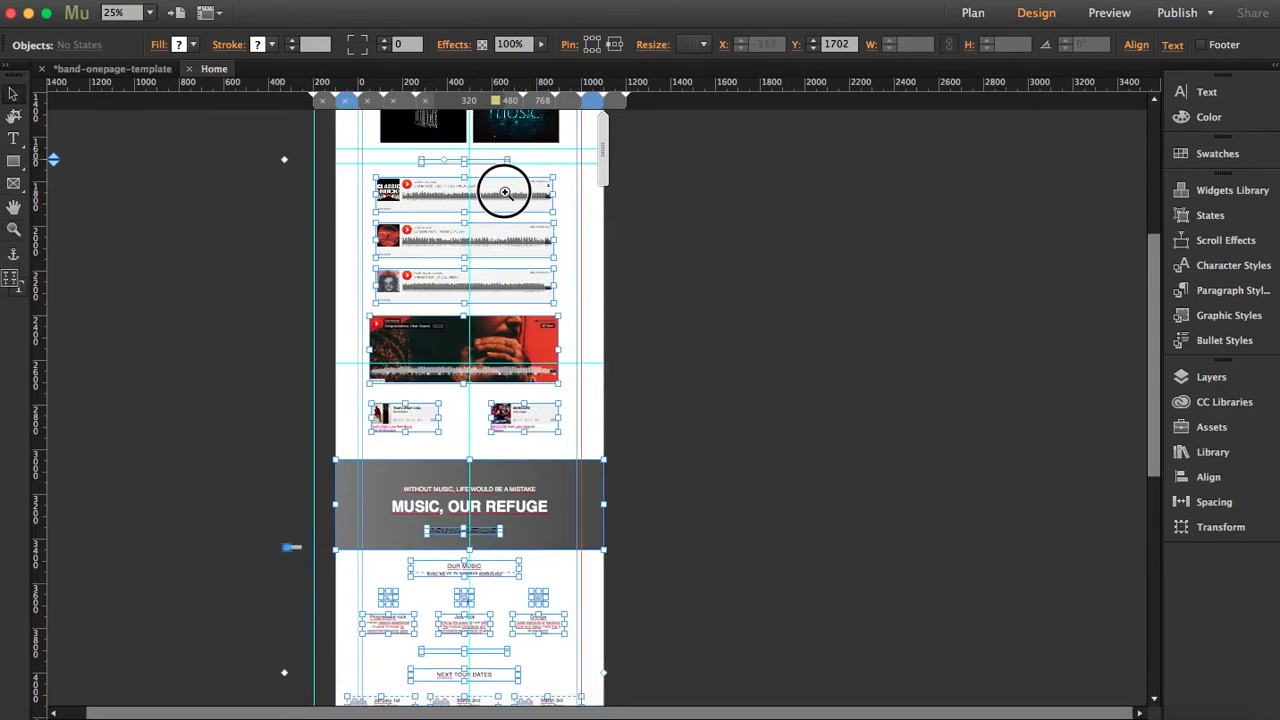
scroll(down, 3)
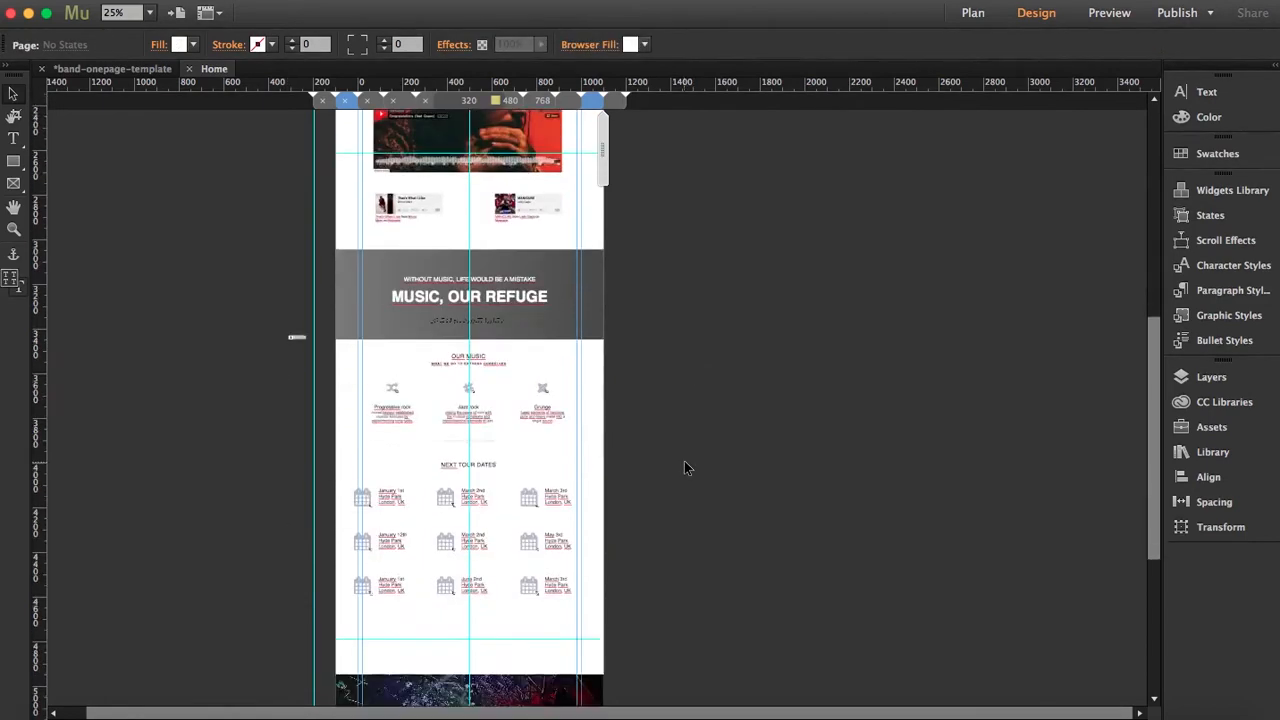
scroll(down, 3)
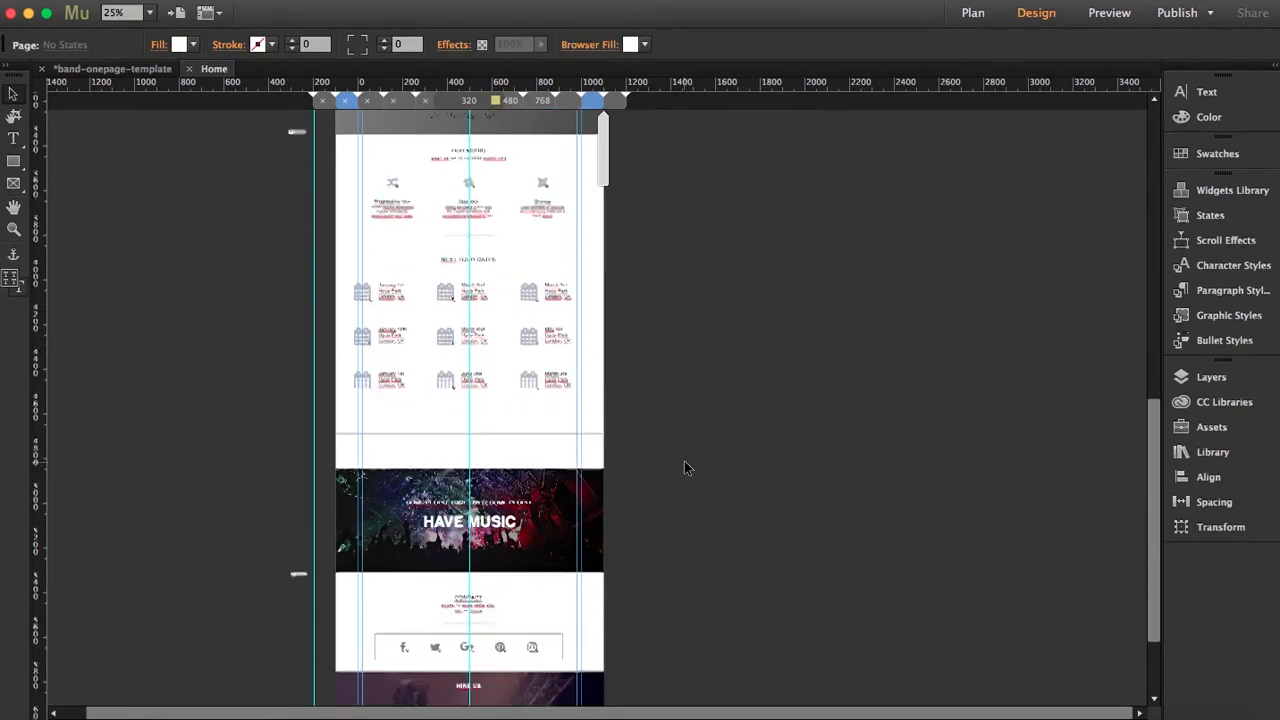
scroll(down, 3)
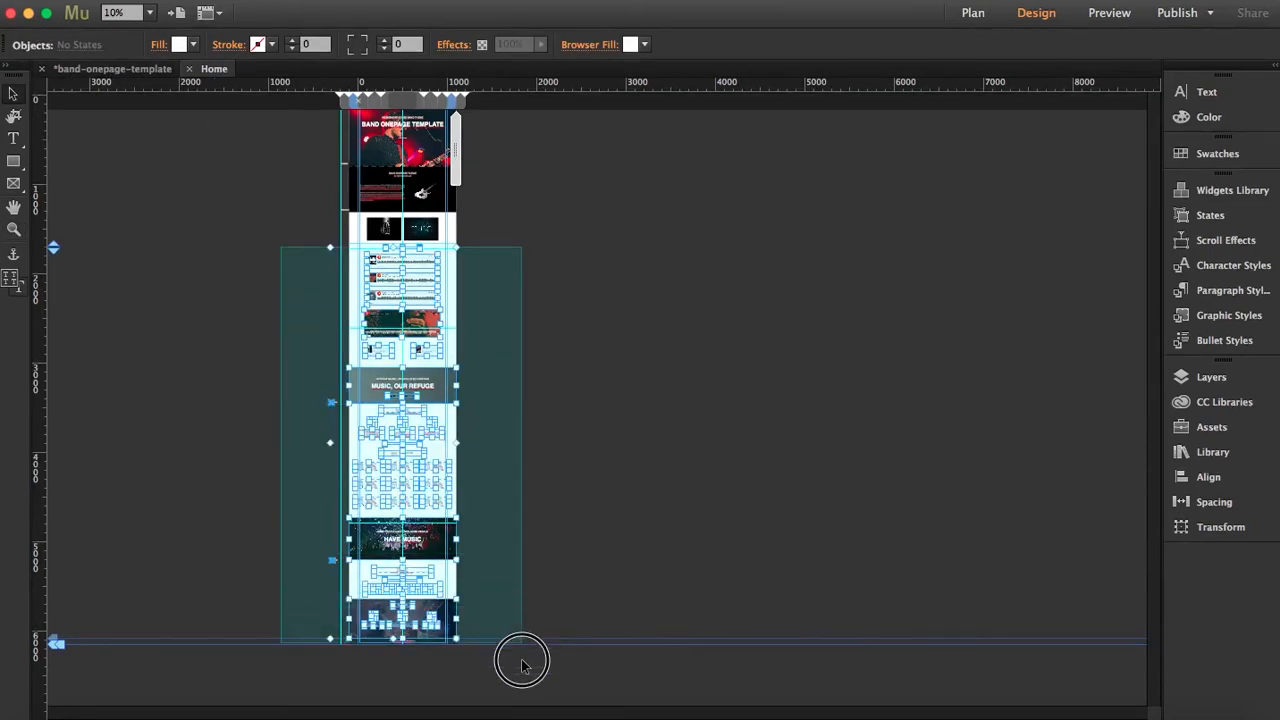
Copy the player and tour sections' size and position to 1000 px, then zoom in.
click(415, 280)
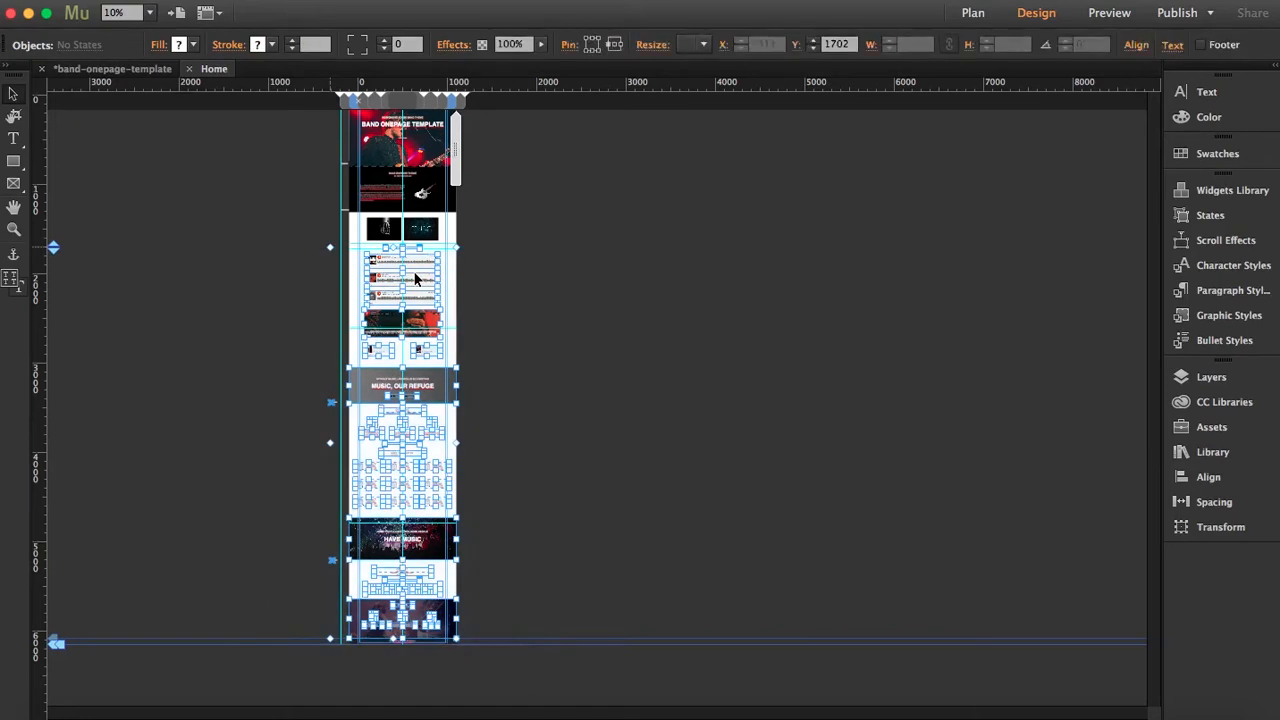
right_click(416, 280)
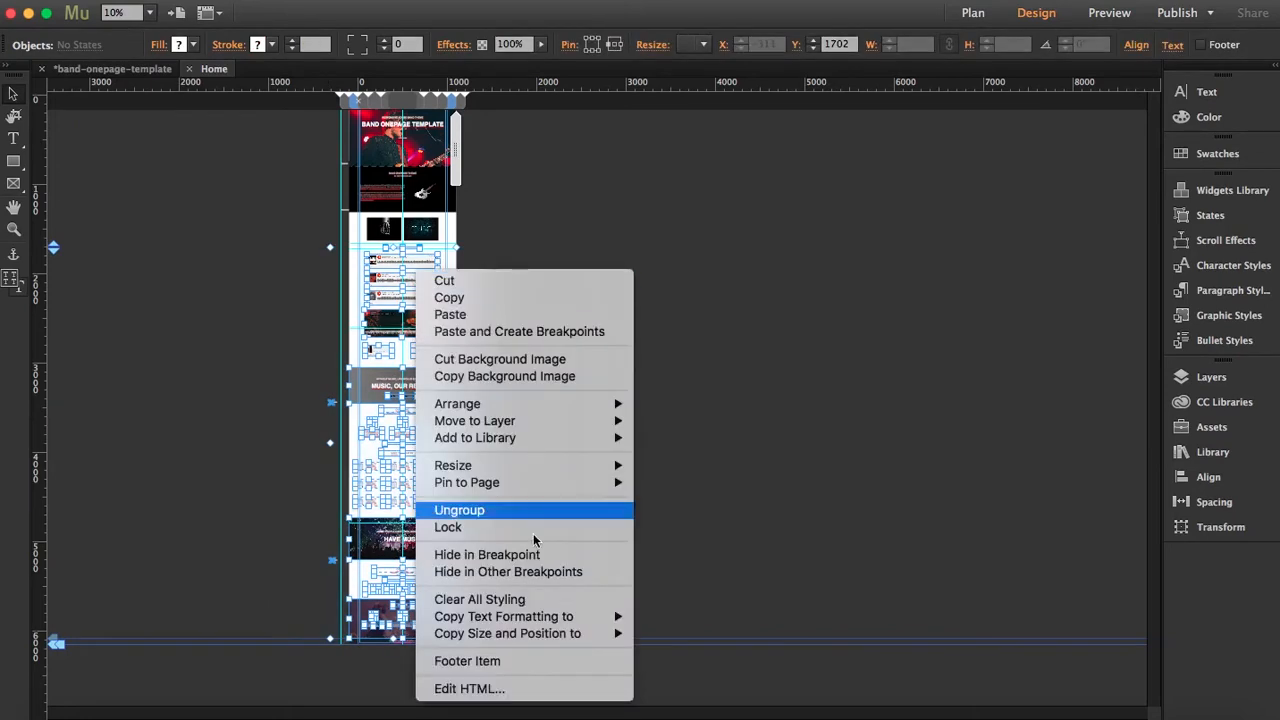
mouse_move(507, 633)
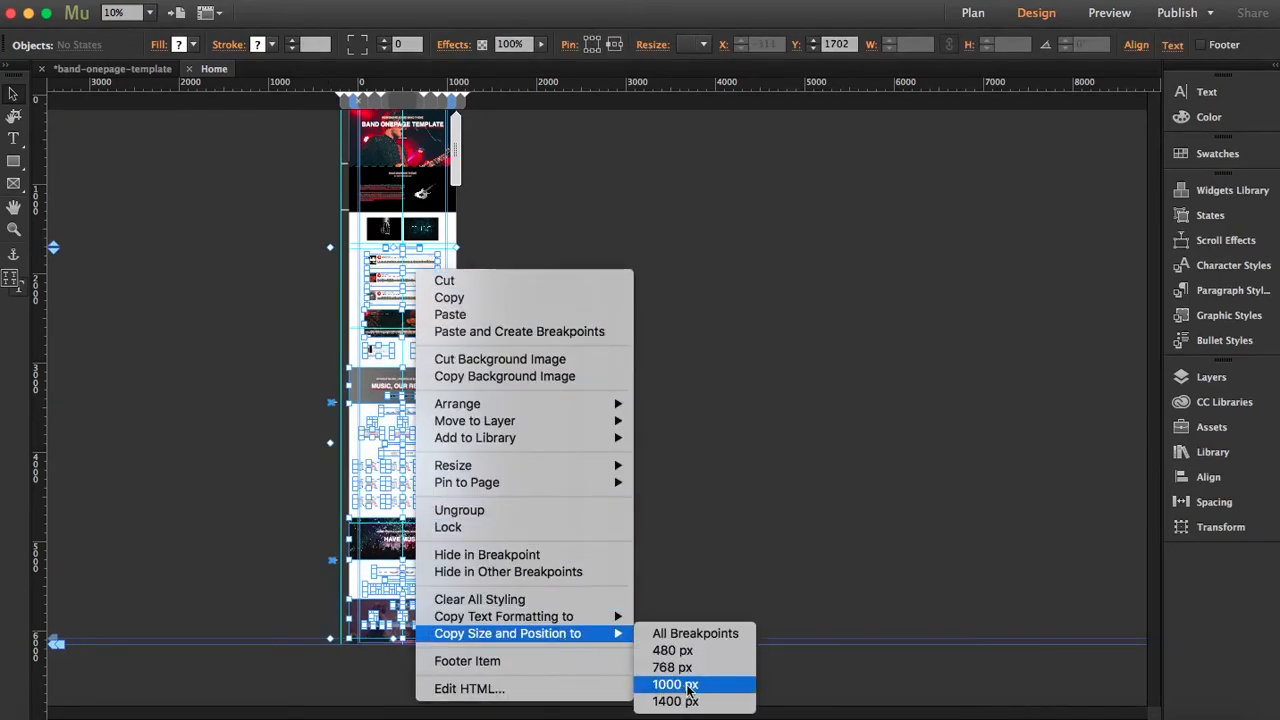
click(675, 684)
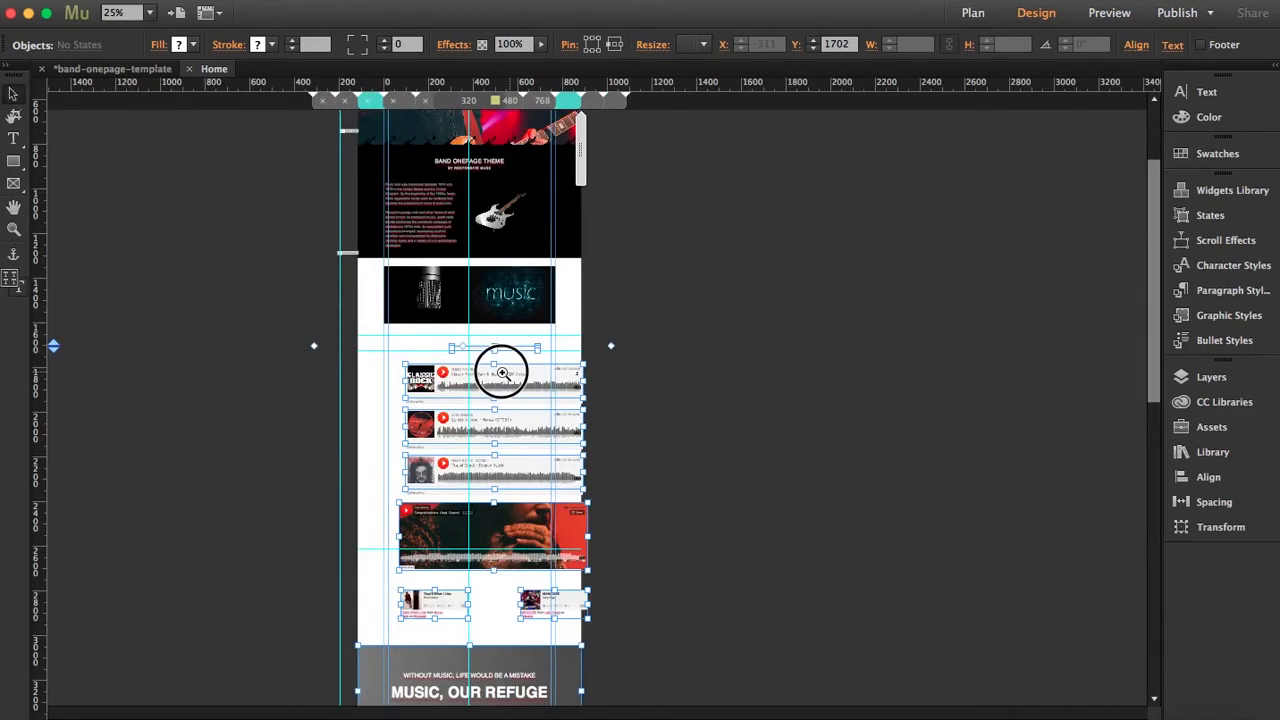
drag(500, 373, 489, 373)
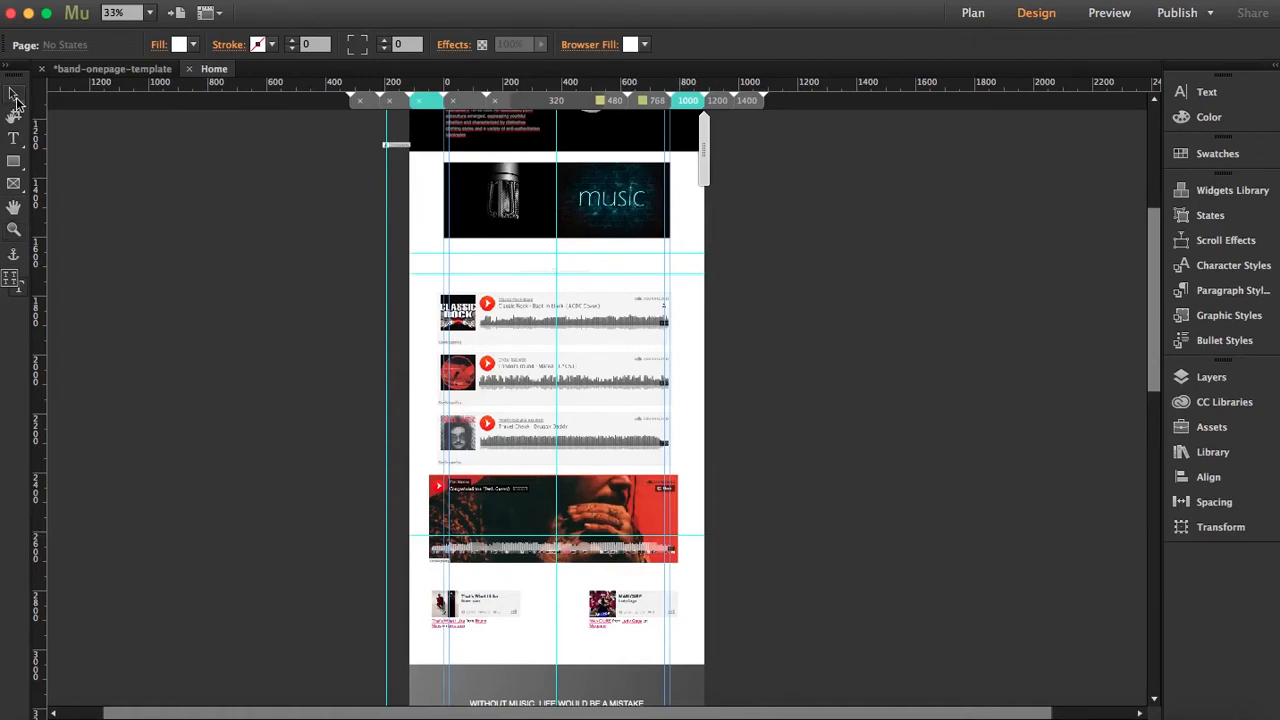
Move the Progressive rock tour-date item into place in the 1000 px layout.
click(557, 200)
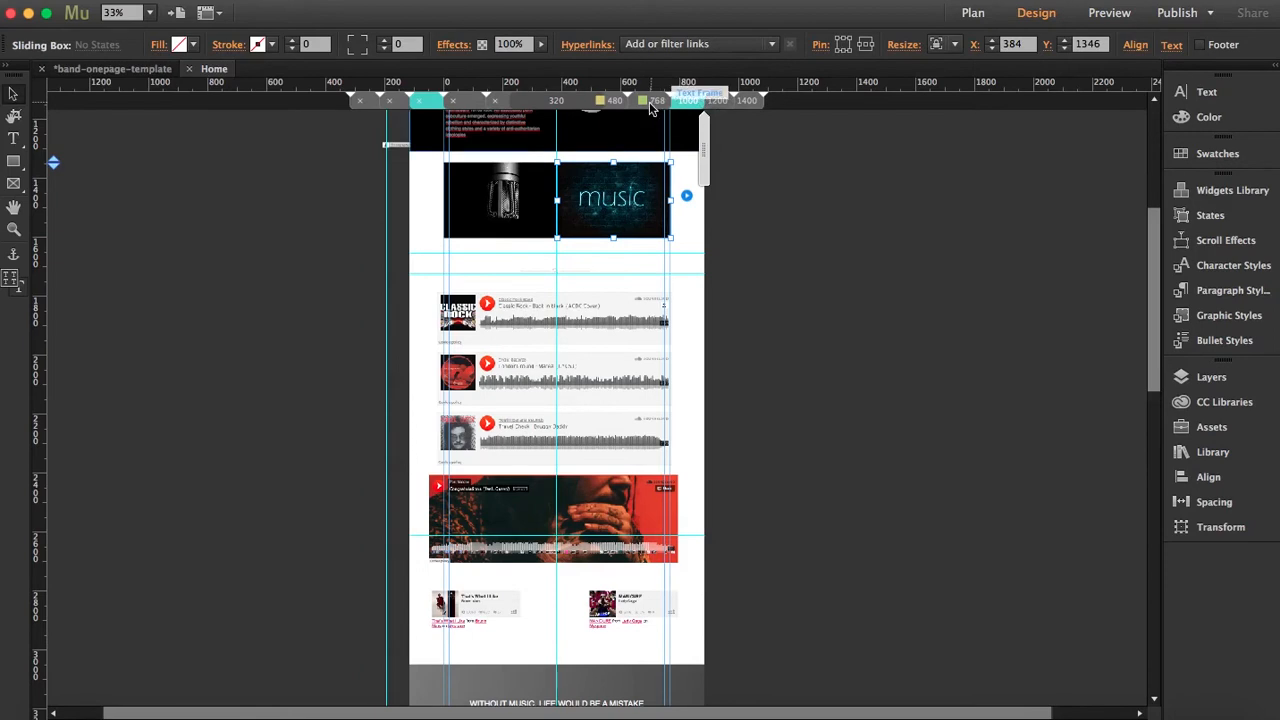
mouse_move(723, 110)
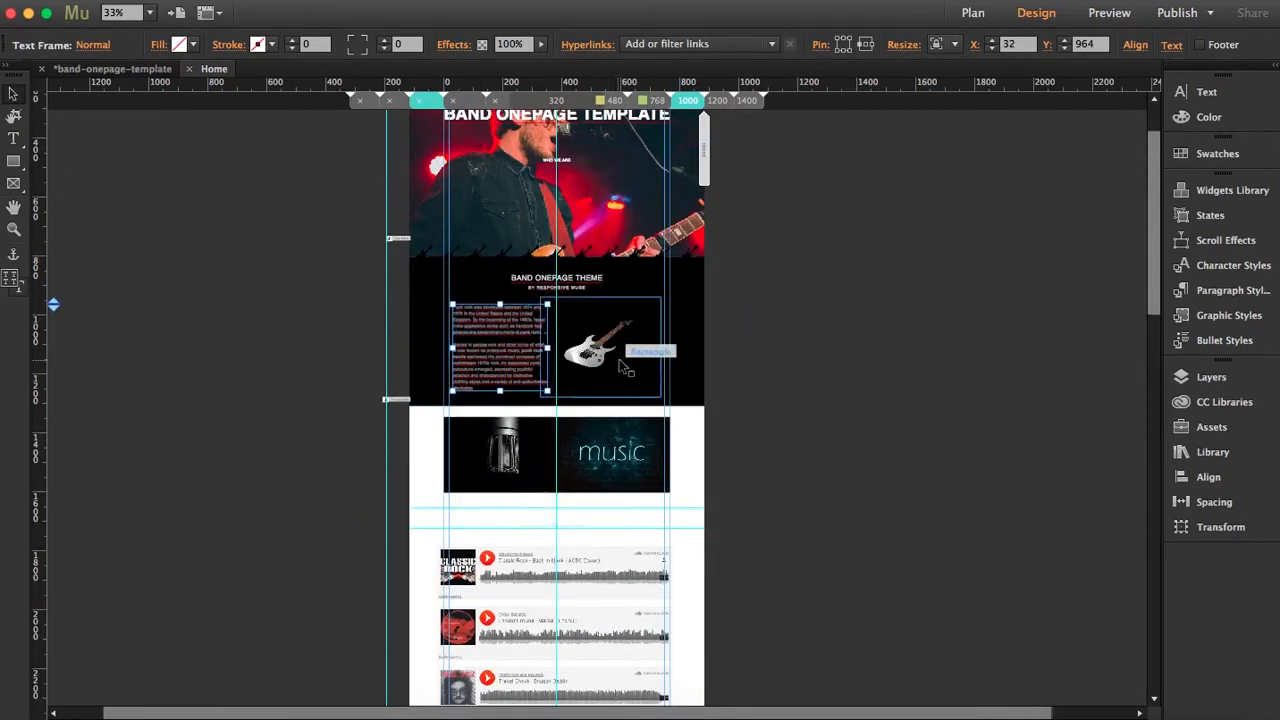
scroll(down, 3)
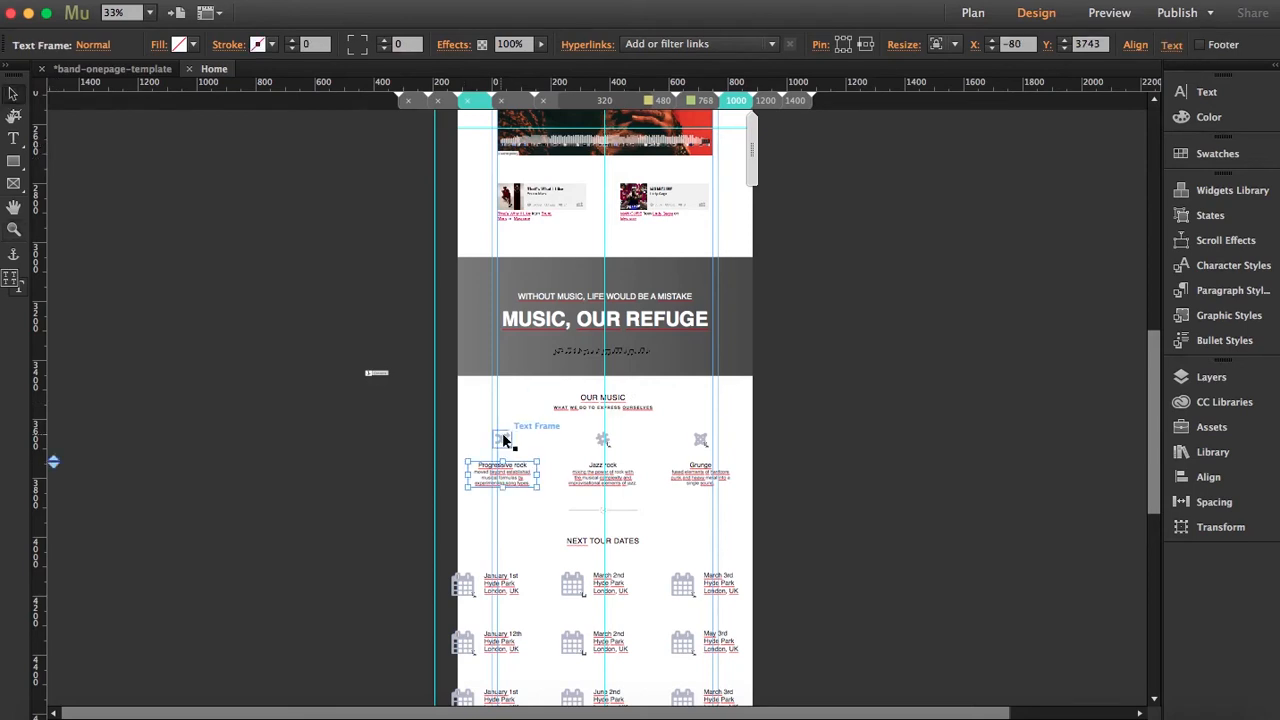
drag(503, 440, 547, 477)
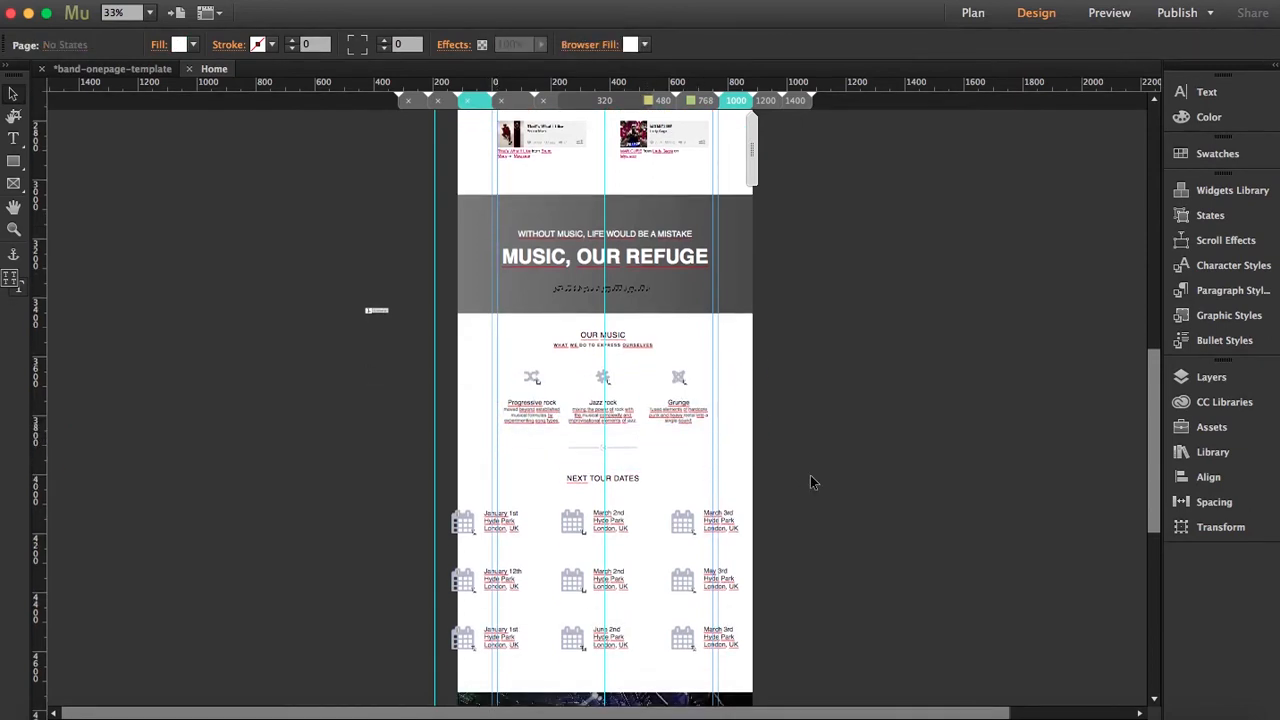
scroll(down, 3)
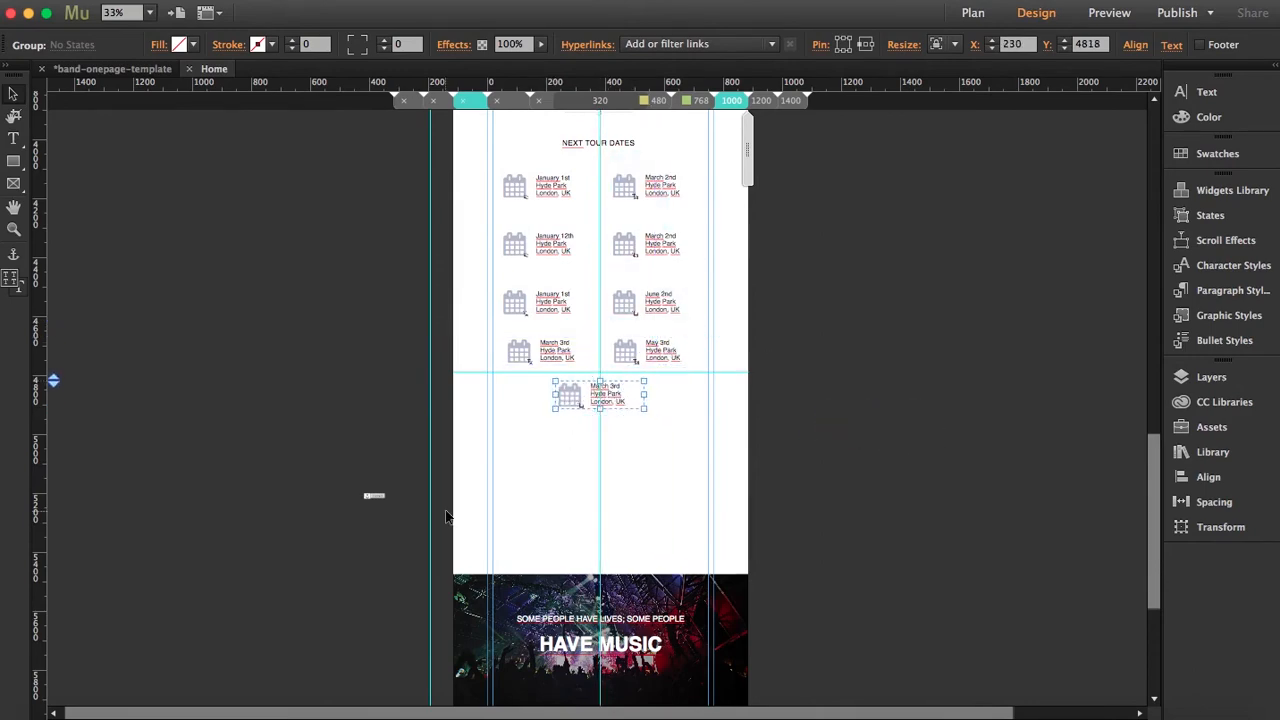
scroll(down, 3)
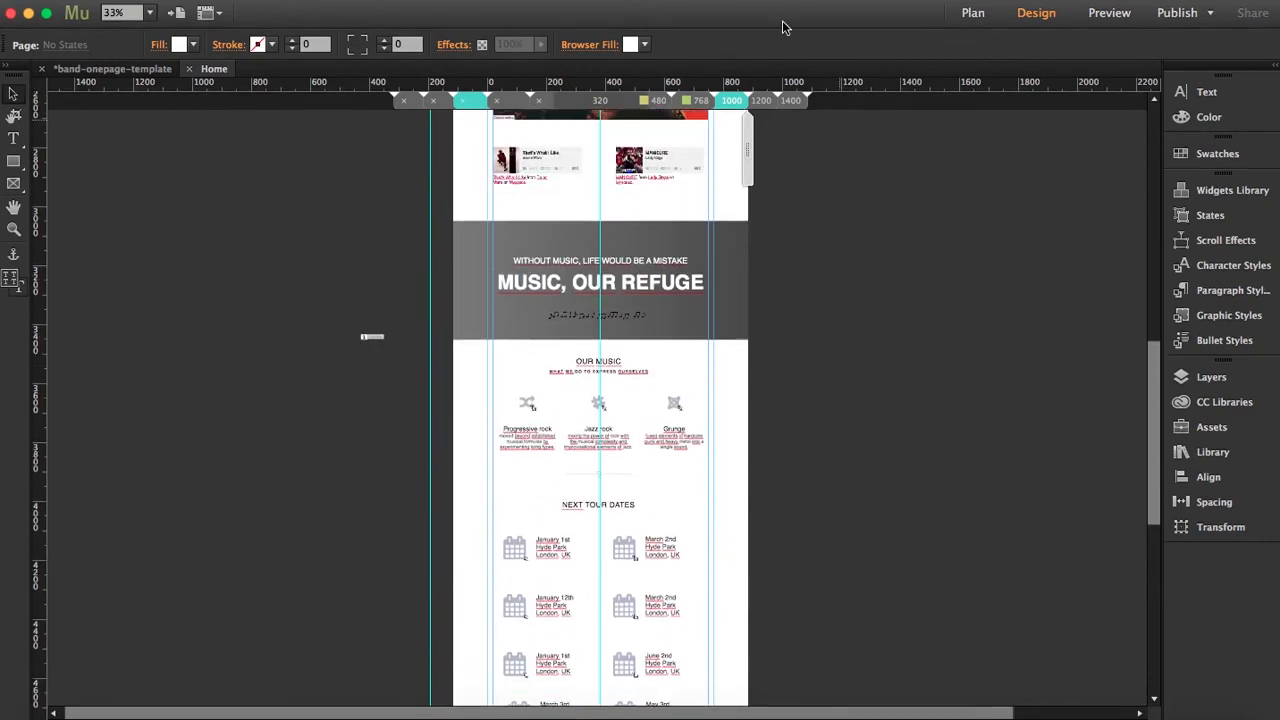
mouse_move(693, 100)
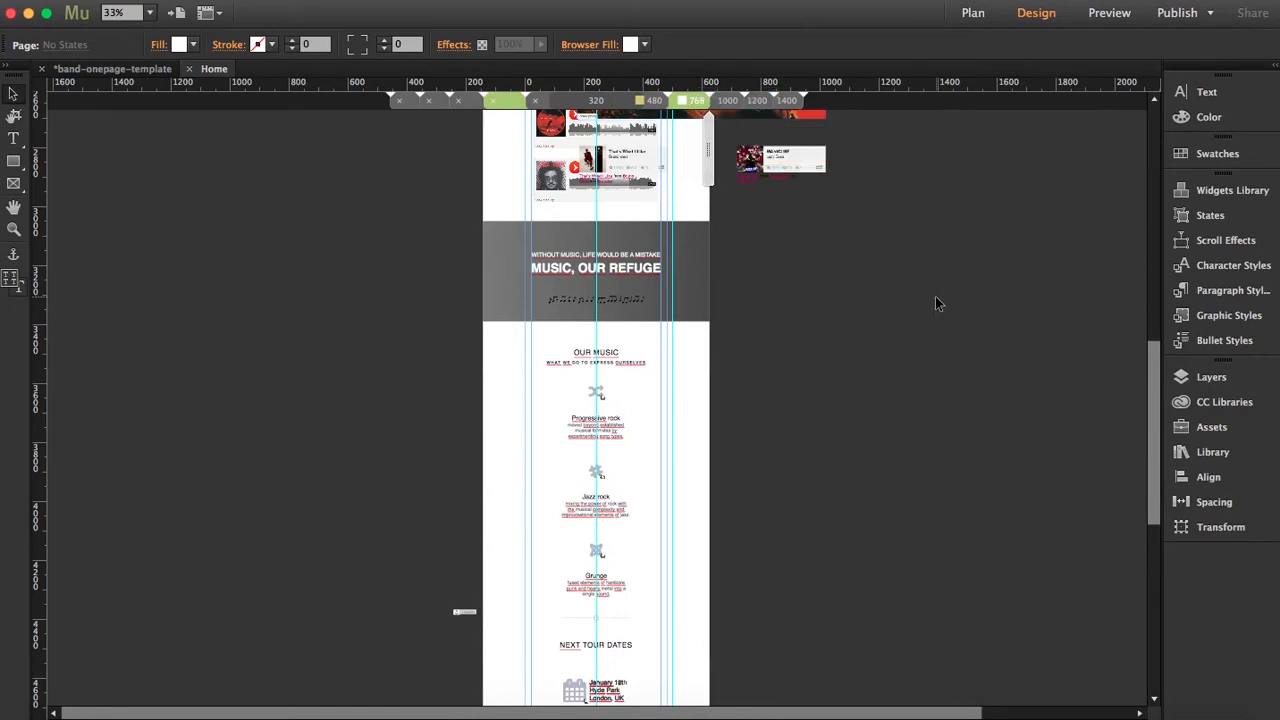
Drag the Have Music and Contact sections up beneath the tour dates.
click(595, 270)
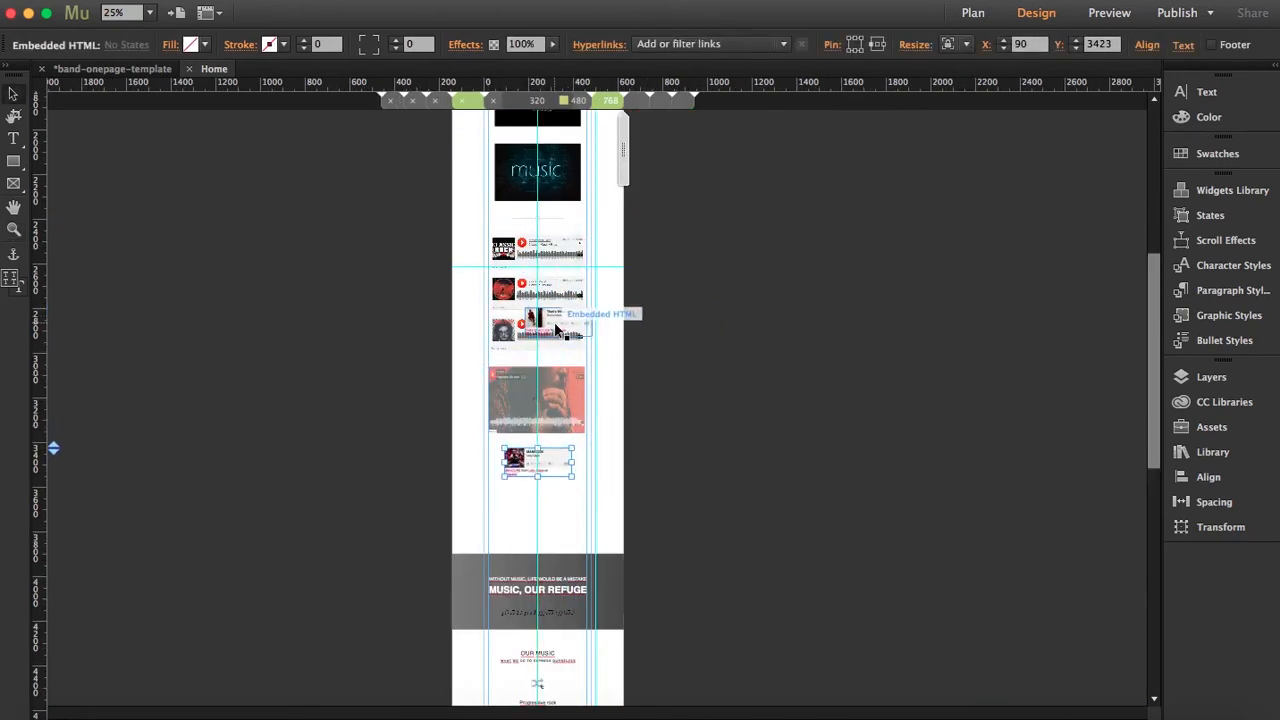
scroll(down, 3)
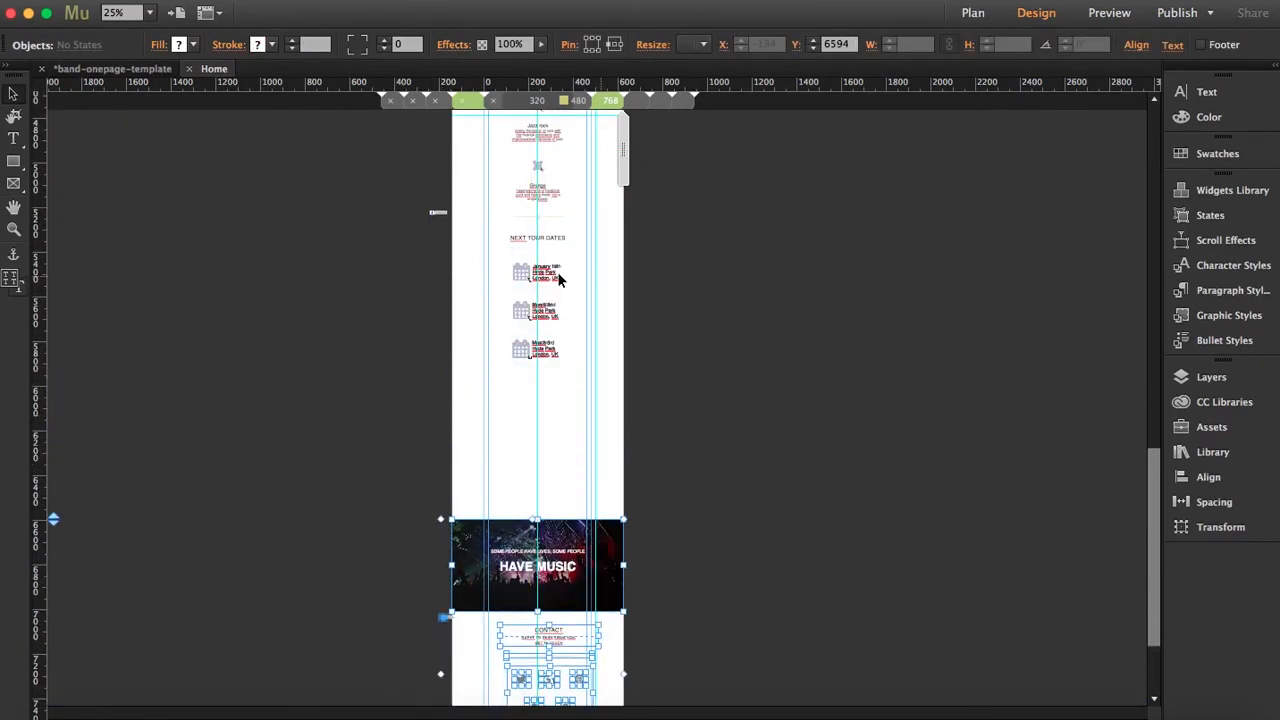
drag(560, 280, 545, 458)
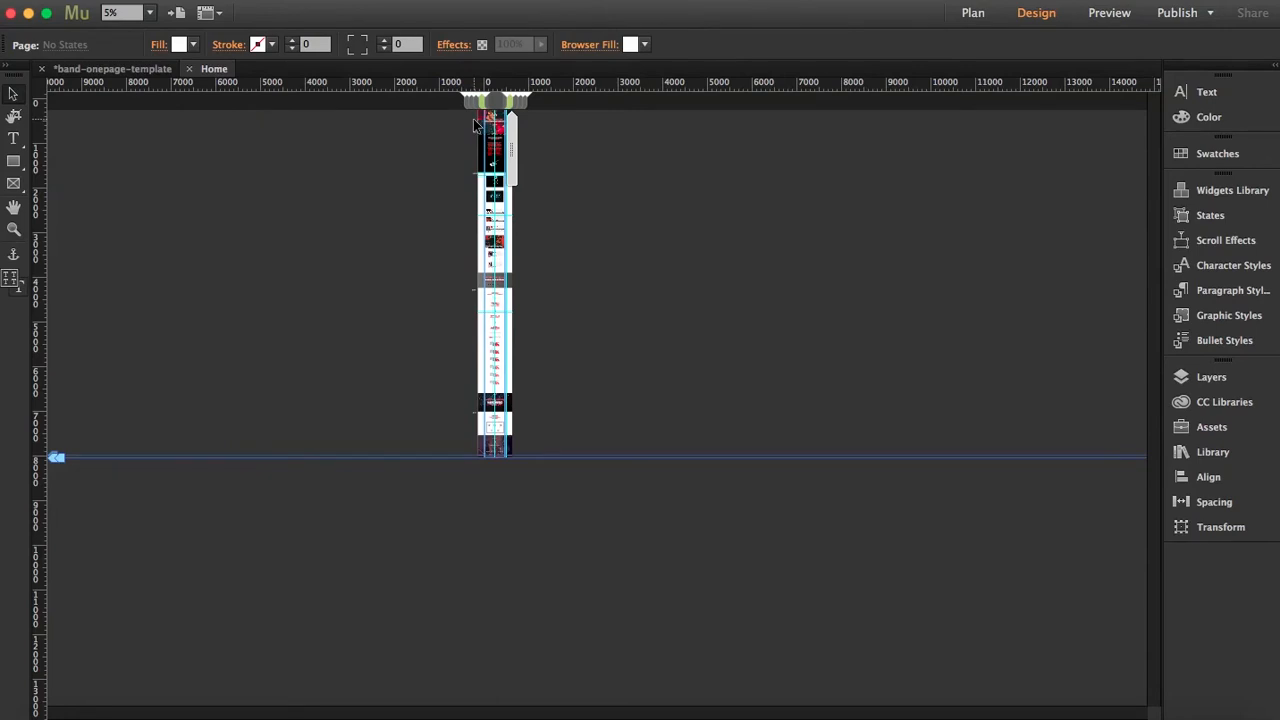
mouse_move(503, 262)
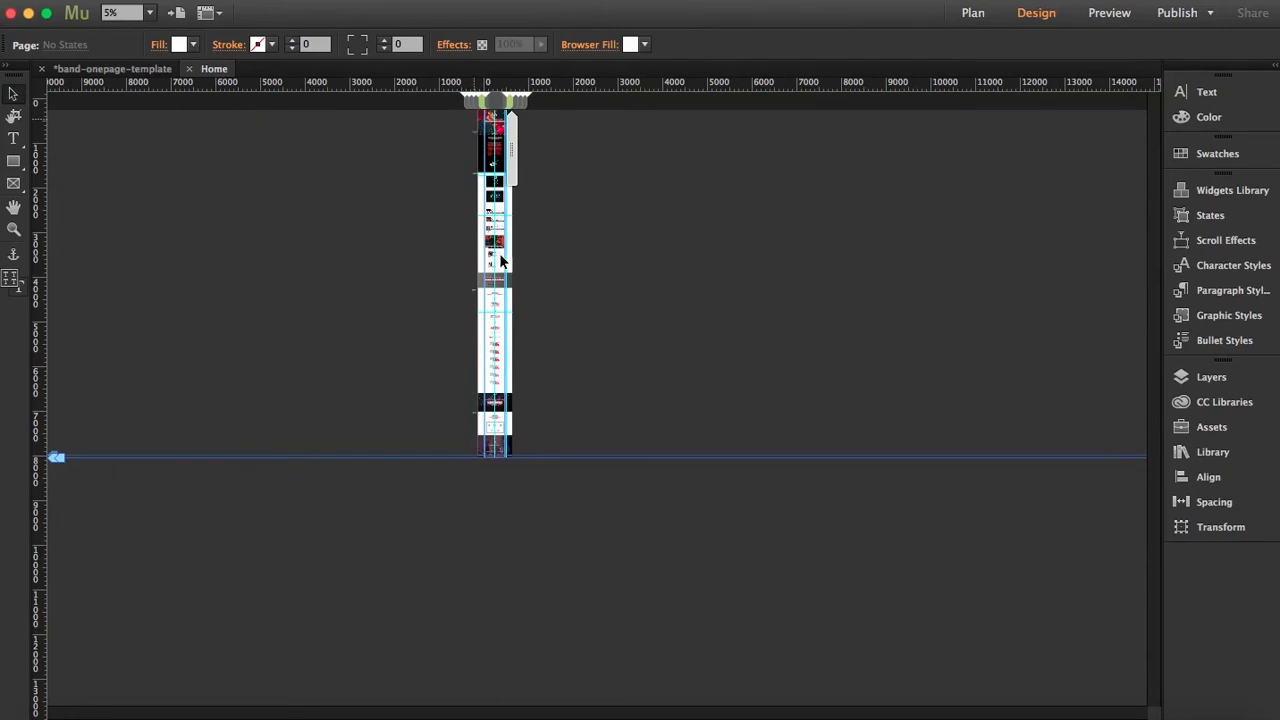
Zoom in on the upper sections of the phone layout.
click(495, 320)
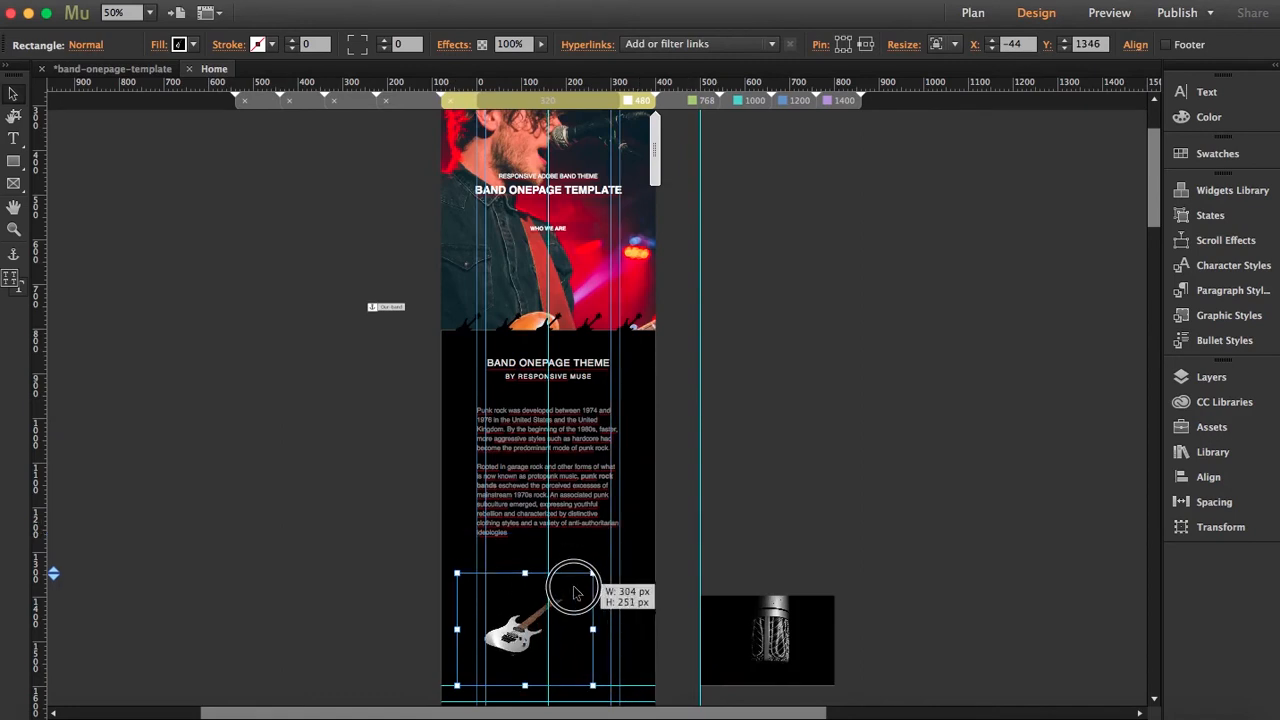
Resize the guitar image smaller to fit the column below the band theme text.
drag(573, 590, 547, 605)
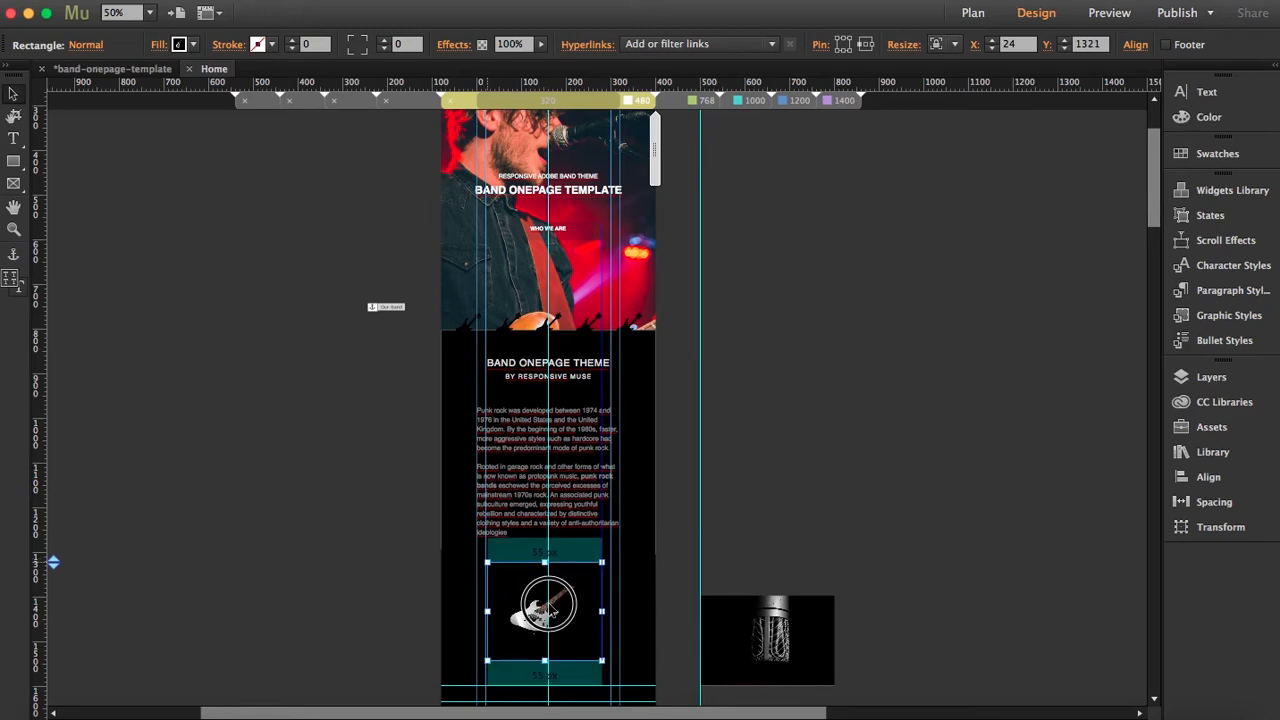
scroll(down, 3)
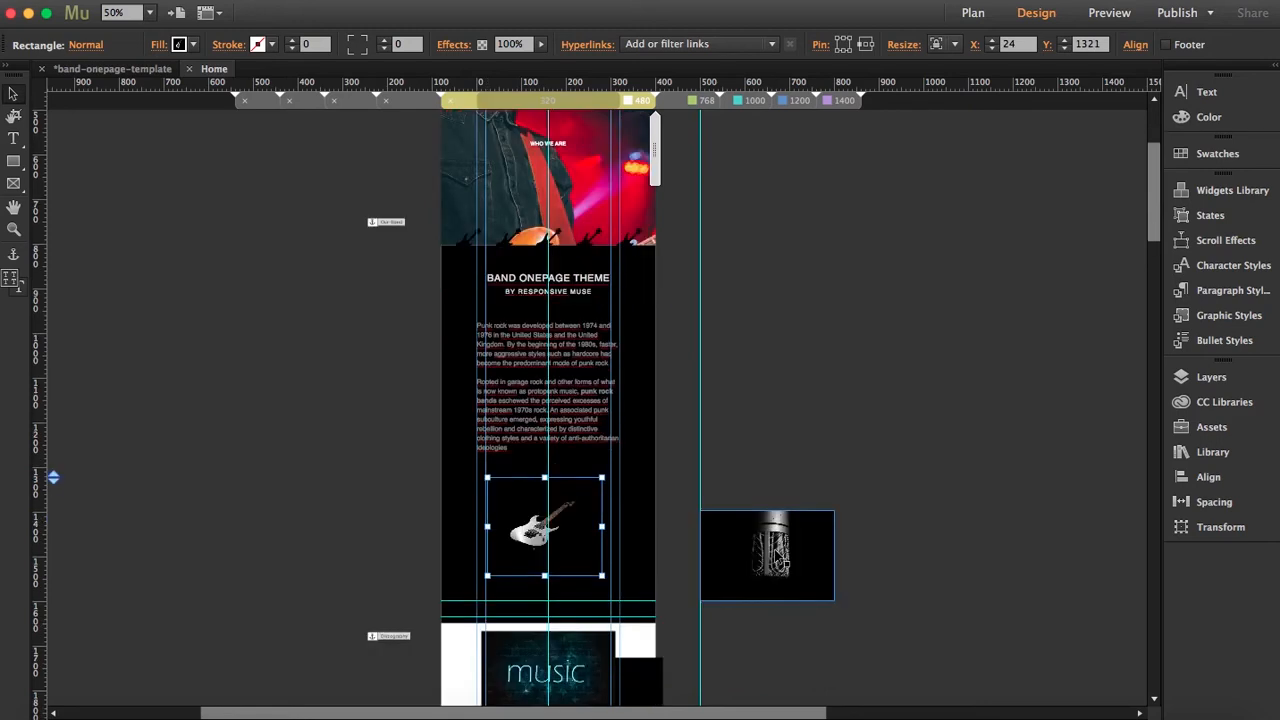
scroll(down, 3)
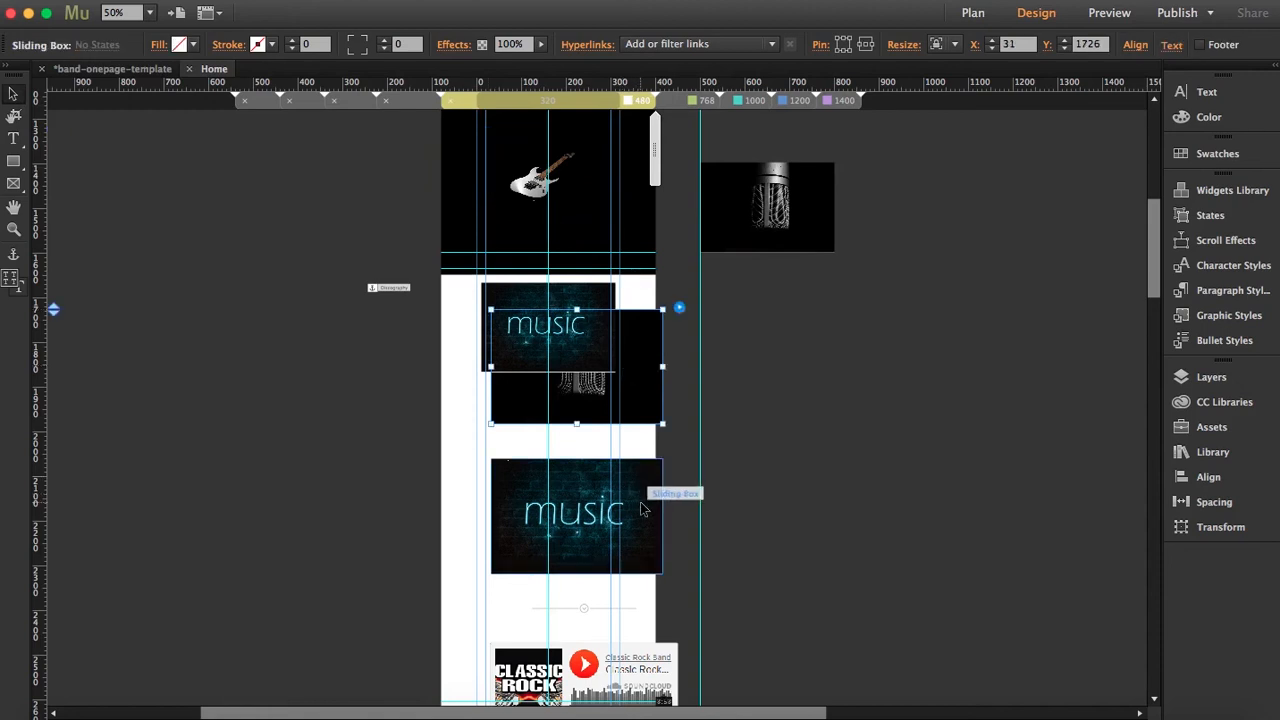
Hide the selected music sliding boxes with Hide in Breakpoint.
right_click(640, 507)
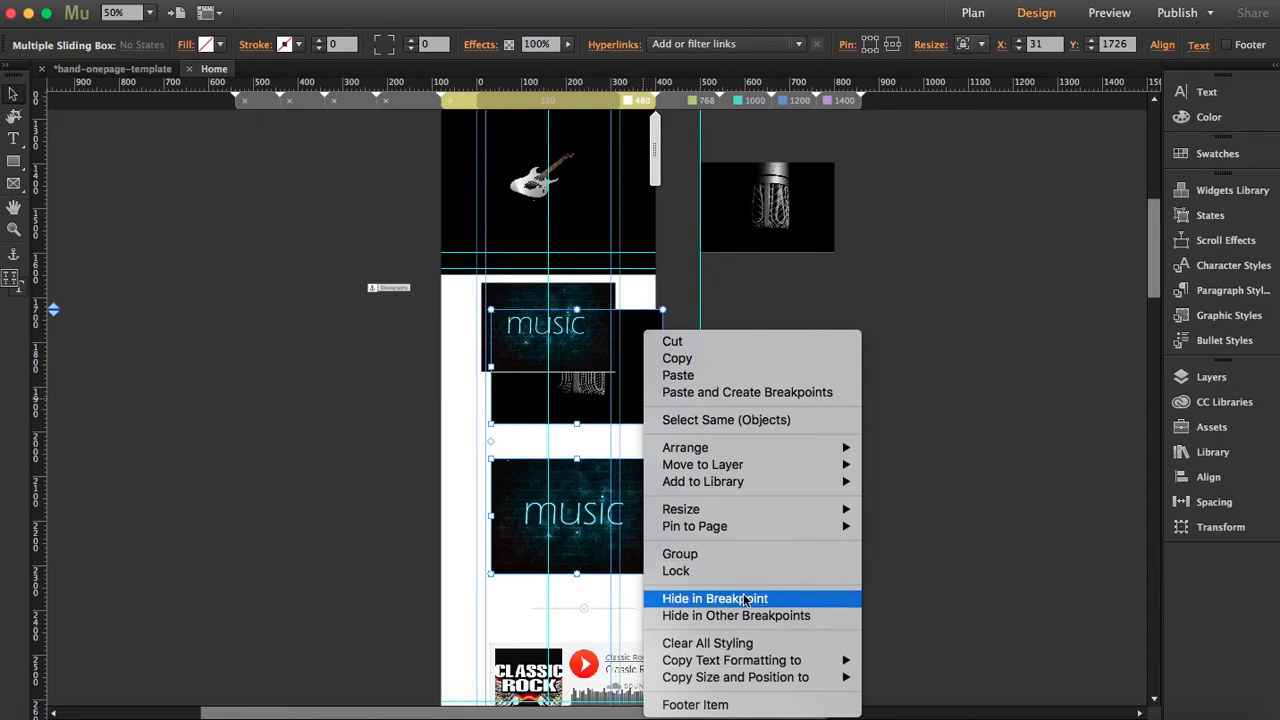
click(714, 598)
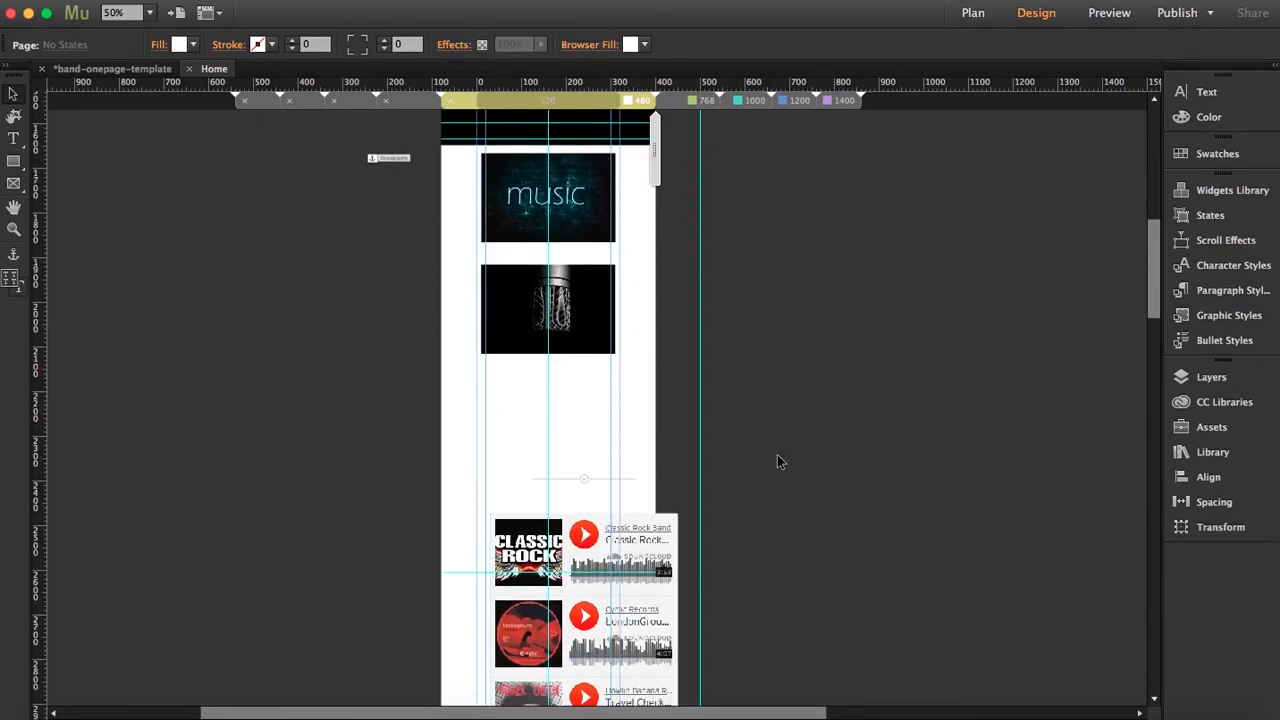
Move the divider line up under the images, then select the Contact heading text.
scroll(down, 3)
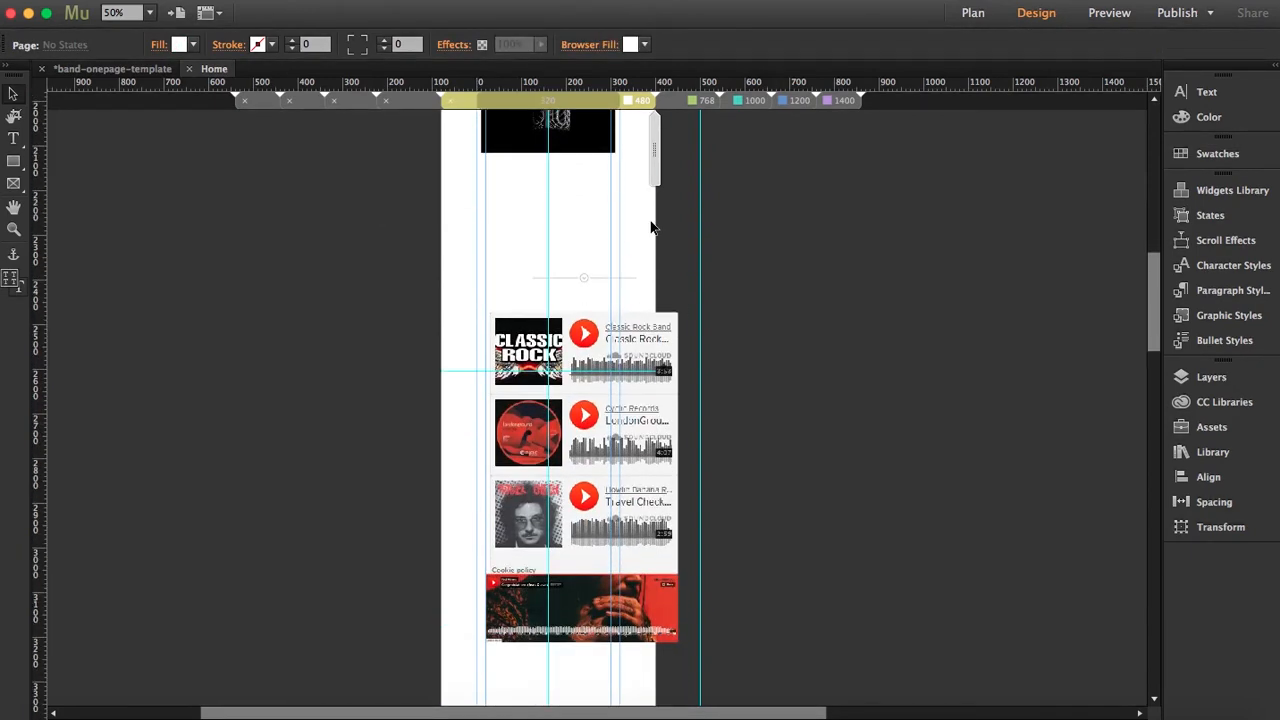
click(560, 182)
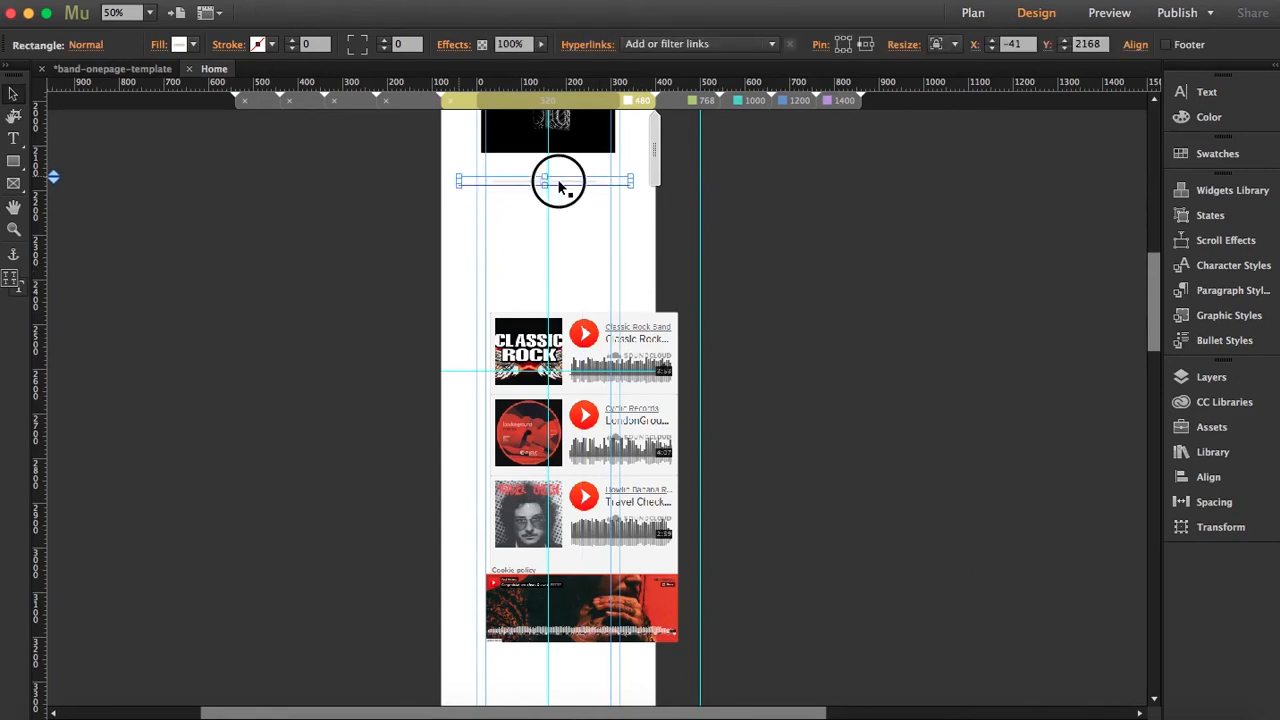
drag(545, 183, 560, 173)
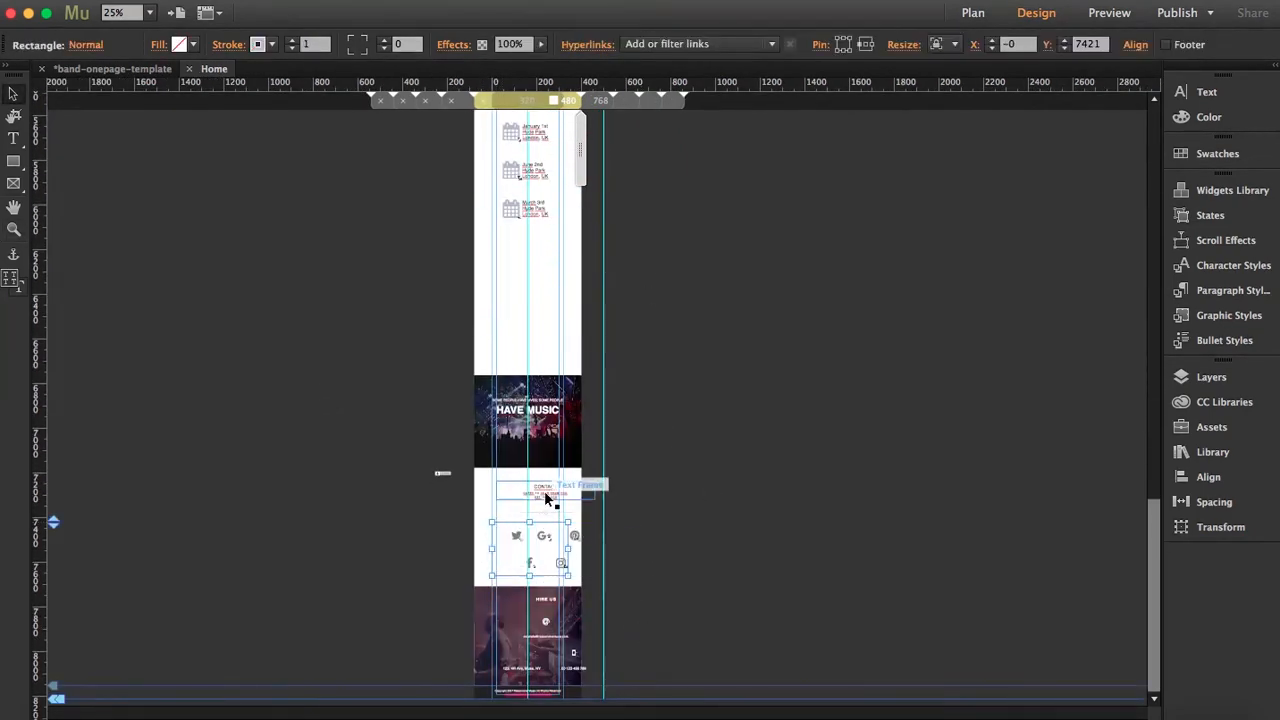
click(545, 500)
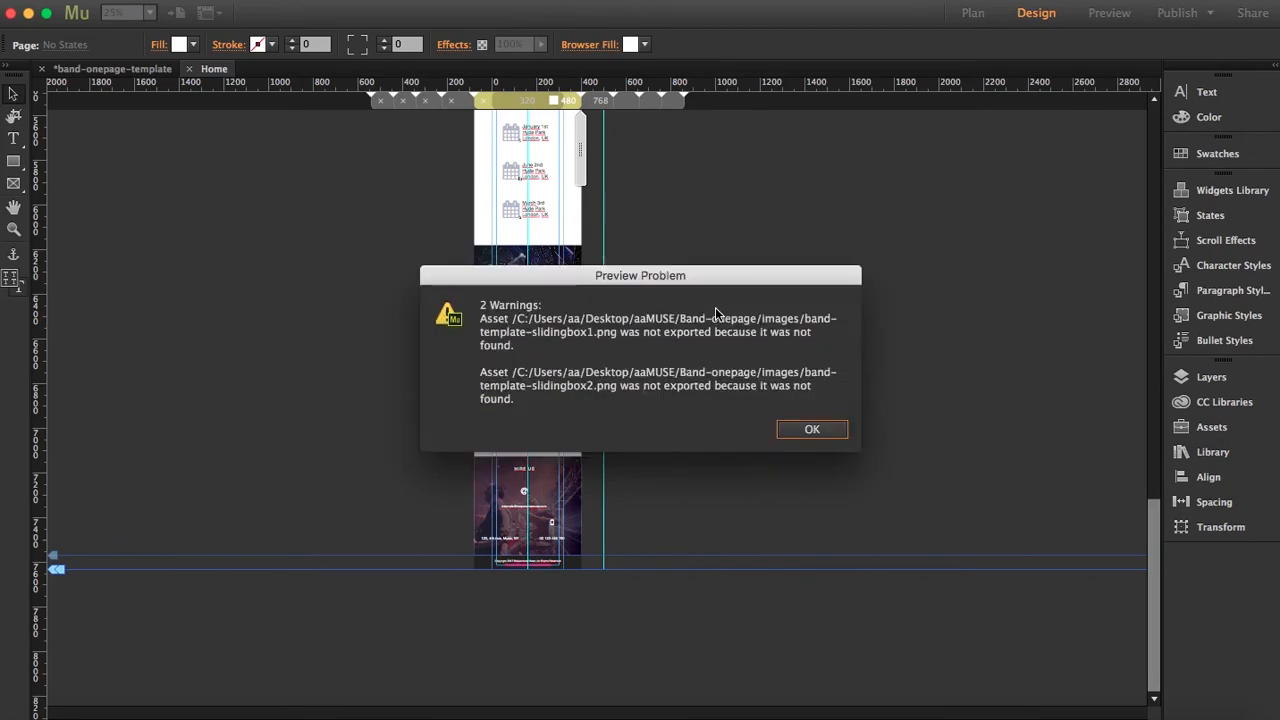
Acknowledge the missing sliding-box image warnings so the browser preview opens.
click(811, 428)
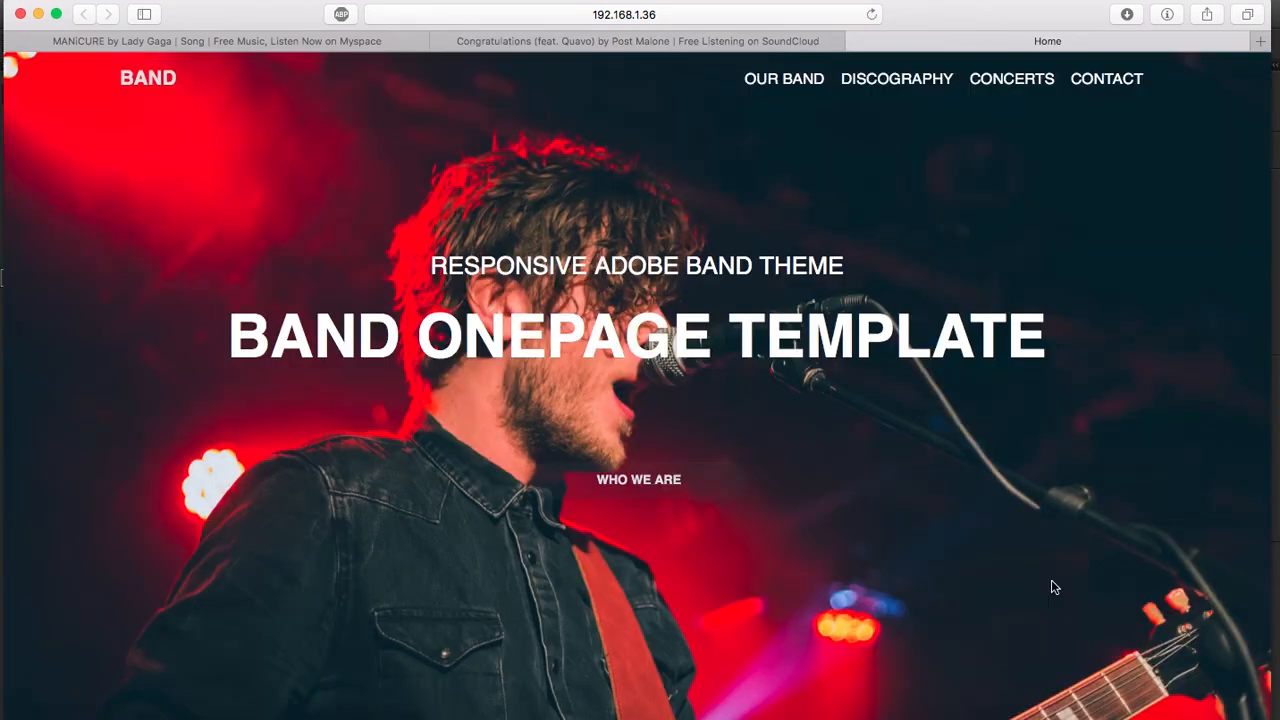
scroll(down, 3)
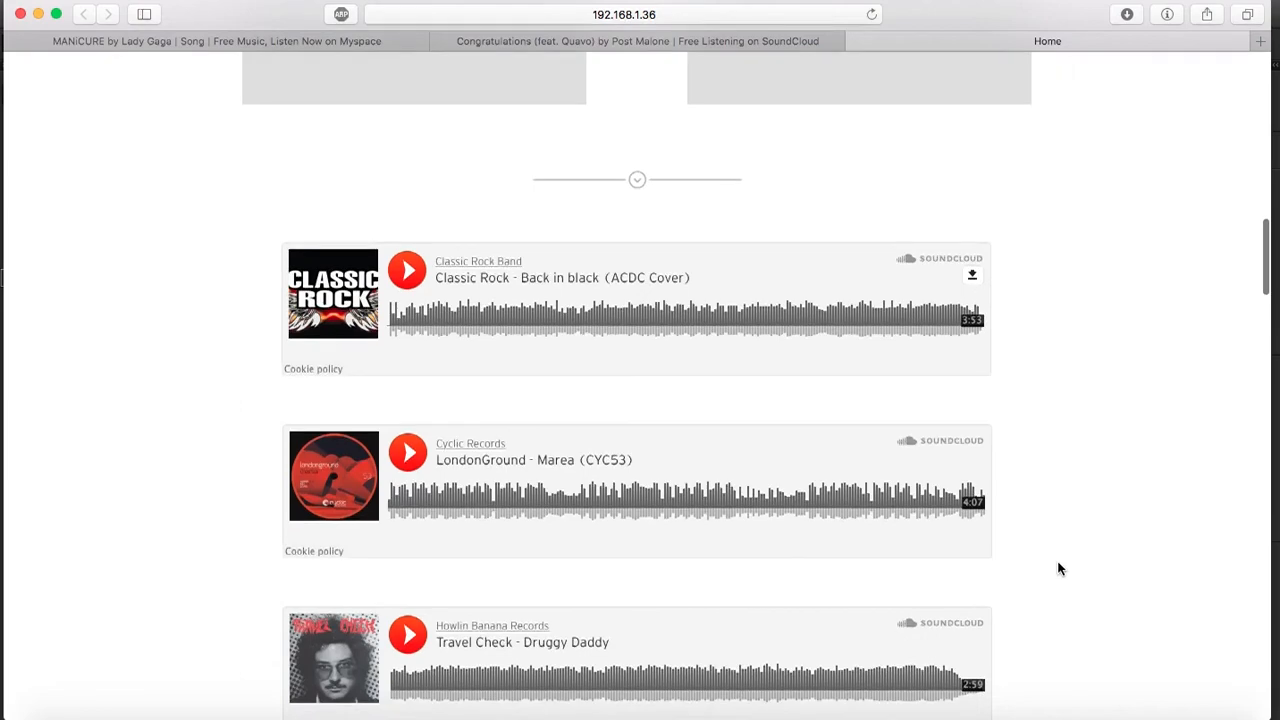
scroll(up, 3)
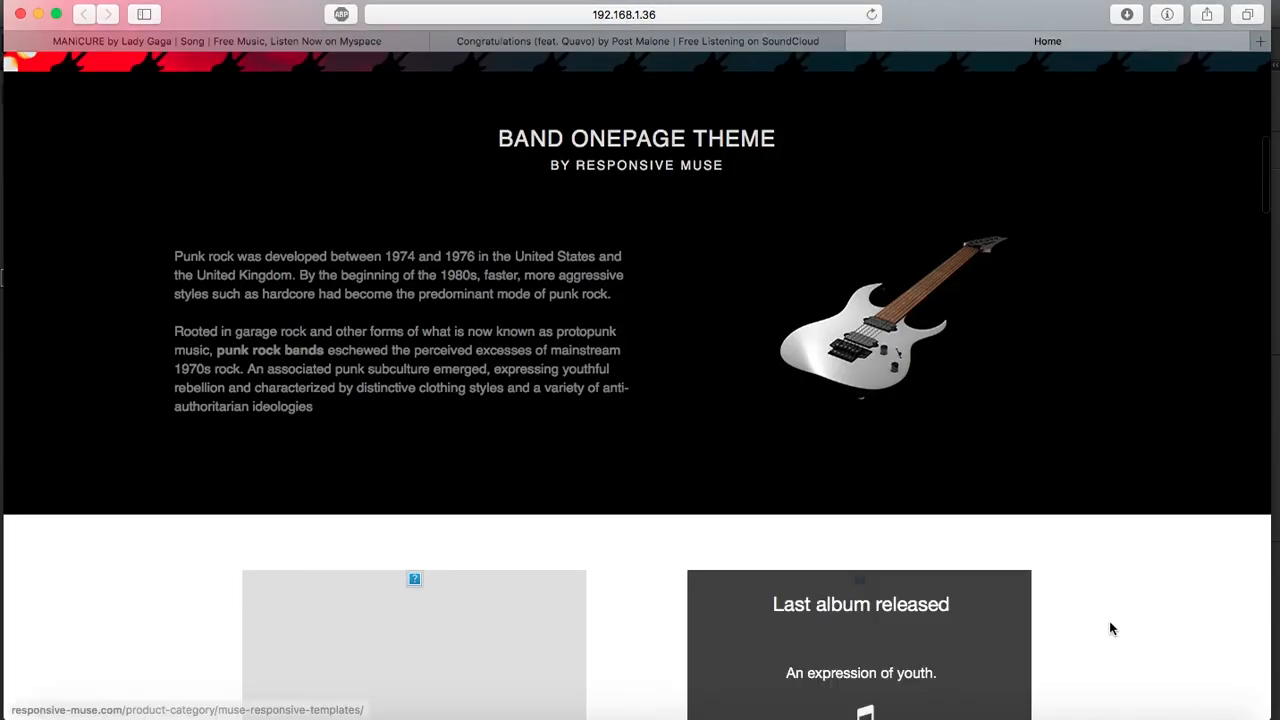
scroll(down, 3)
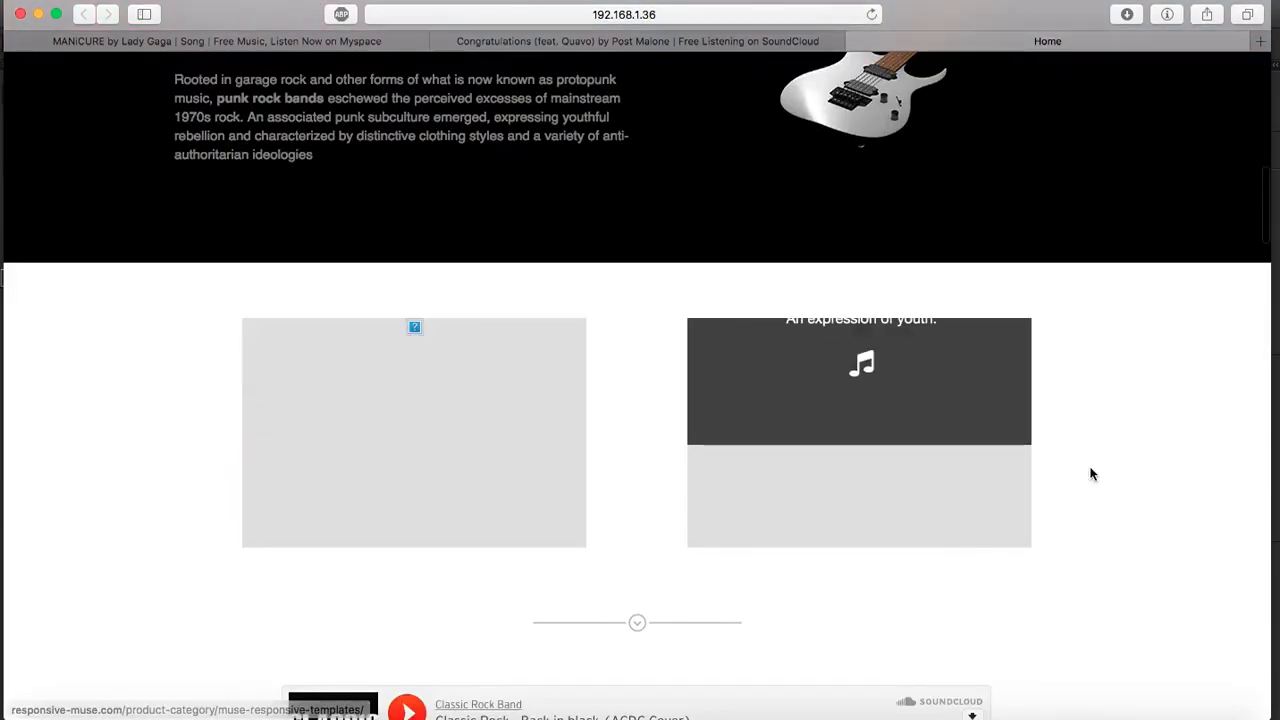
scroll(down, 3)
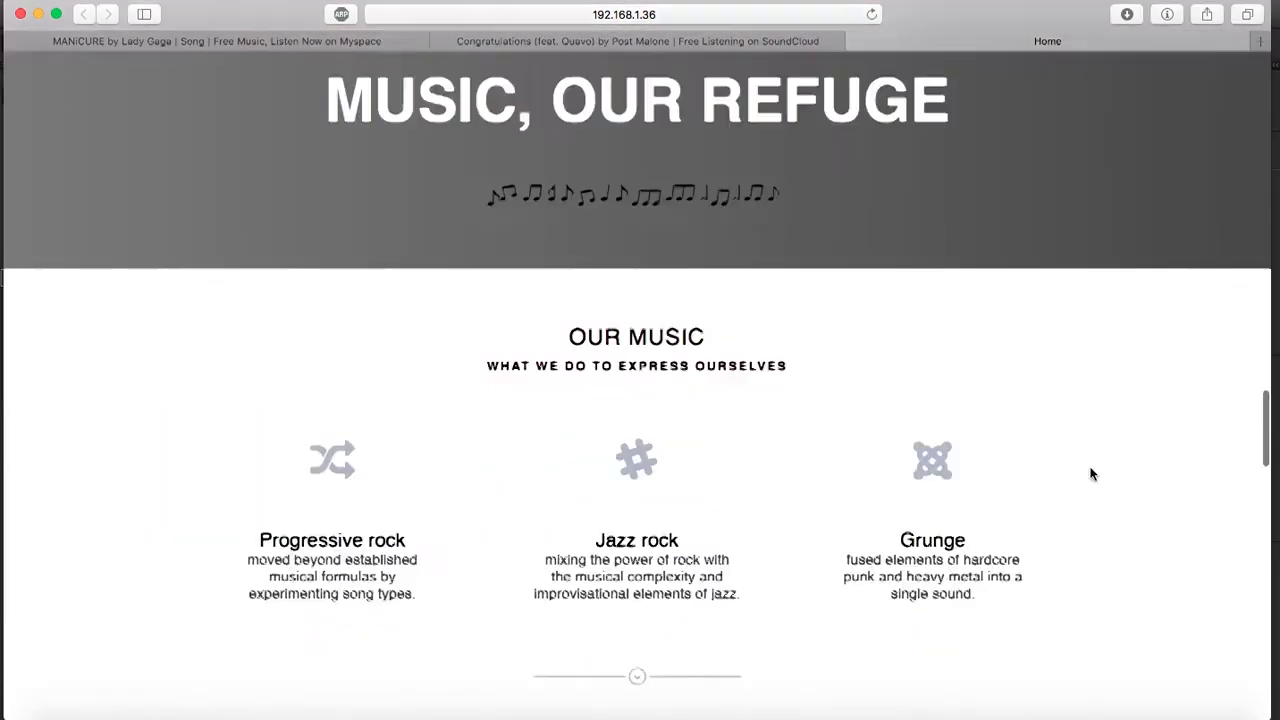
scroll(down, 3)
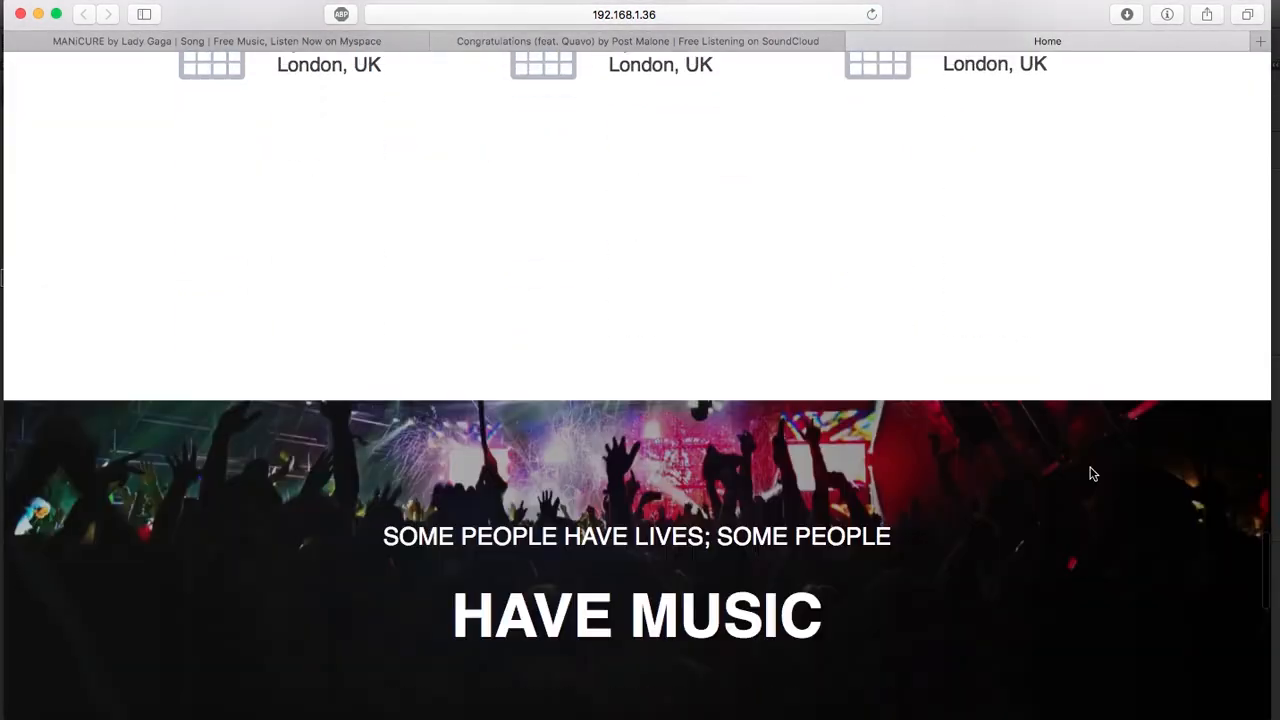
scroll(down, 3)
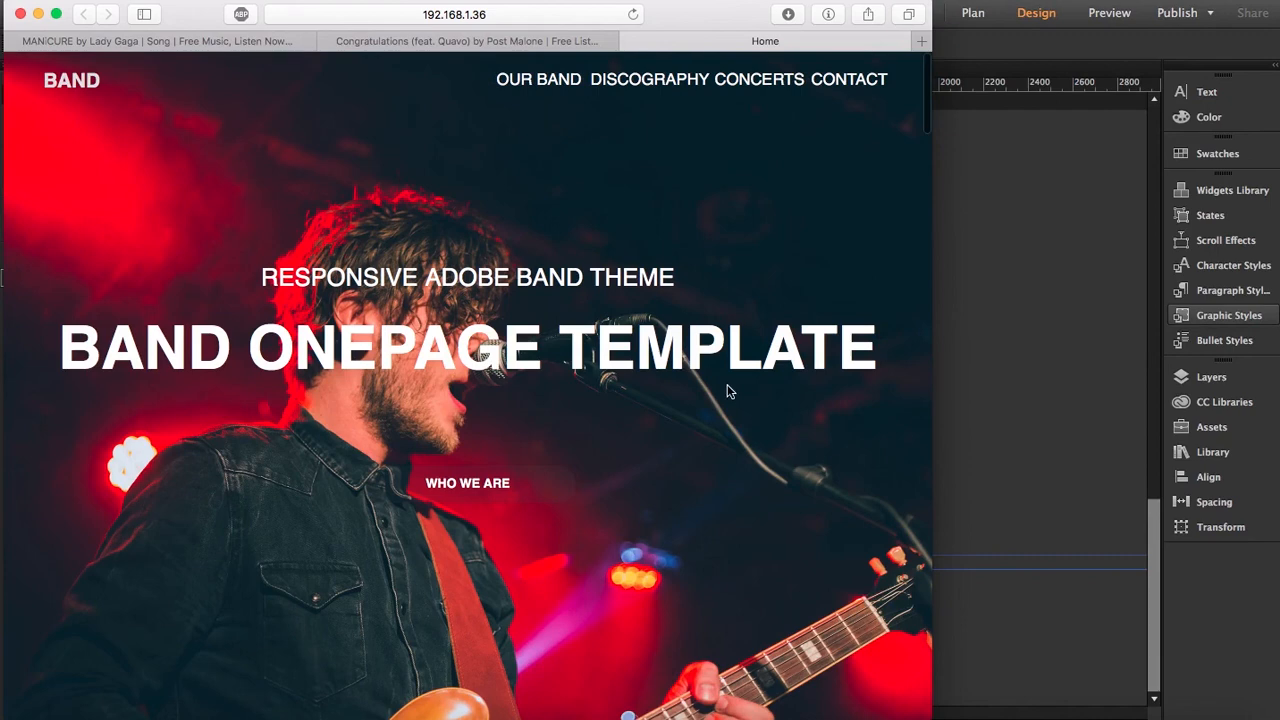
Scroll the narrowed Safari preview down to view the stacked SoundCloud players and tour dates.
scroll(down, 3)
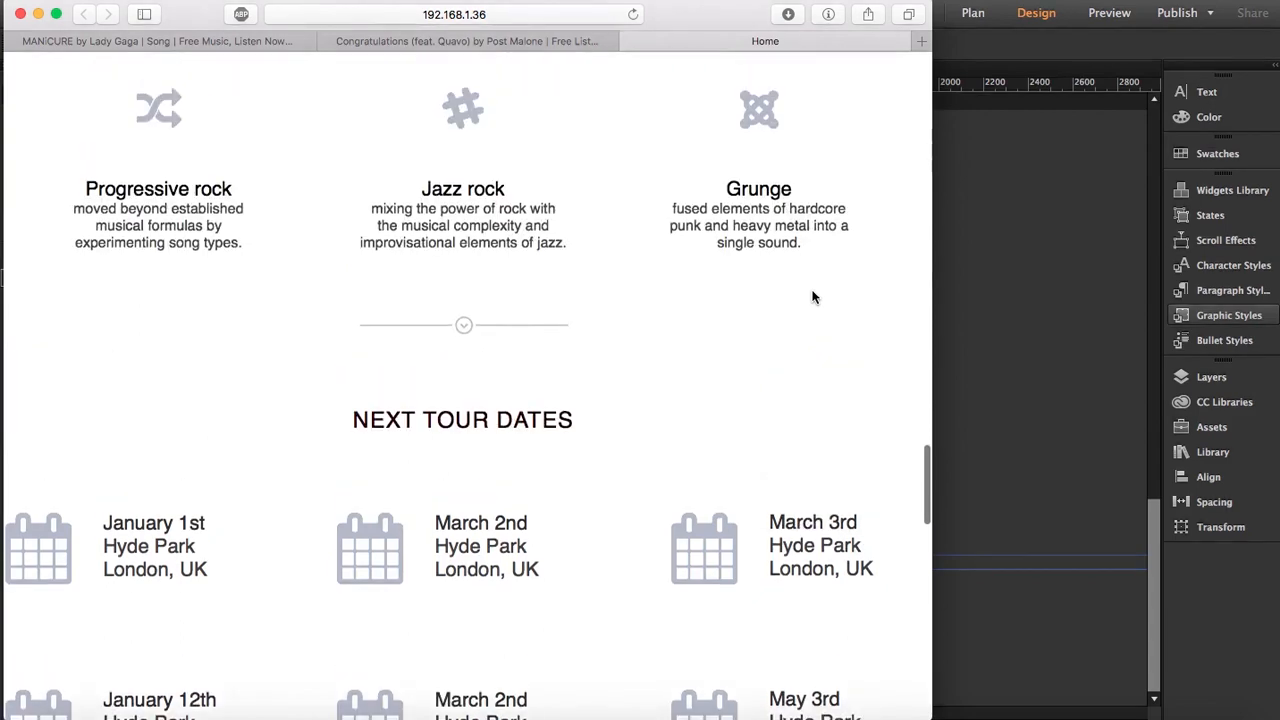
scroll(down, 3)
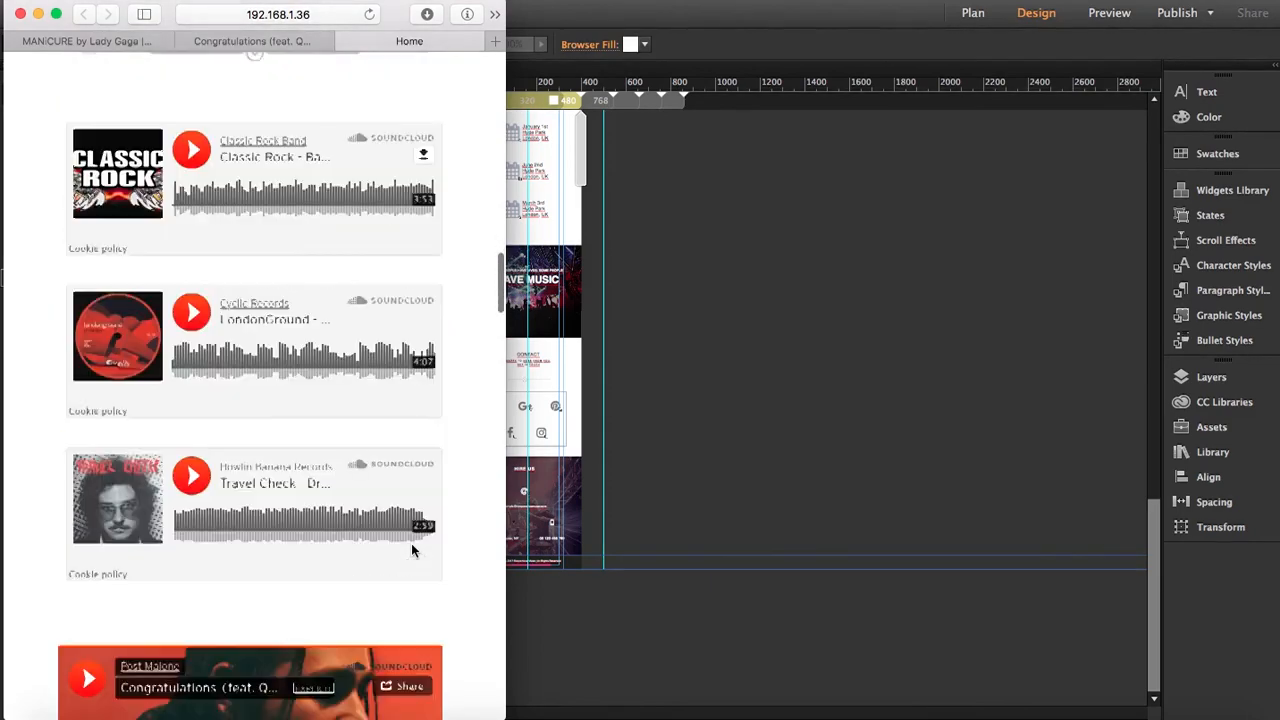
Scroll through the phone-width preview, then jump to the Contact and Hire Us sections.
scroll(down, 3)
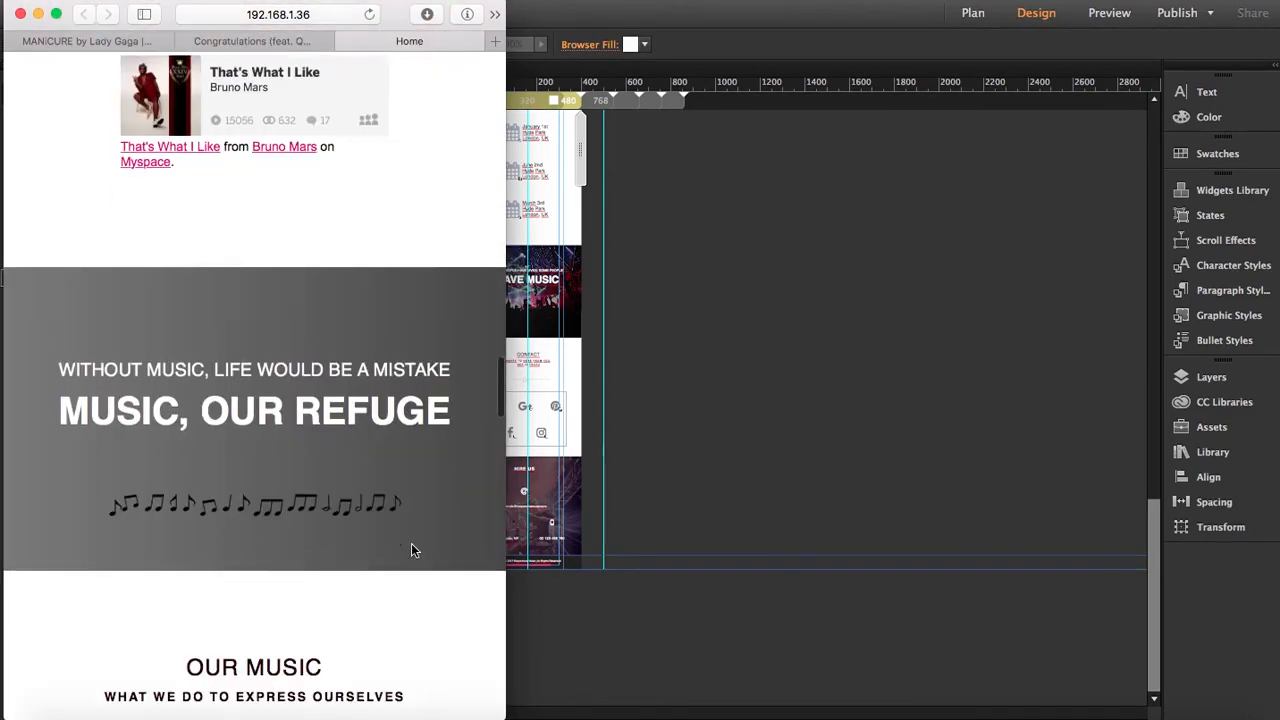
scroll(down, 3)
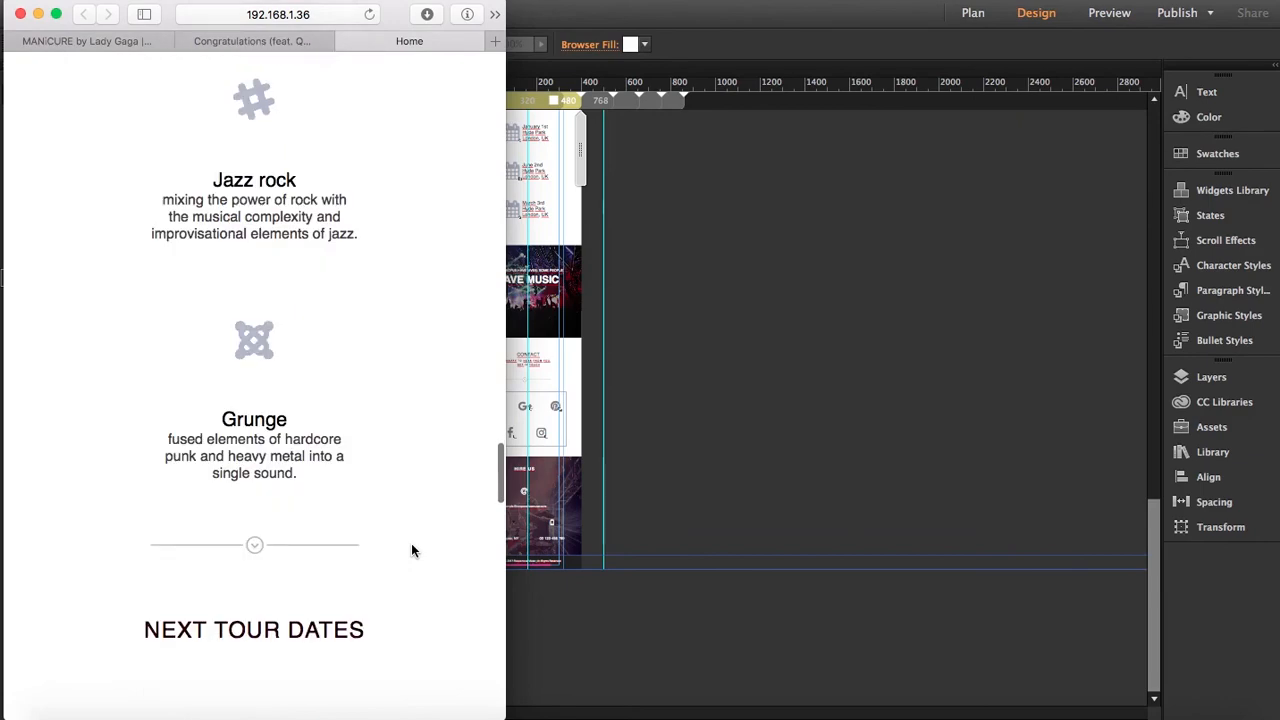
scroll(down, 3)
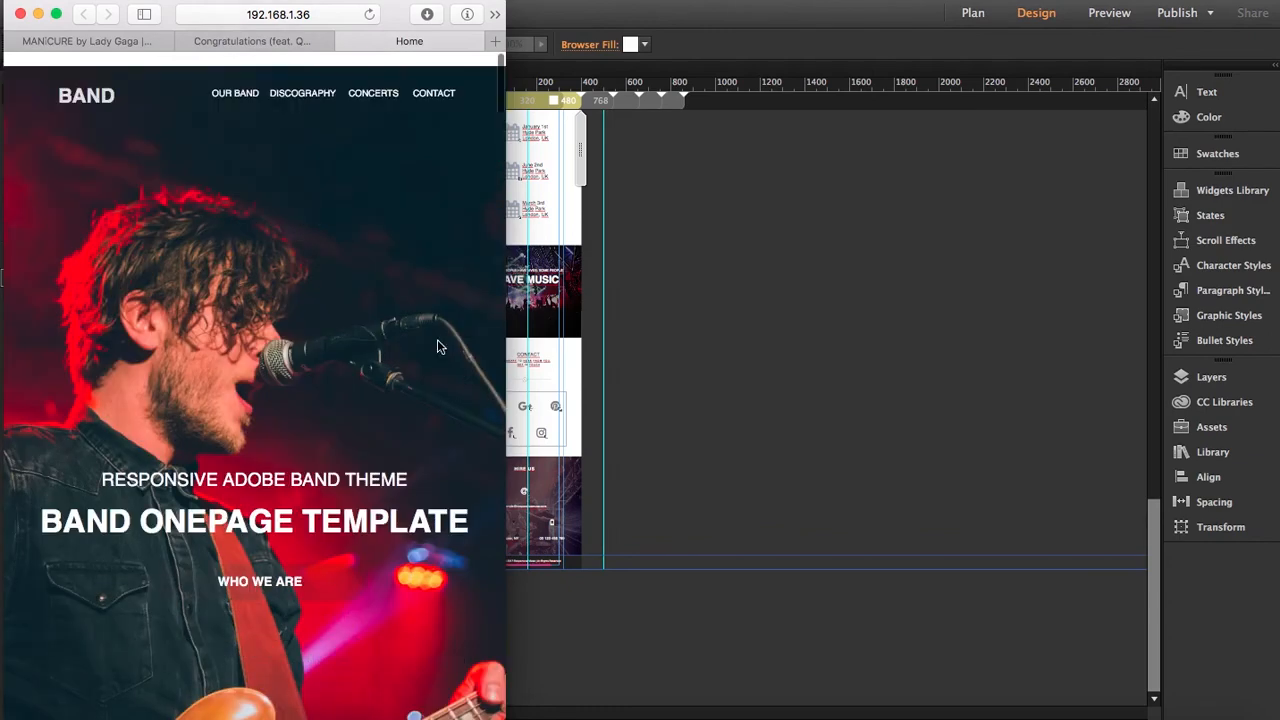
scroll(down, 3)
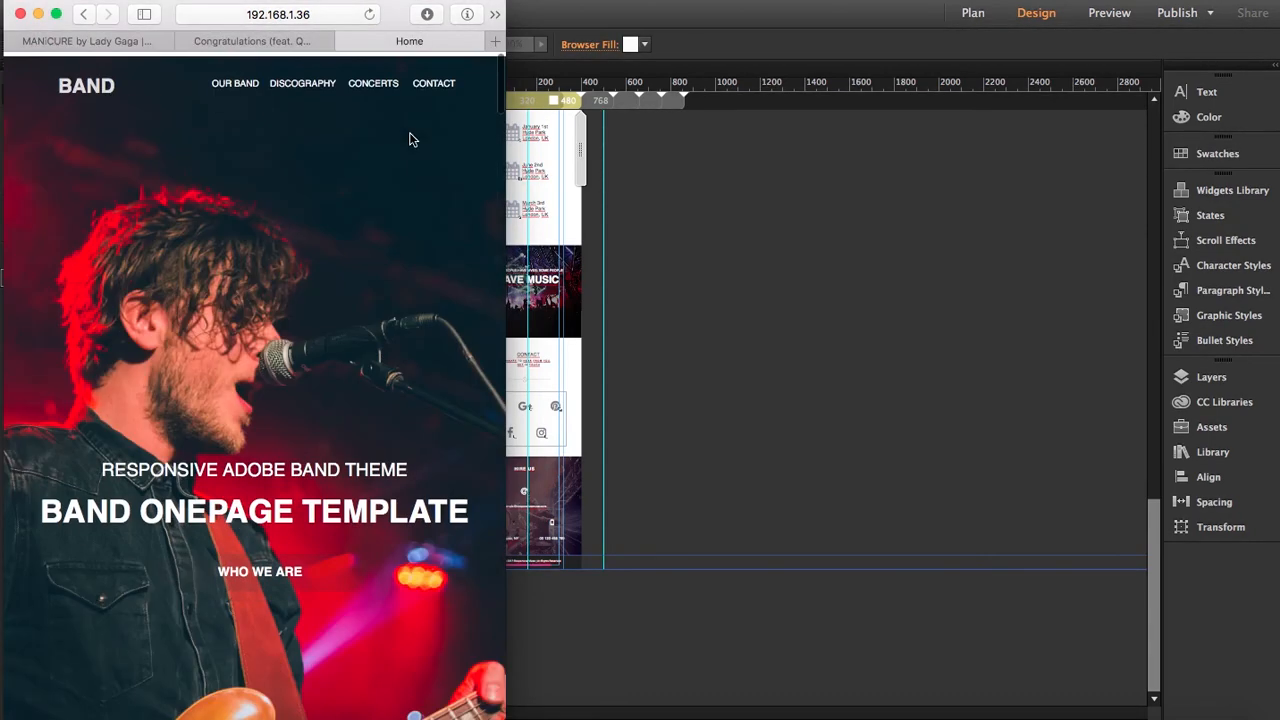
click(433, 83)
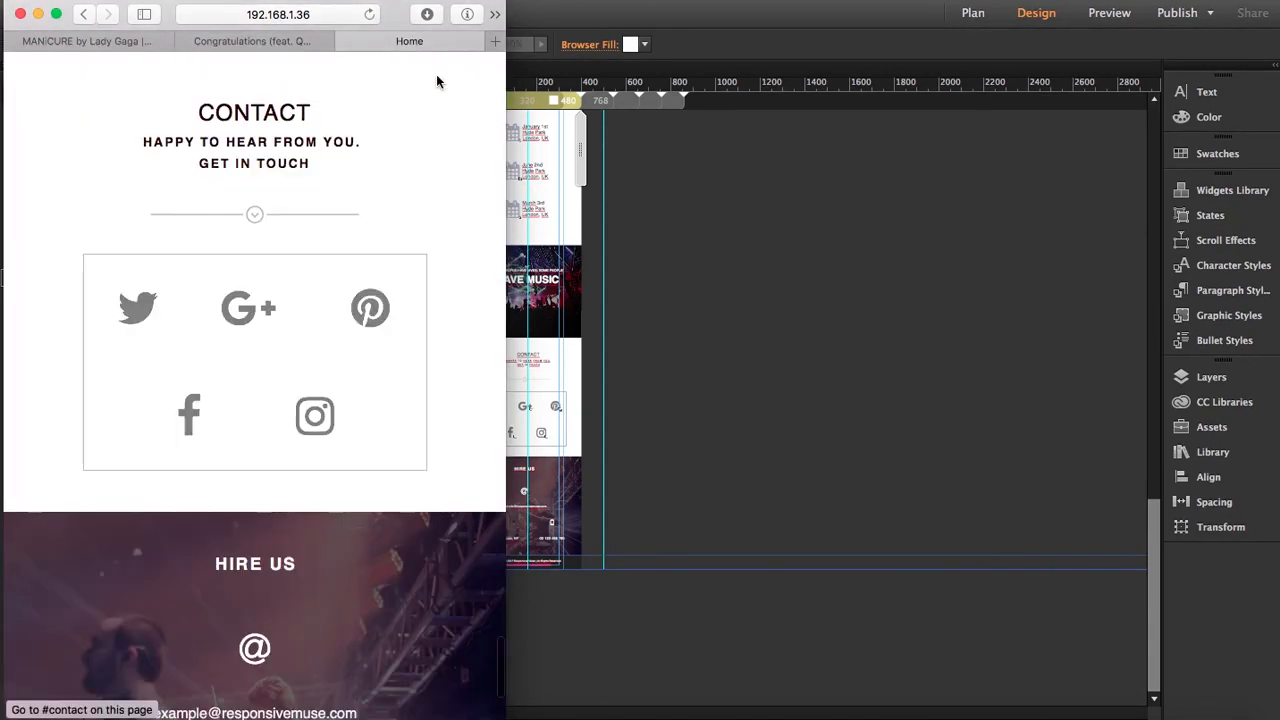